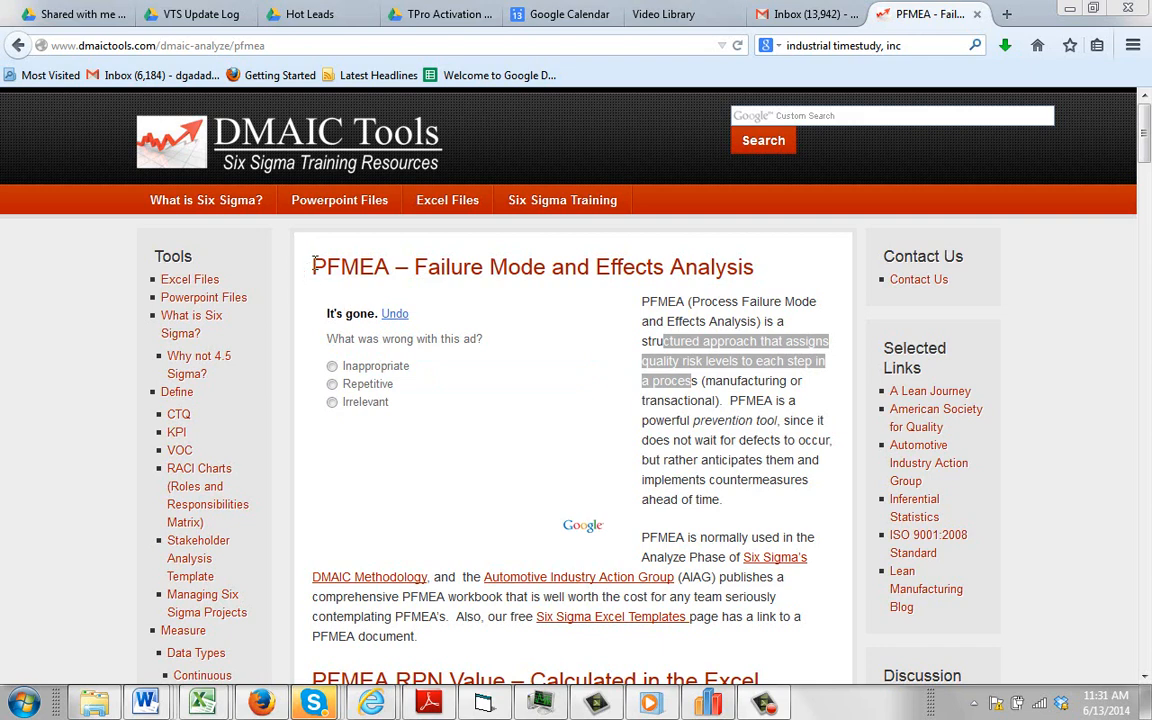
Review the PFMEA article, highlighting the RPN = Severity x Occurrence x Detection formula
double_click(350, 266)
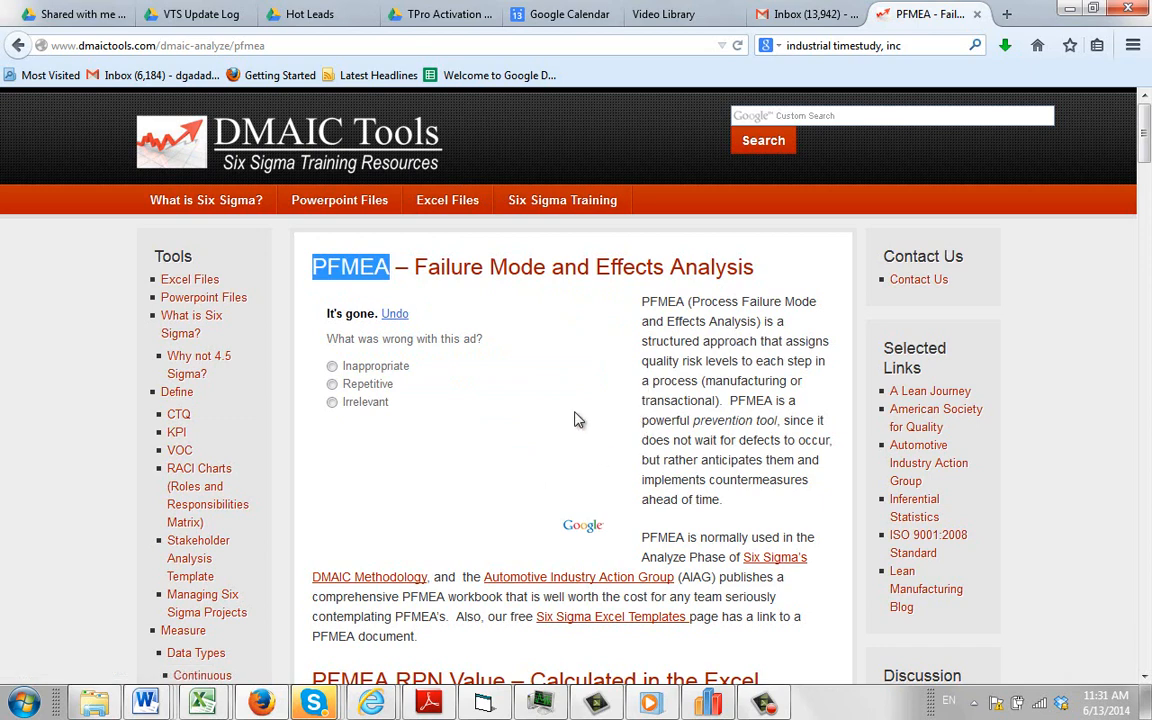
mouse_move(590, 436)
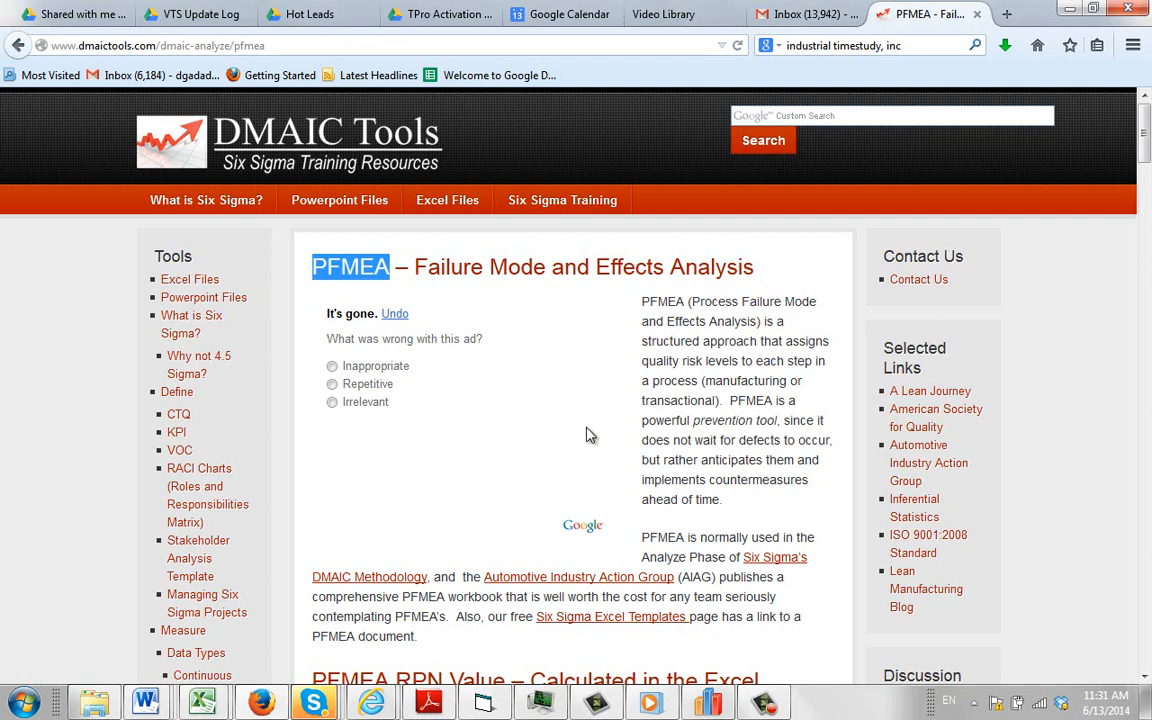
mouse_move(586, 428)
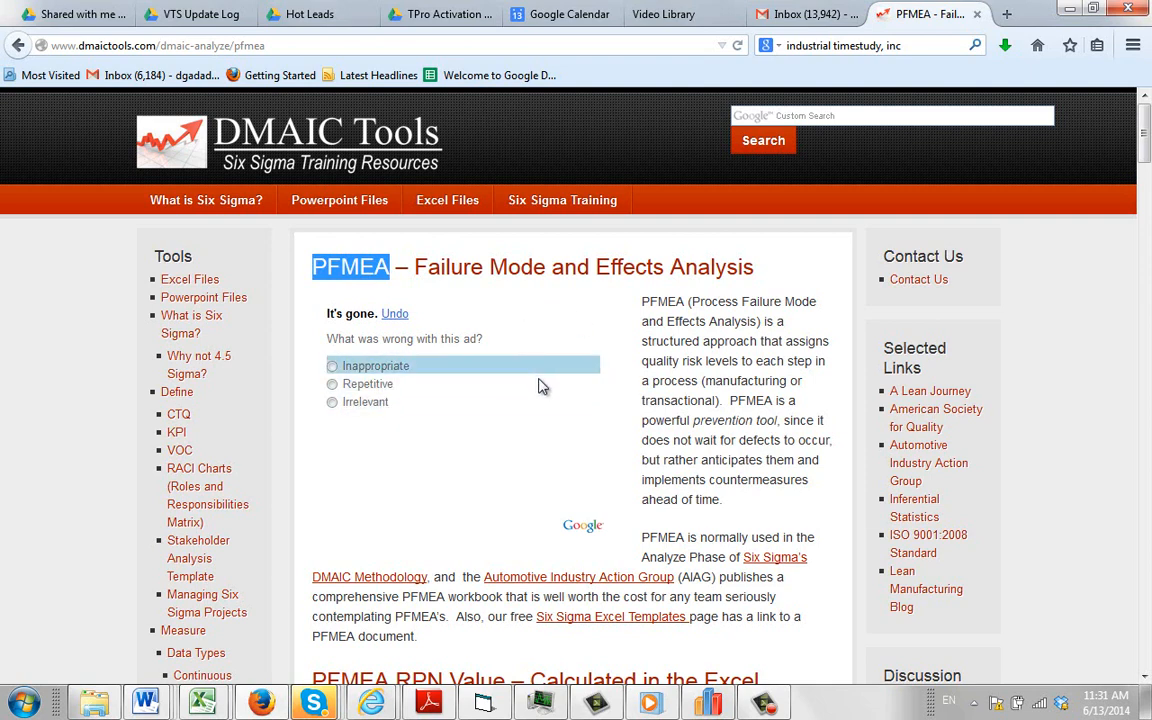
mouse_move(552, 468)
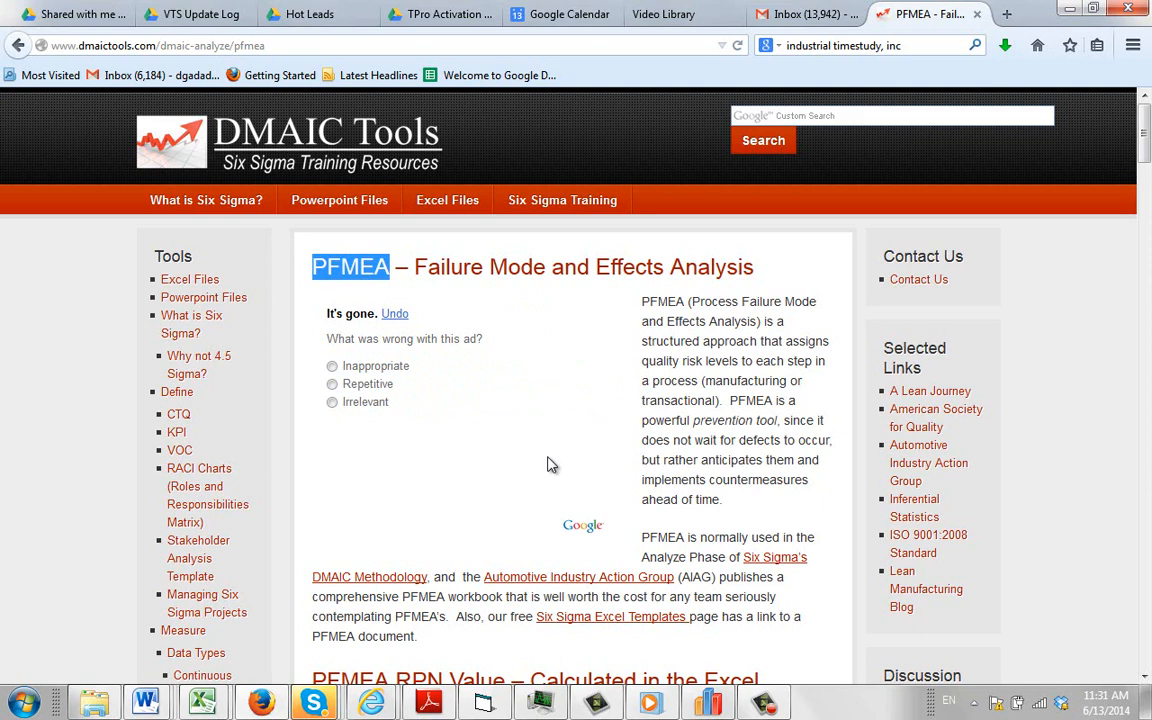
mouse_move(628, 388)
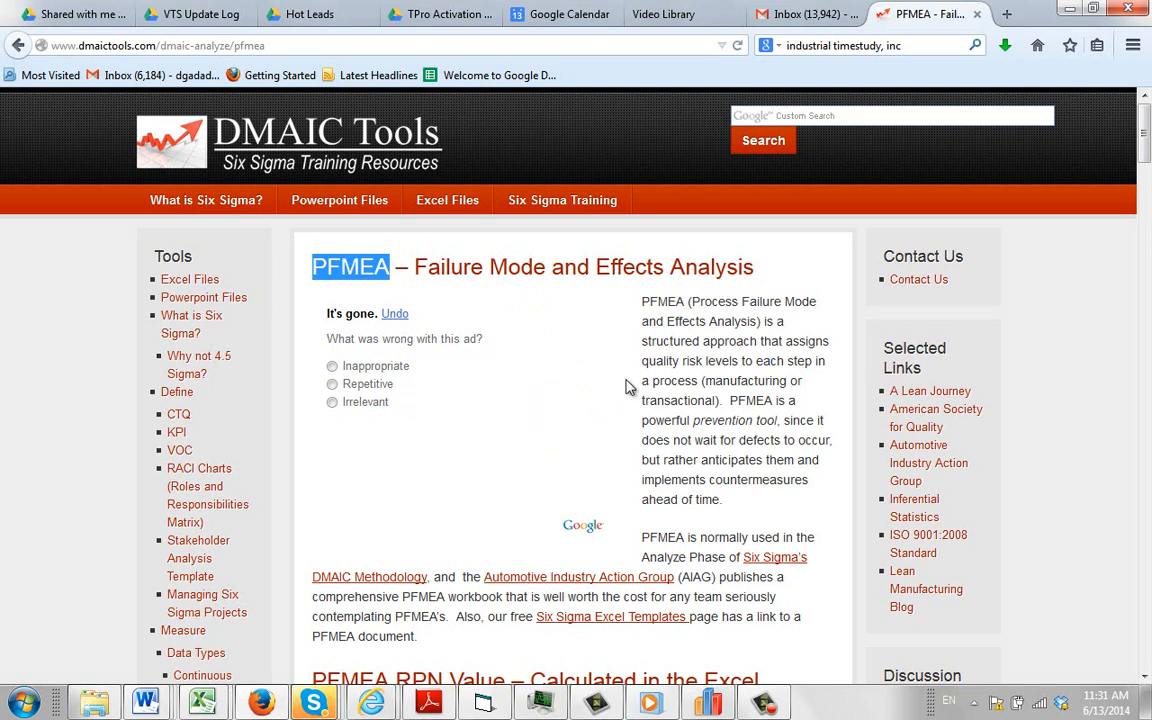
mouse_move(170, 80)
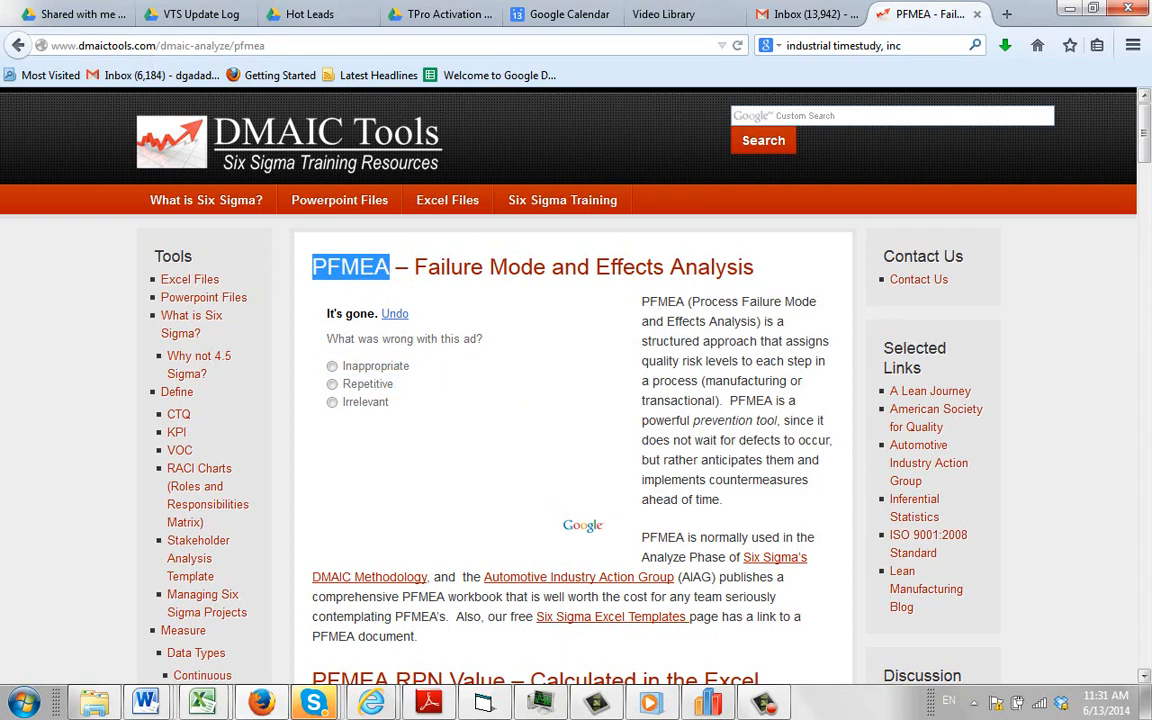
scroll(down, 3)
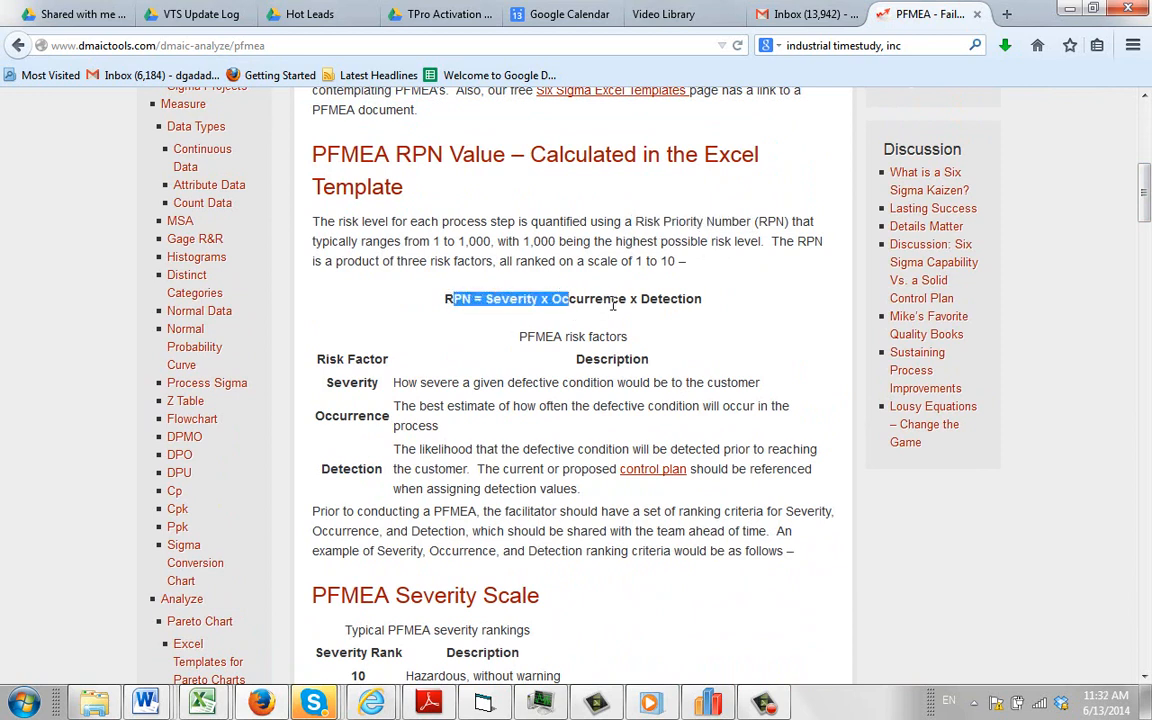
drag(568, 298, 700, 298)
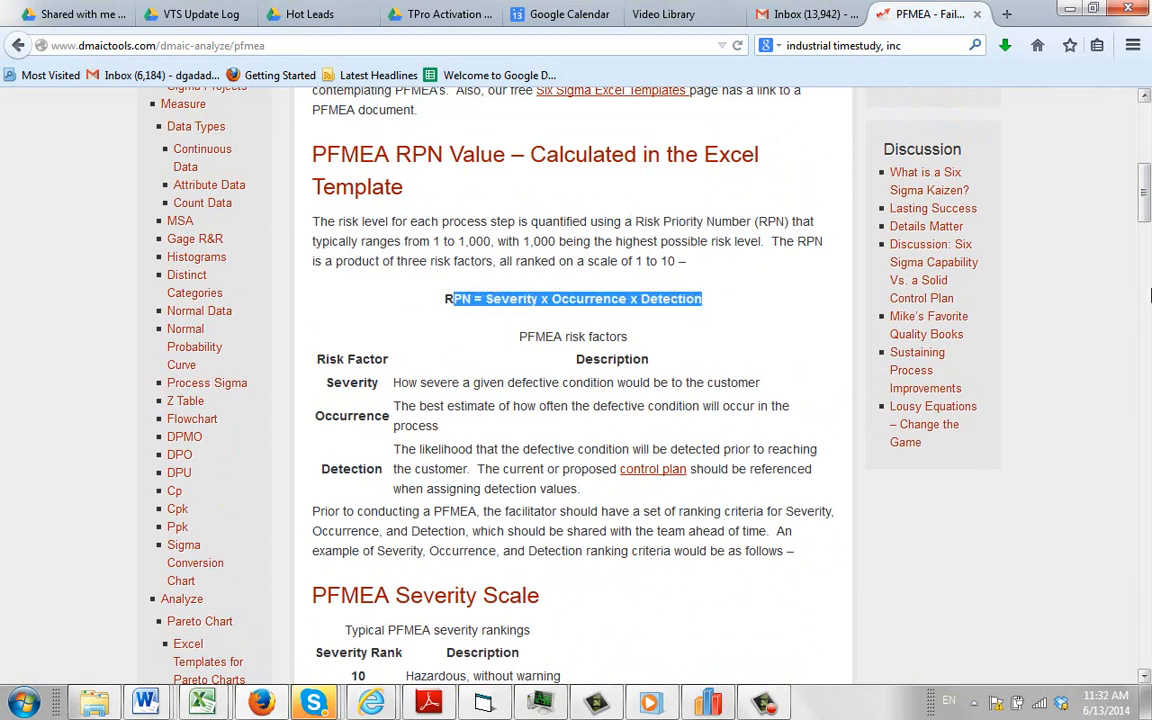
scroll(down, 3)
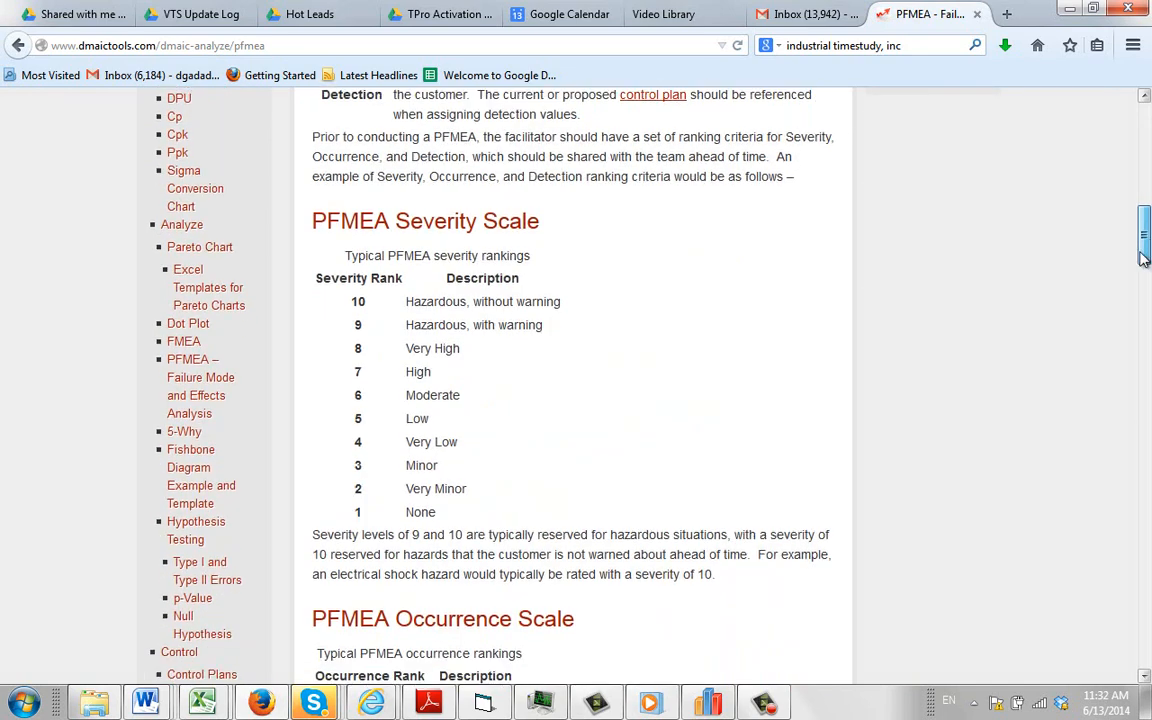
scroll(down, 3)
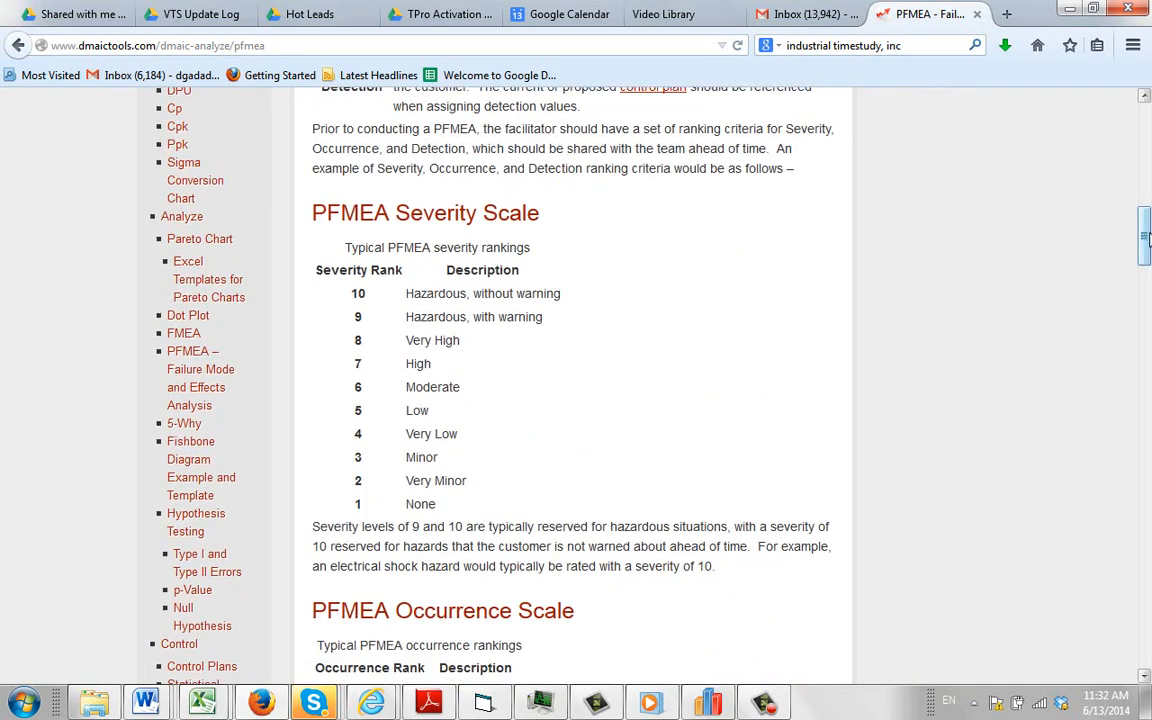
scroll(down, 3)
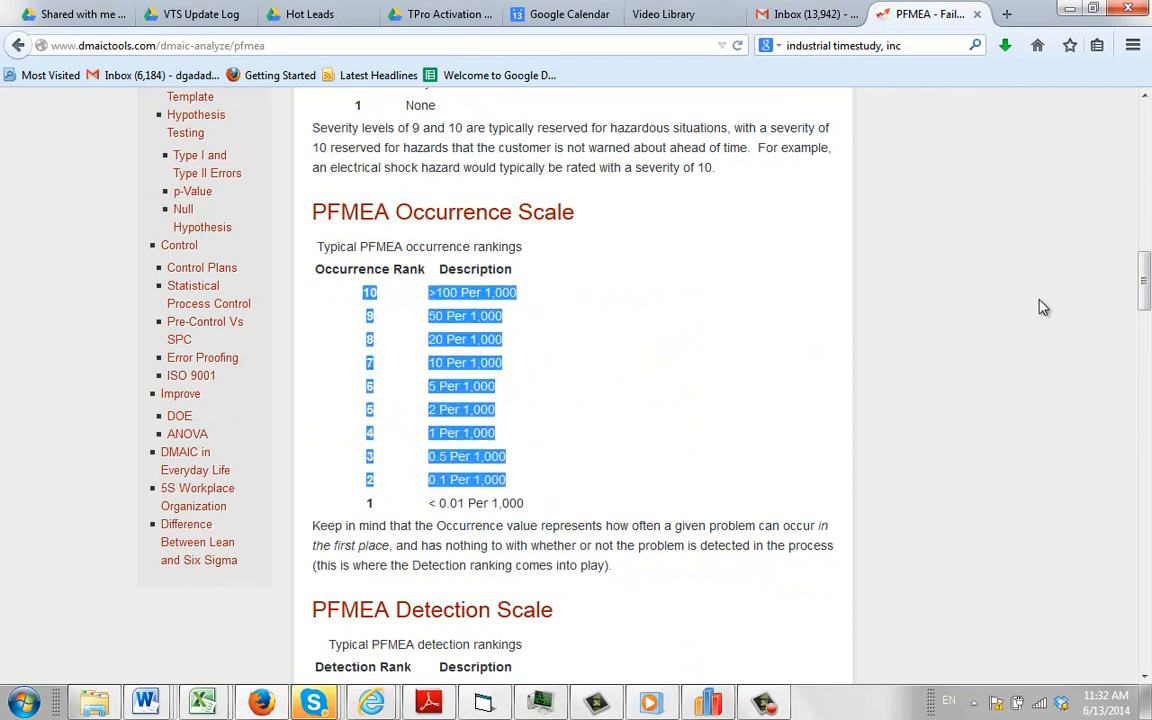
scroll(down, 3)
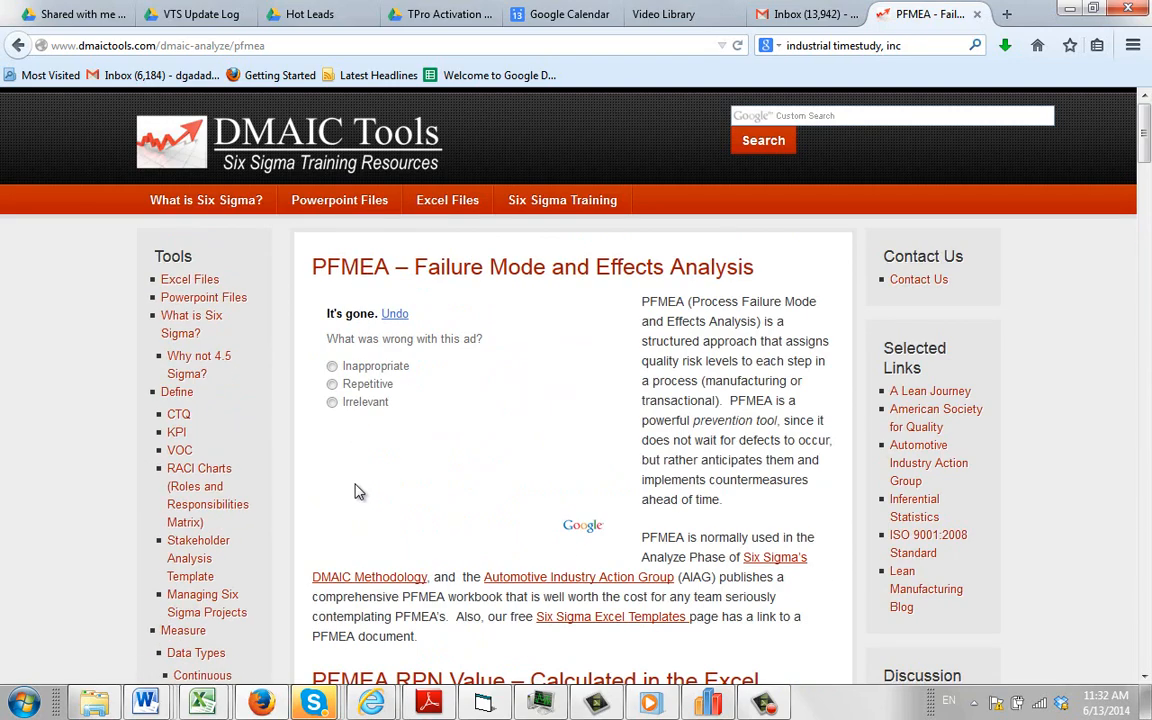
mouse_move(940, 64)
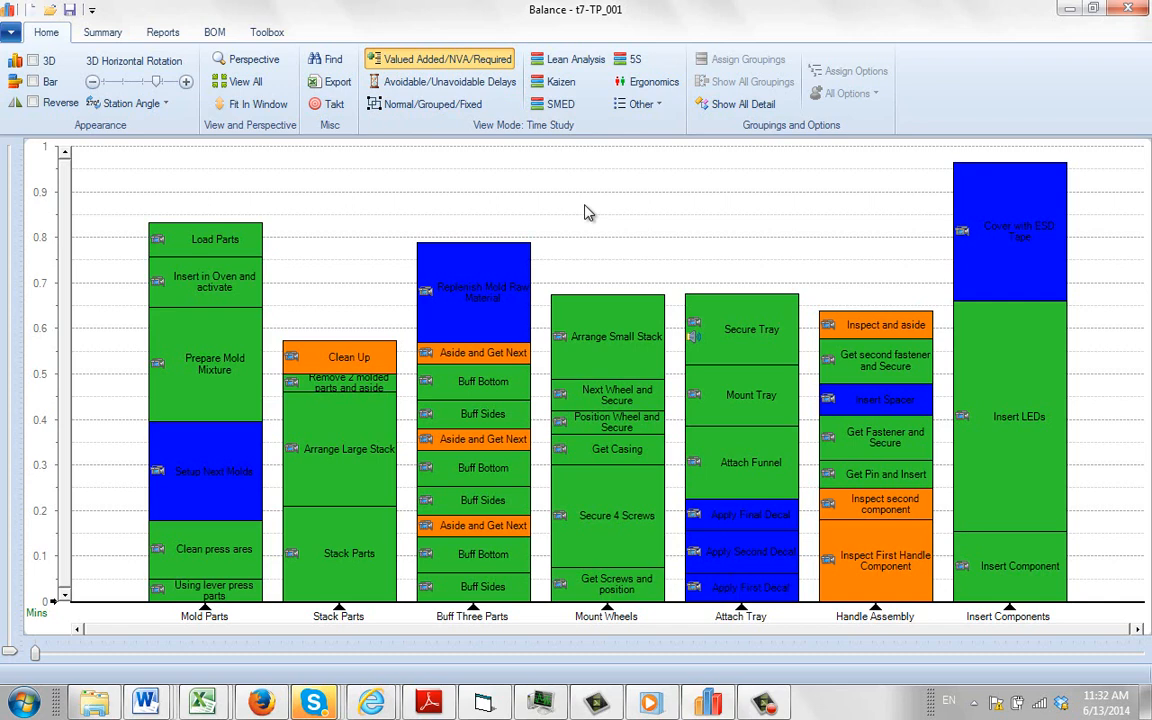
mouse_move(596, 204)
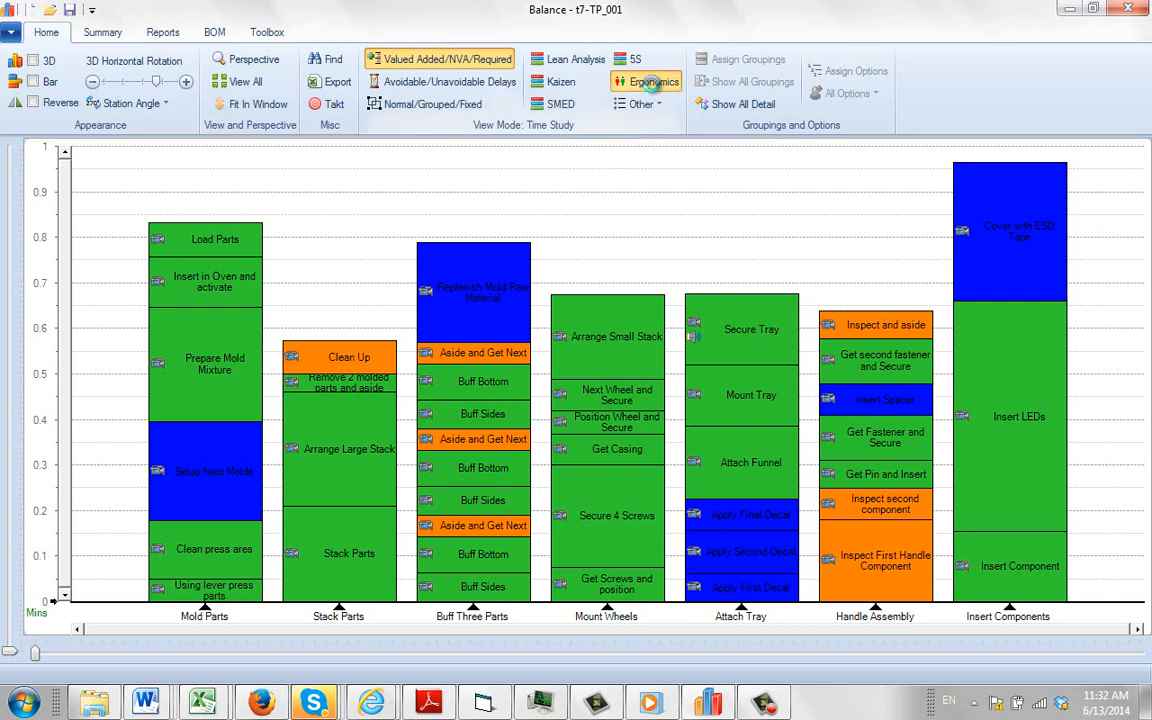
Color the balance chart by ergonomic risk, play one element's Ergonomic Factors clip, then bring up Summary
click(644, 80)
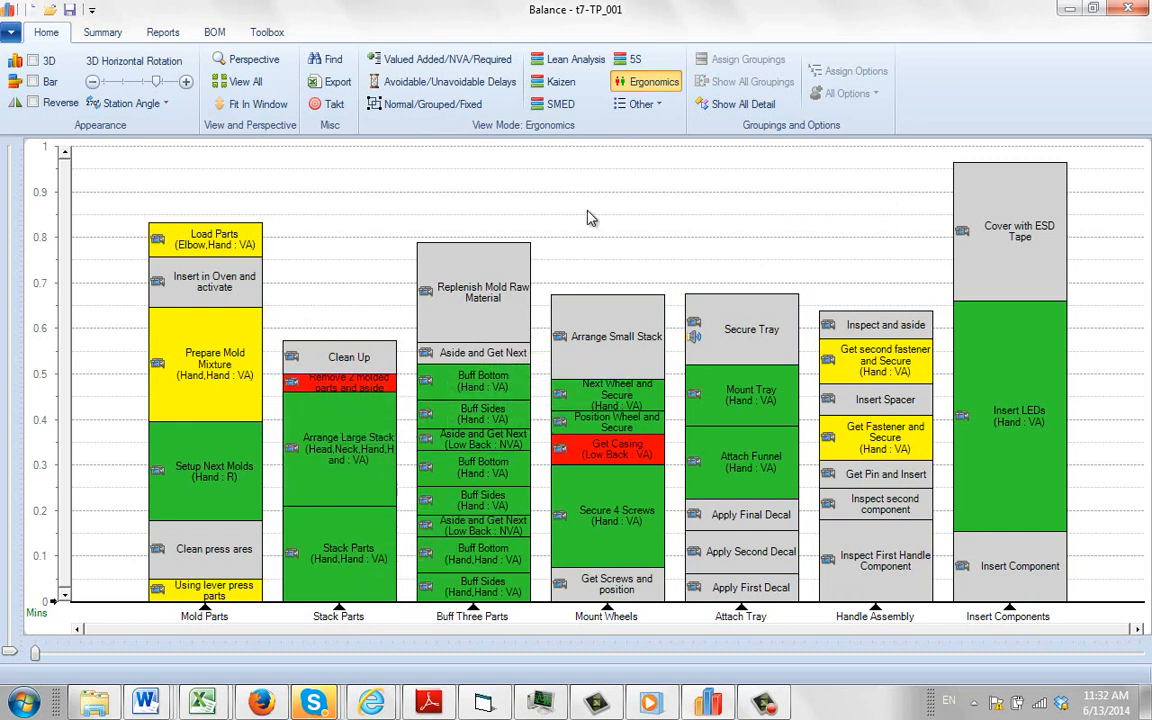
mouse_move(344, 384)
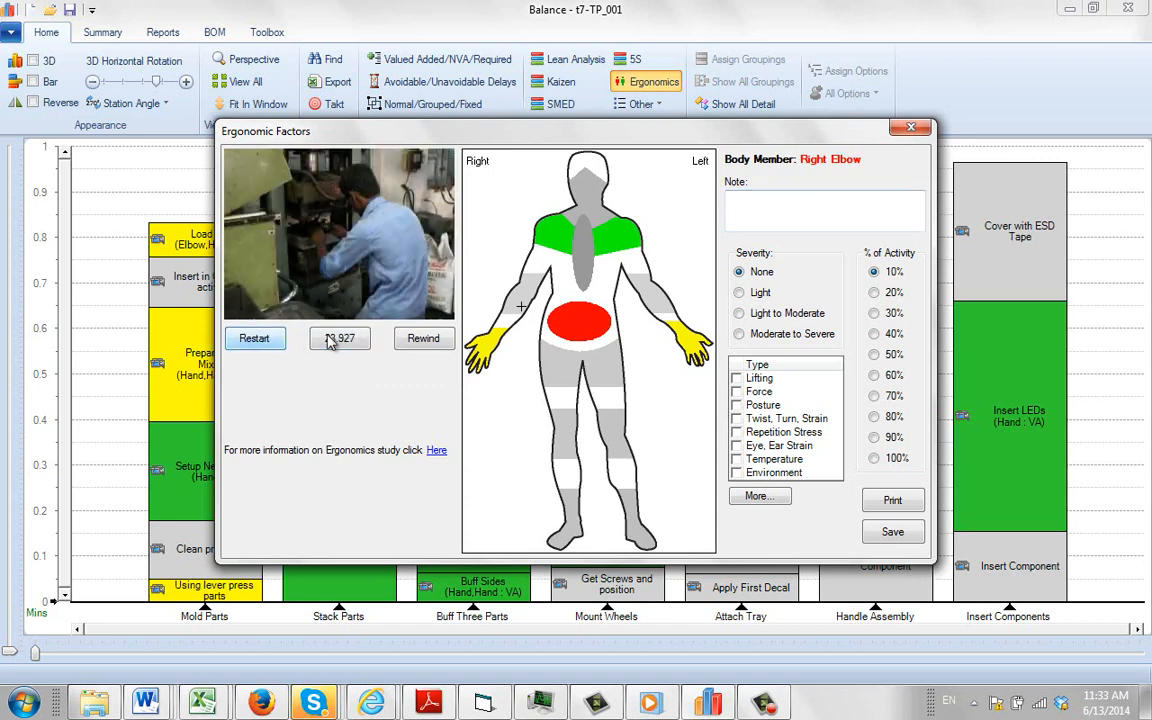
click(340, 338)
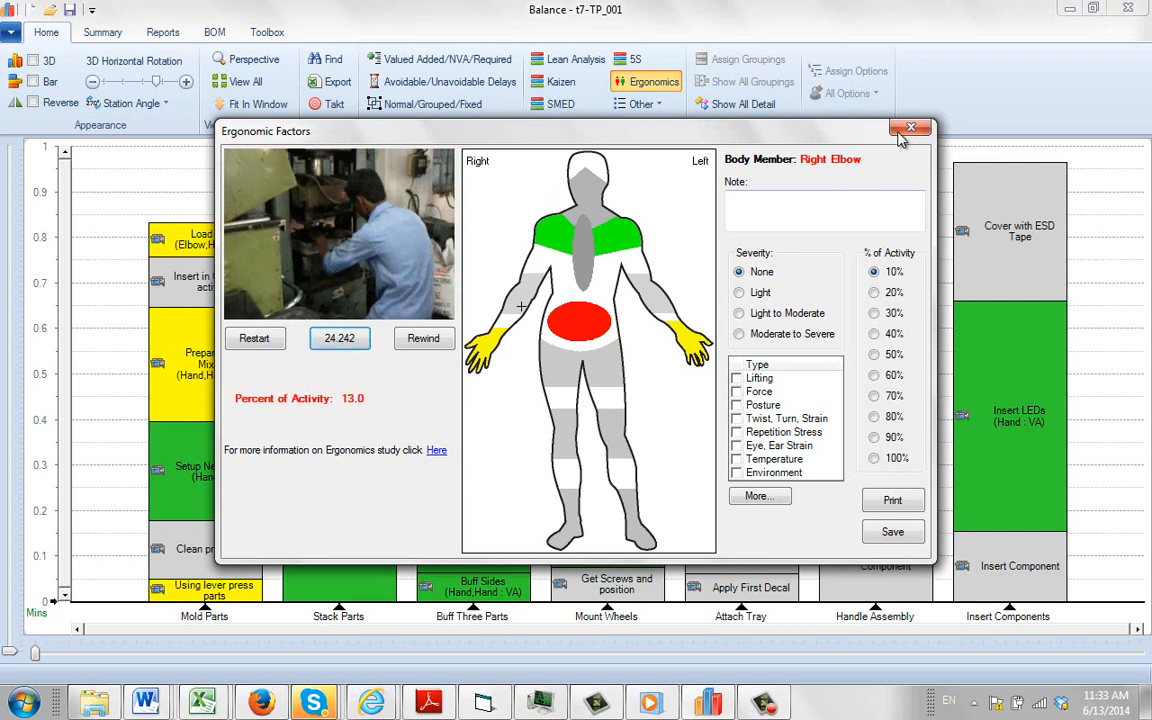
click(910, 128)
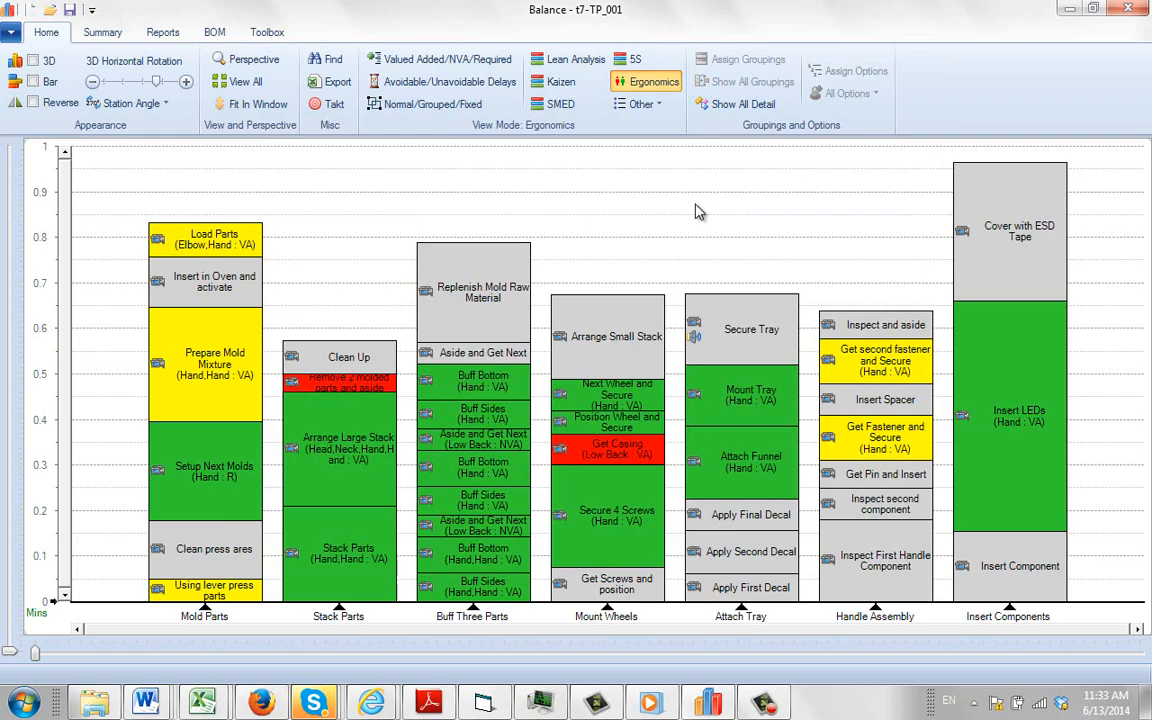
click(102, 32)
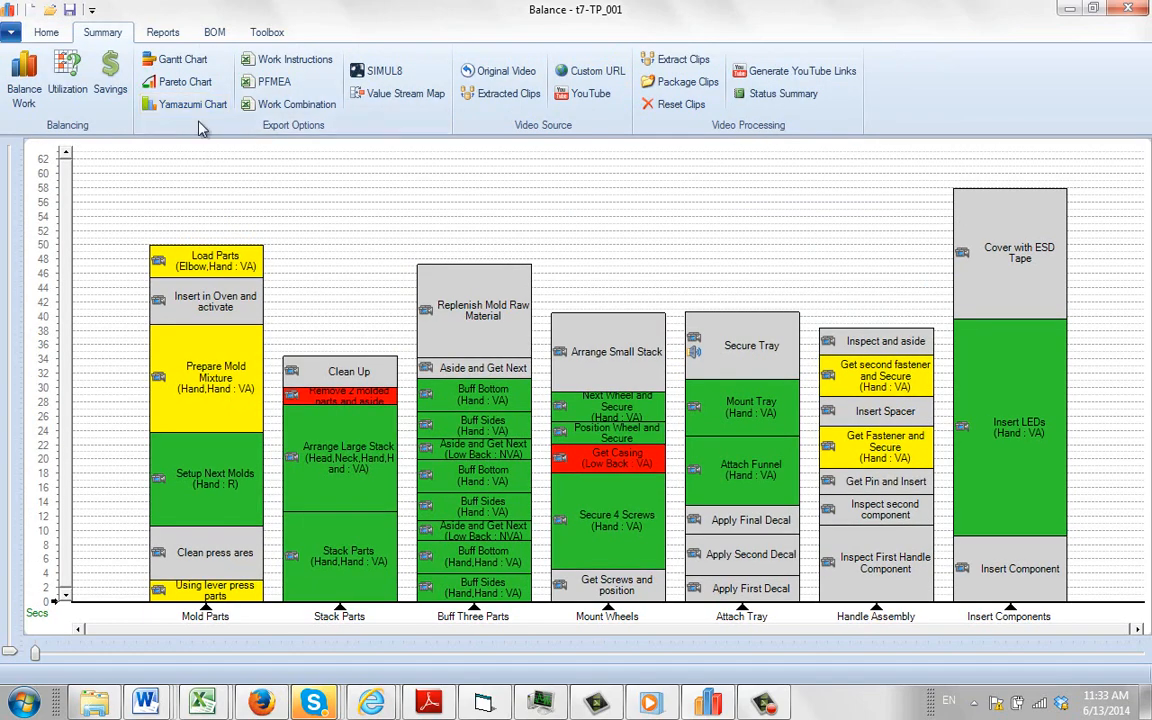
Export the Yamazumi chart to Excel, review it, then close the workbook without saving
click(192, 104)
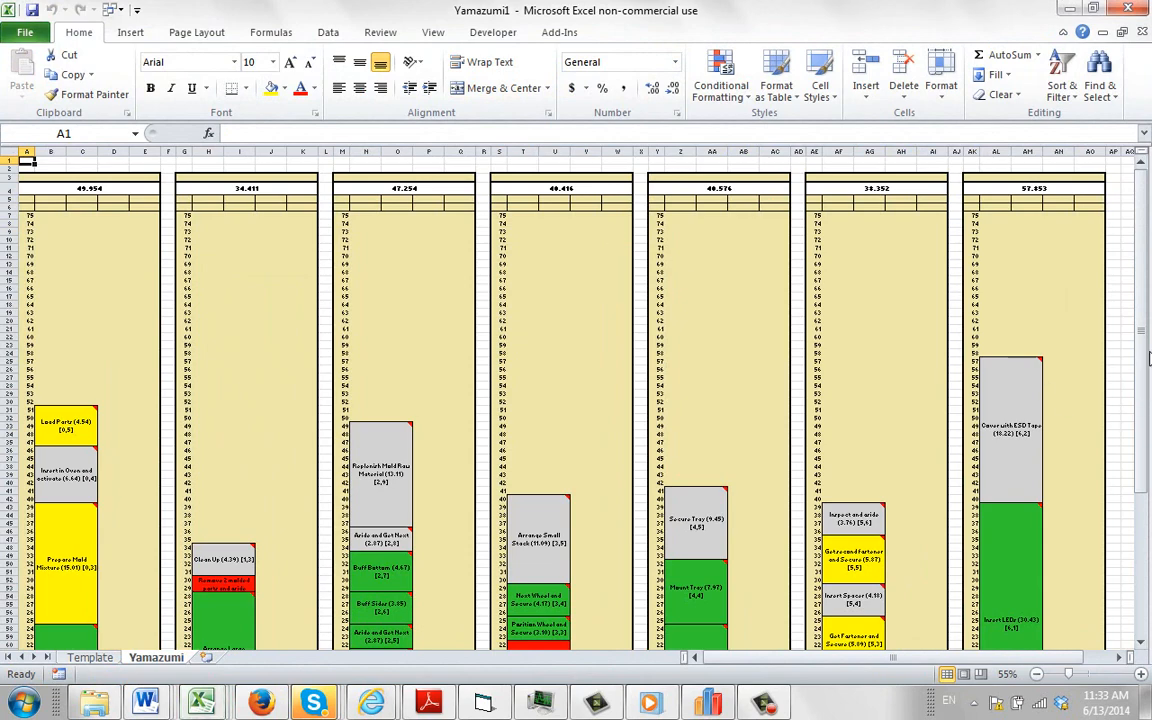
scroll(down, 3)
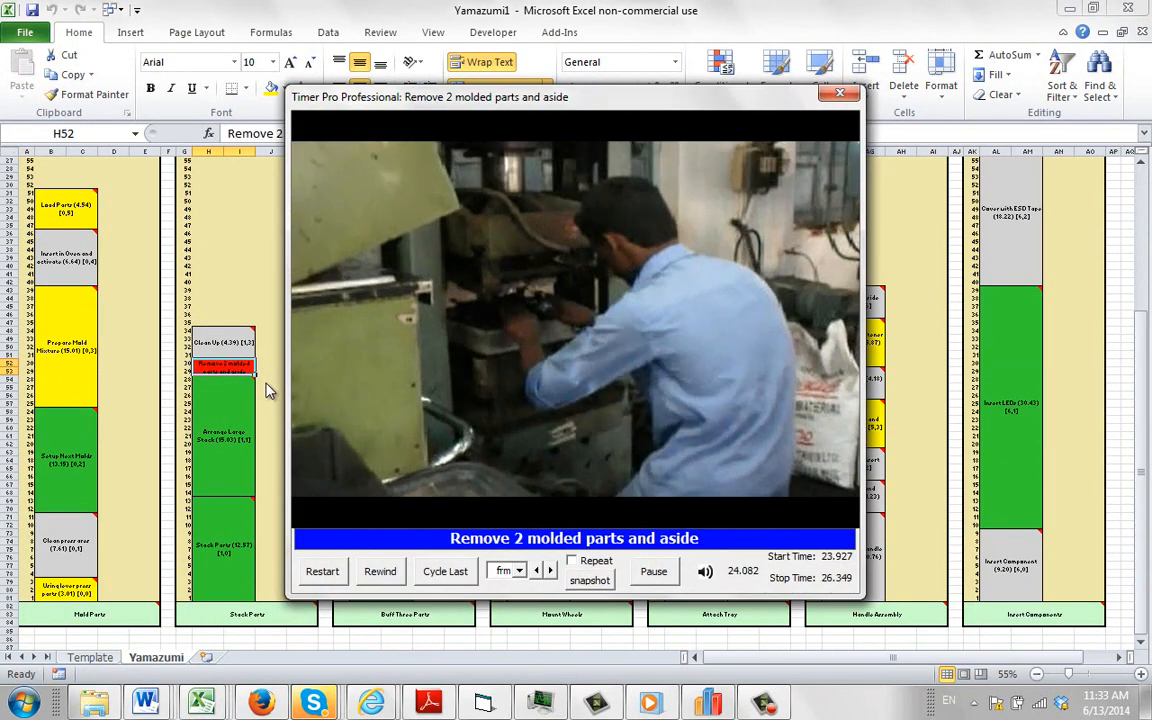
click(840, 92)
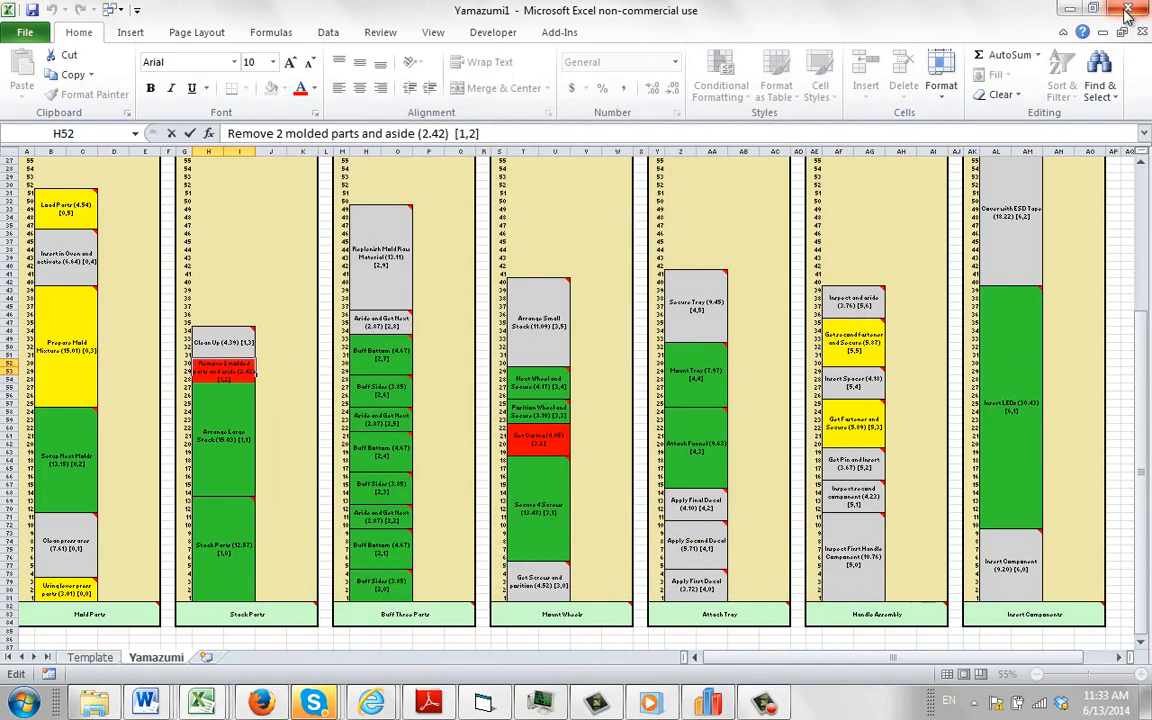
click(1128, 10)
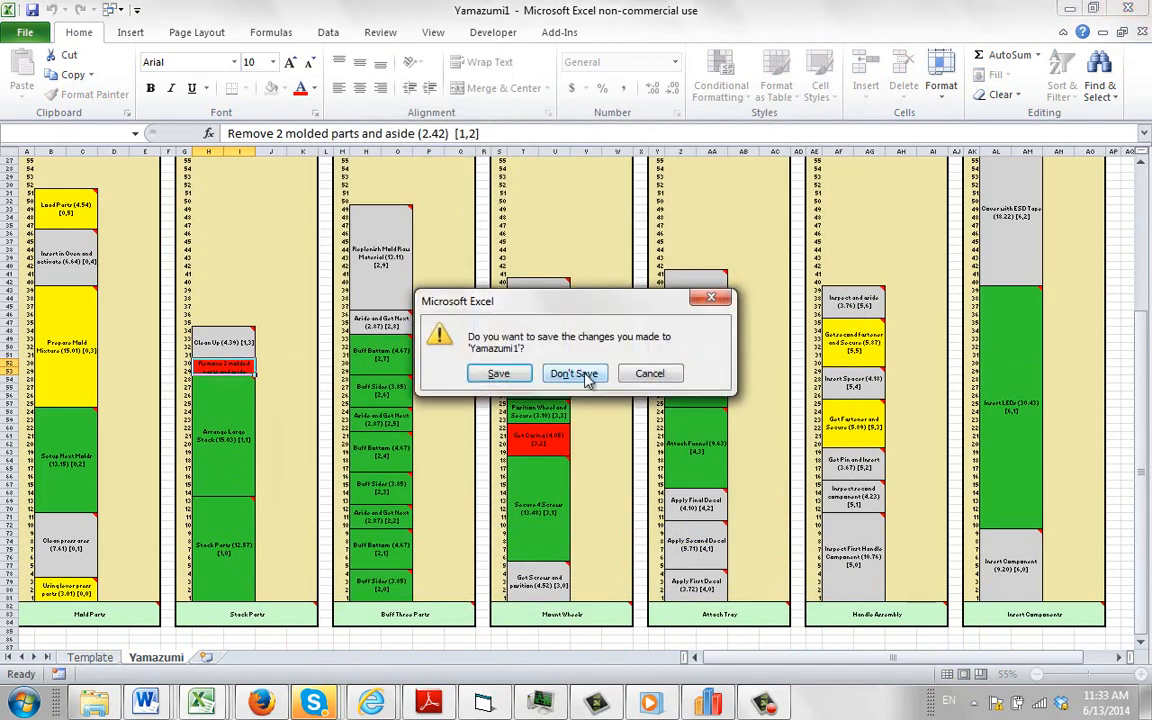
click(574, 374)
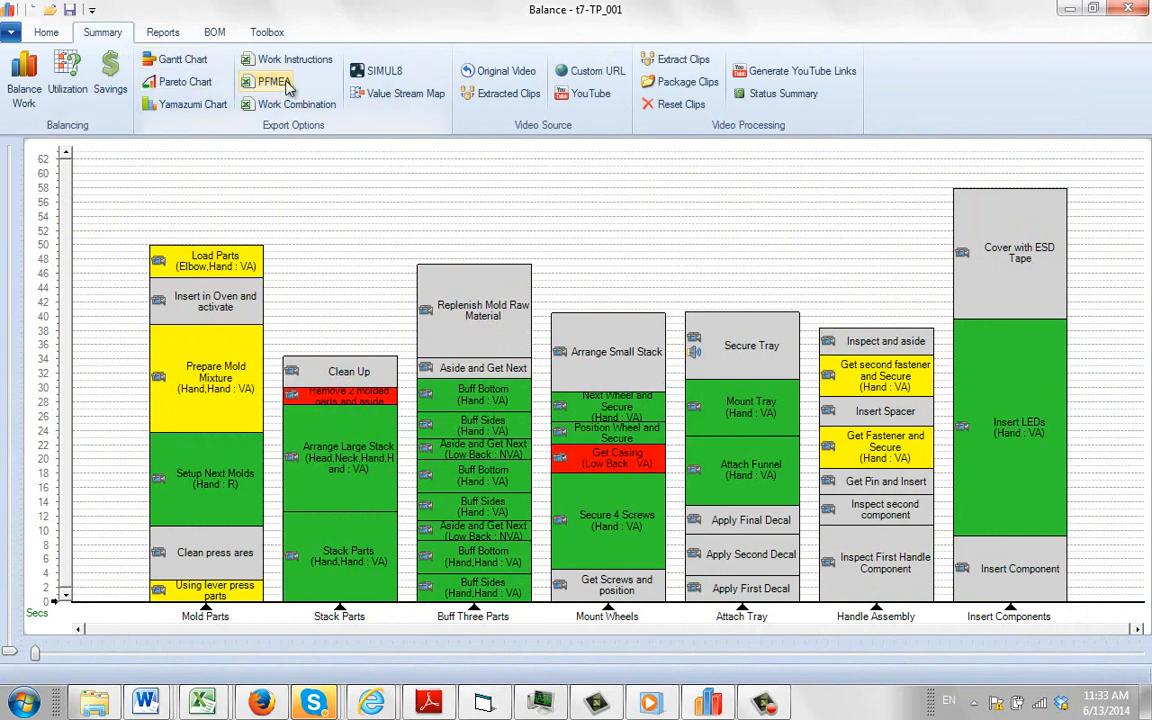
Export a PFMEA Form workbook saved as PFMEA1 in the Work Instructions folder
click(272, 80)
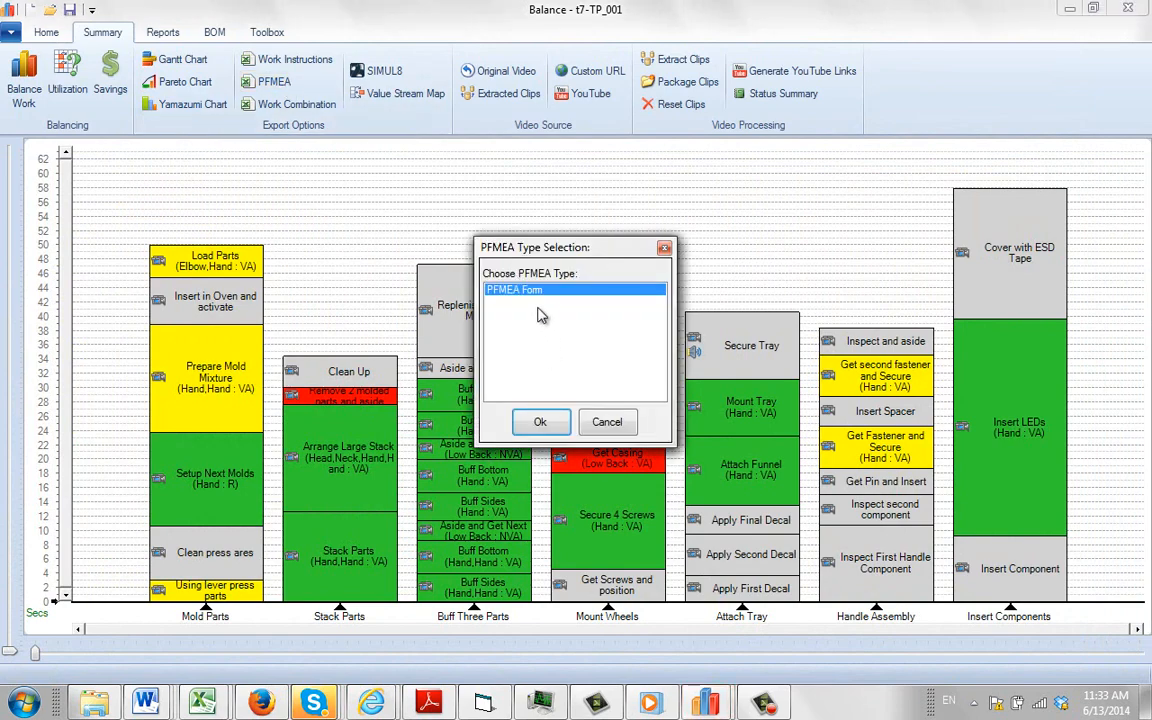
mouse_move(548, 312)
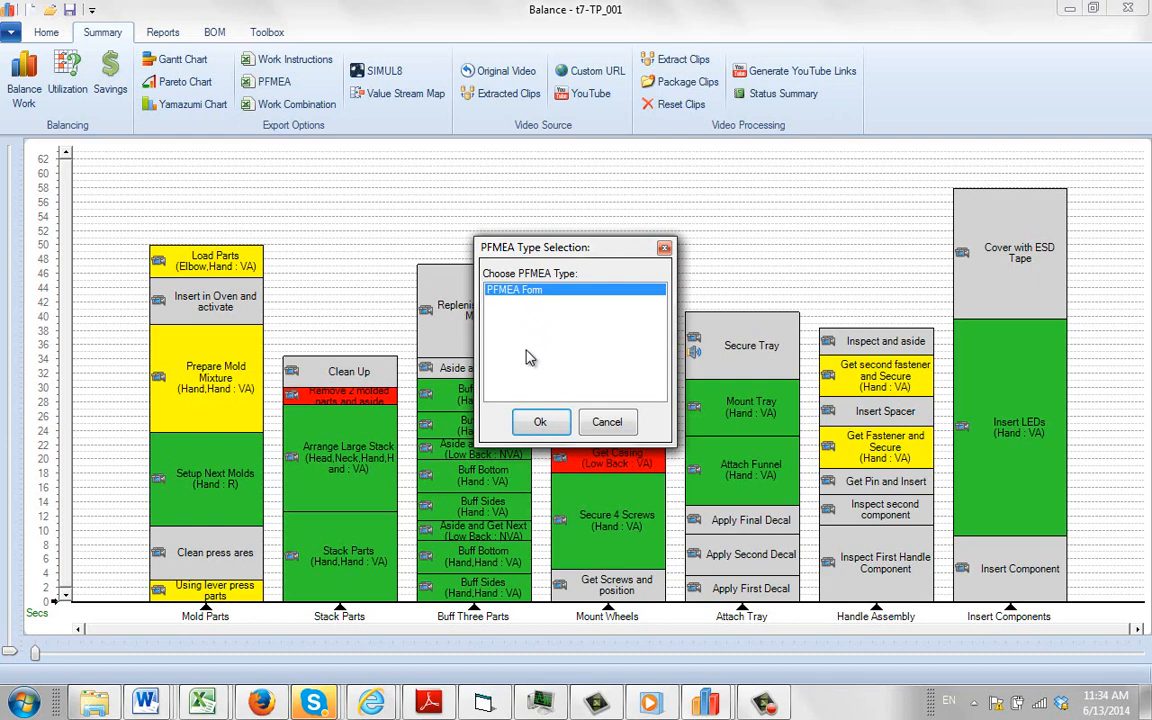
click(540, 420)
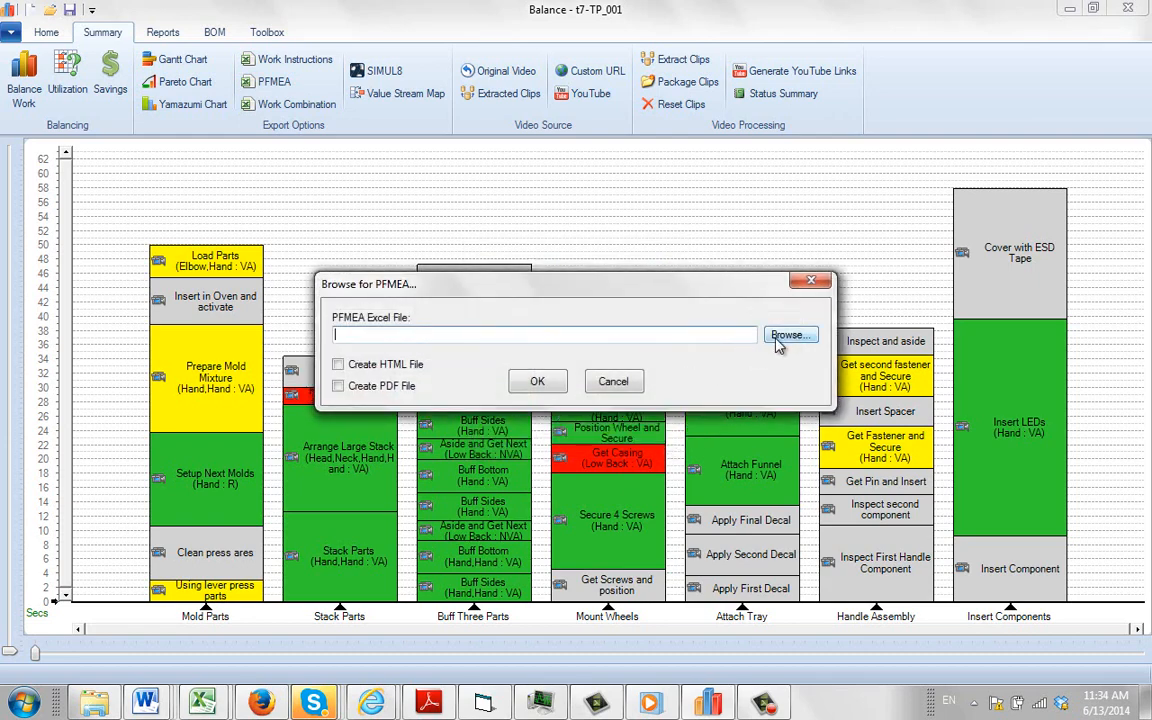
click(790, 334)
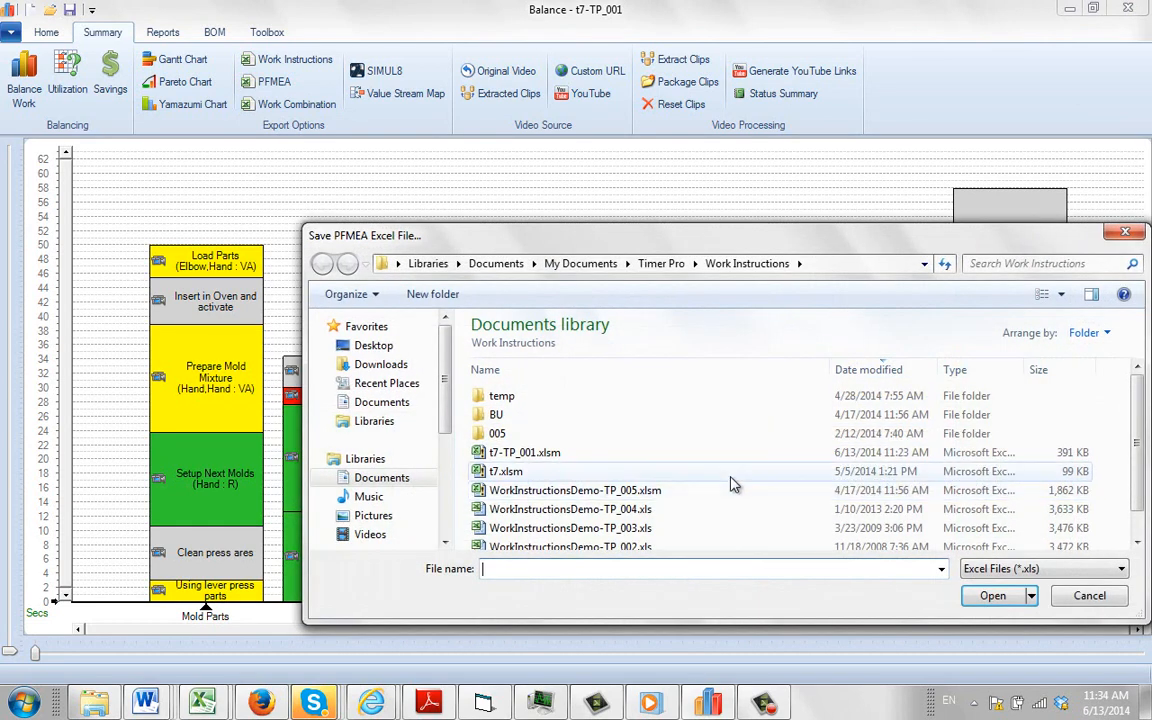
text(PFMEA1)
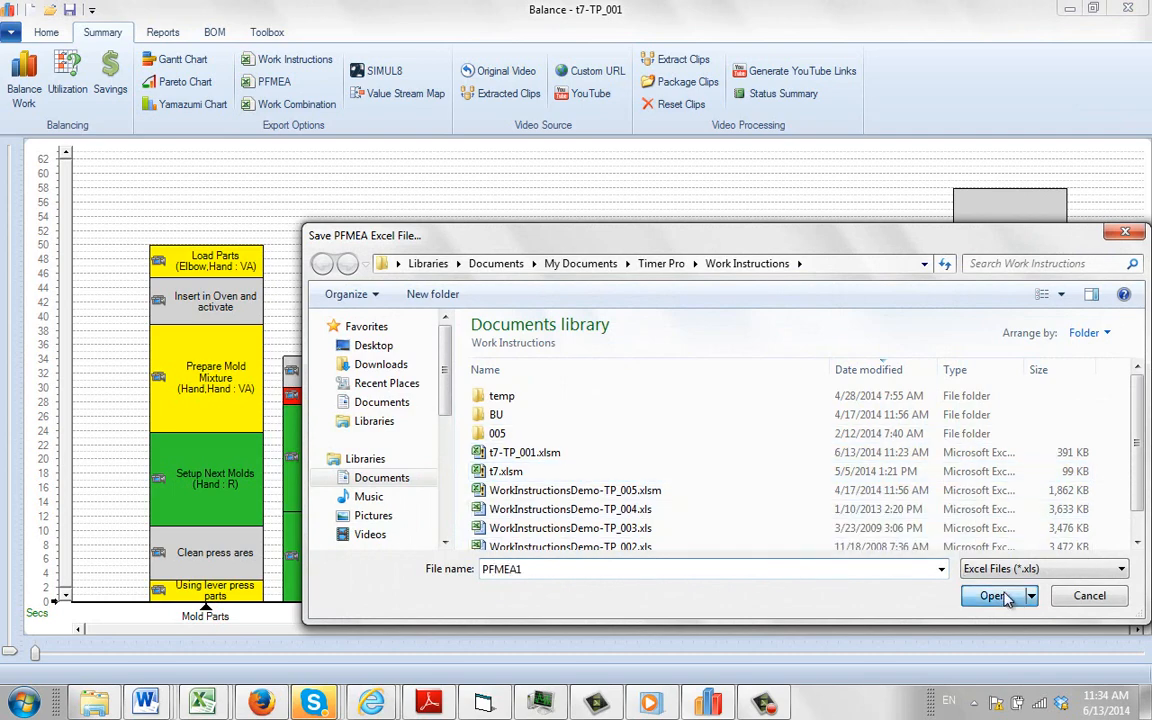
click(992, 596)
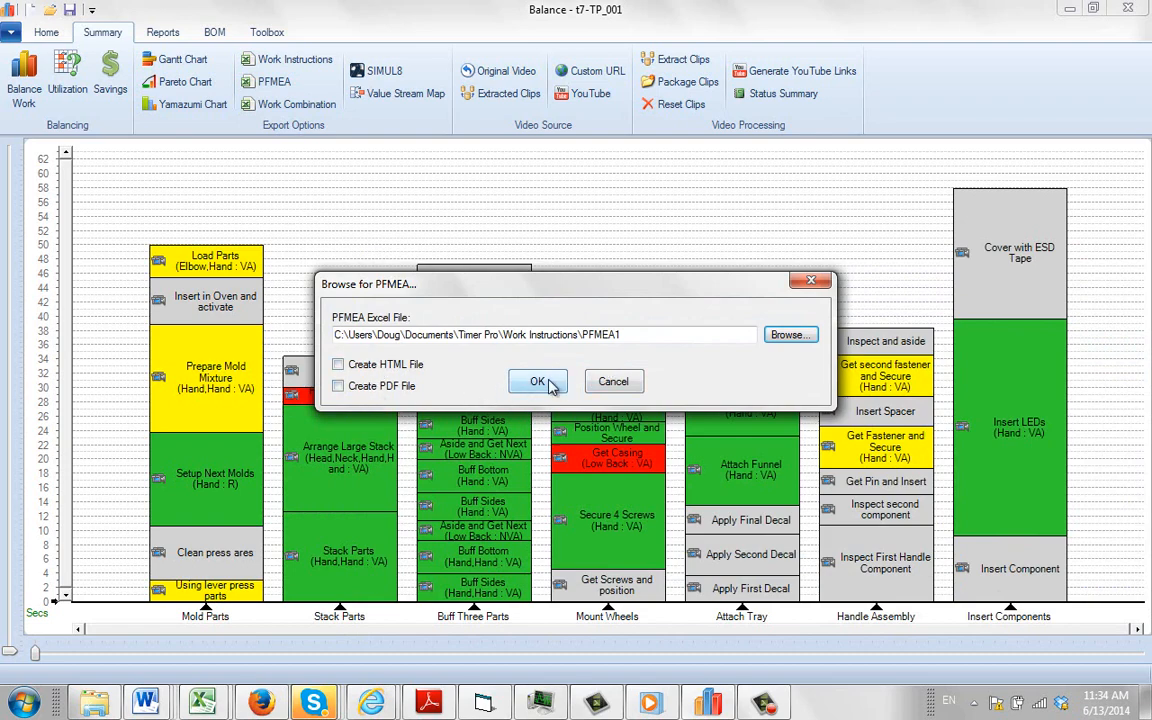
click(536, 380)
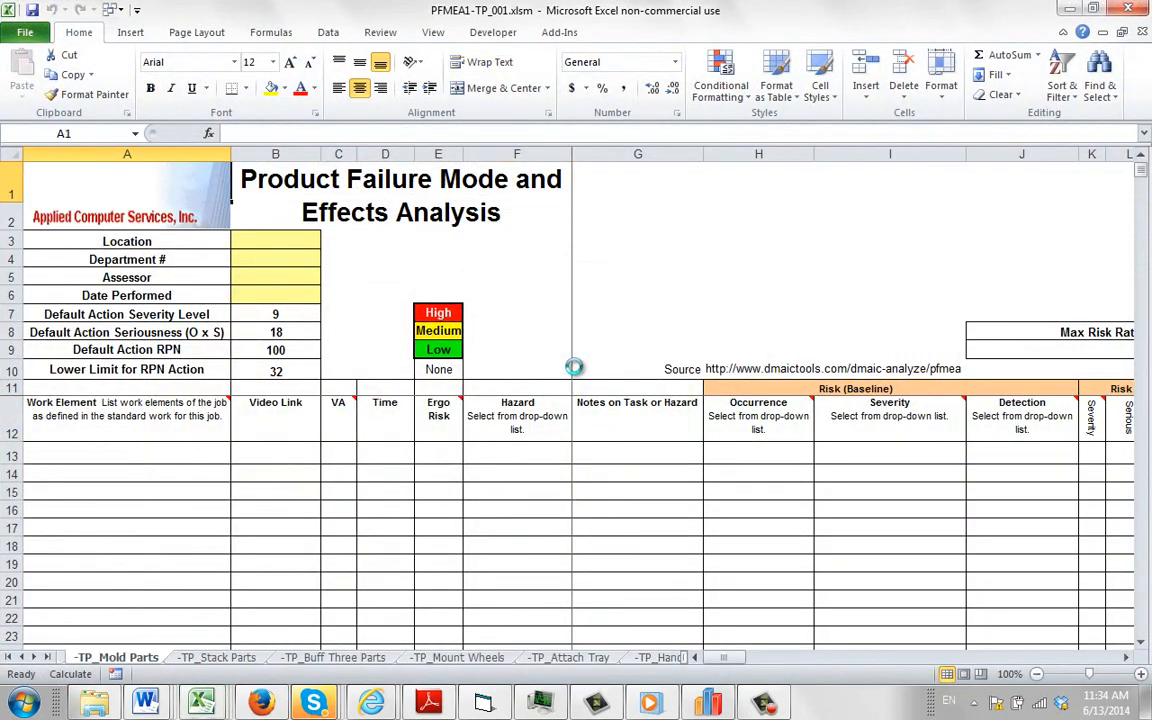
Browse the TP_ process-step sheets of PFMEA1, ending on TP_Stack Parts
click(216, 656)
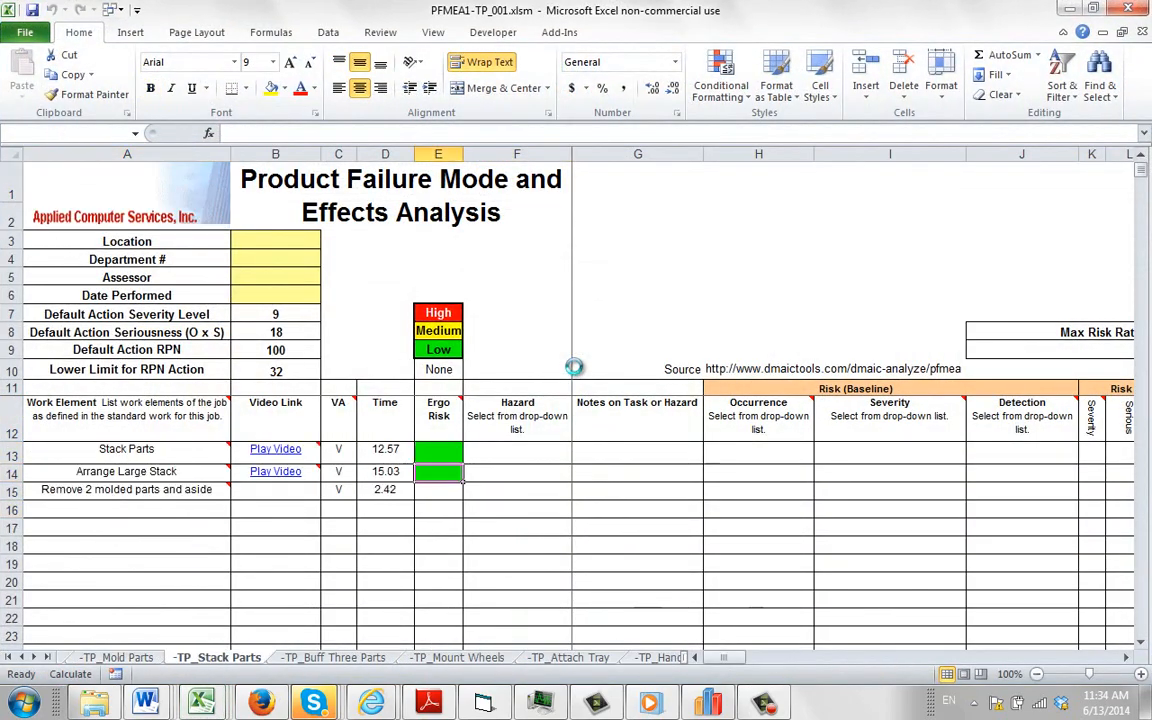
click(332, 656)
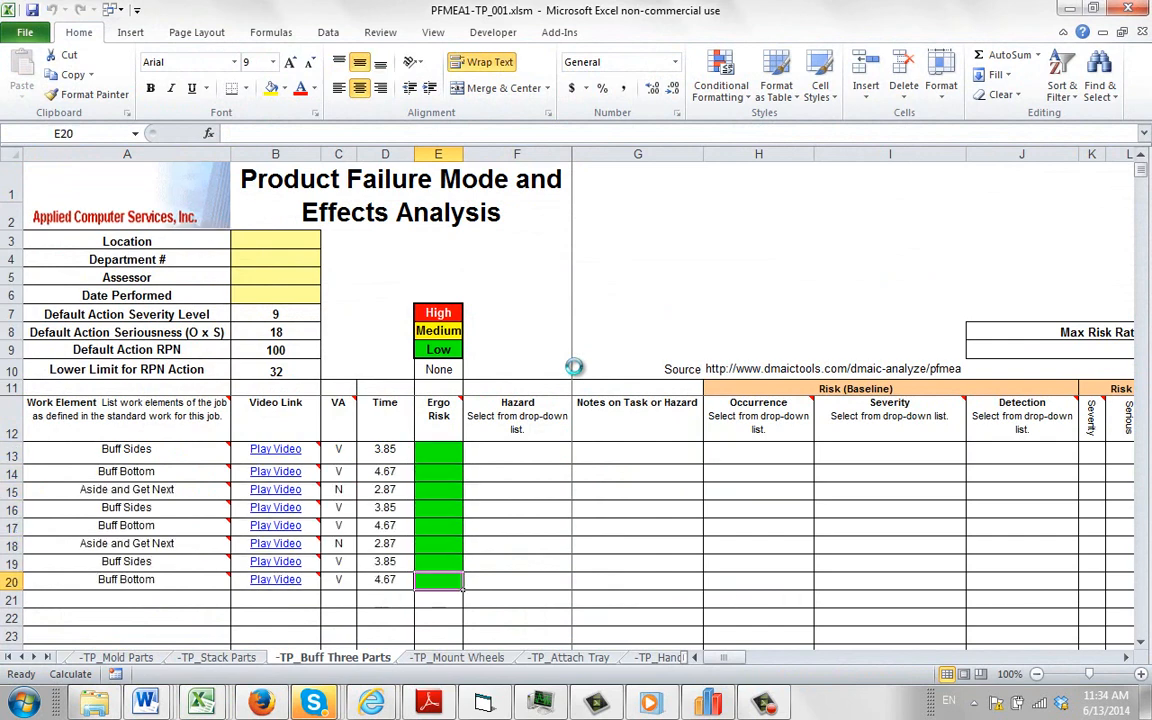
click(568, 656)
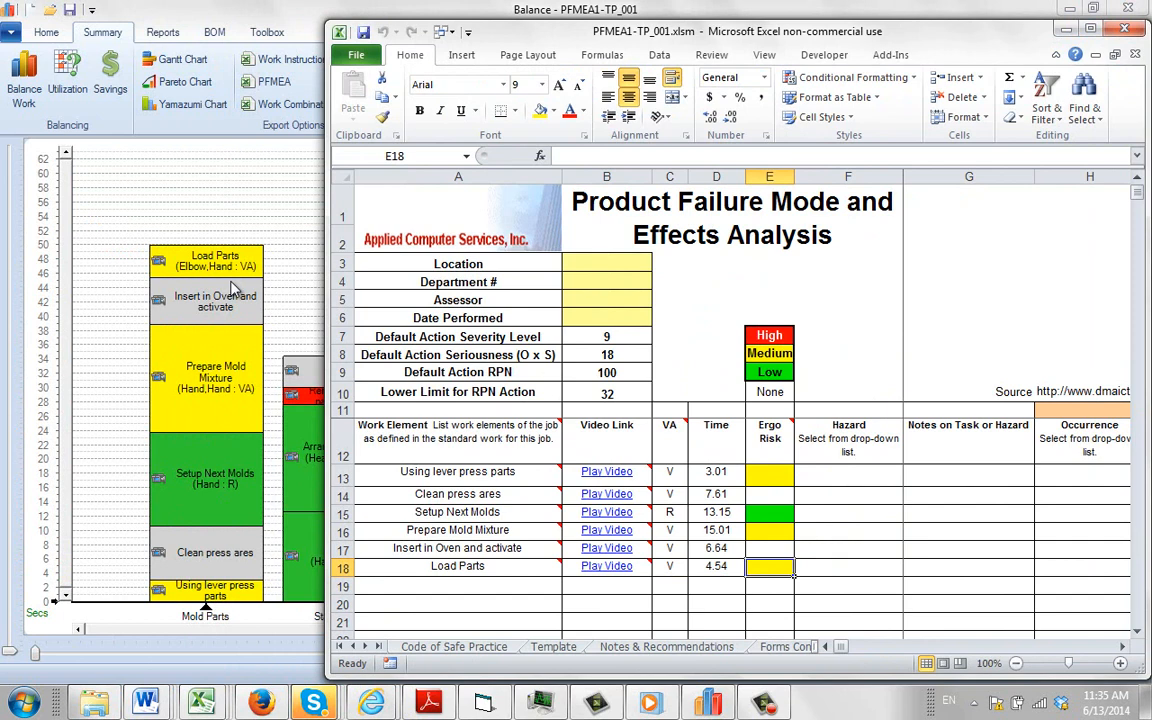
mouse_move(608, 472)
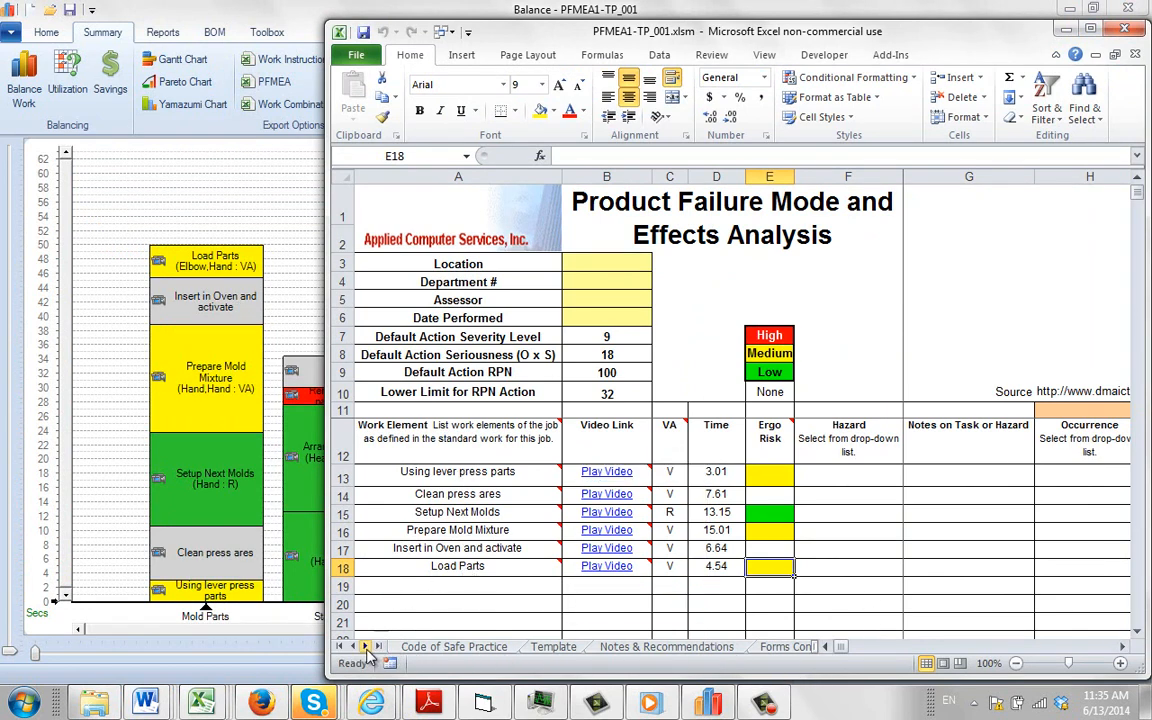
click(378, 646)
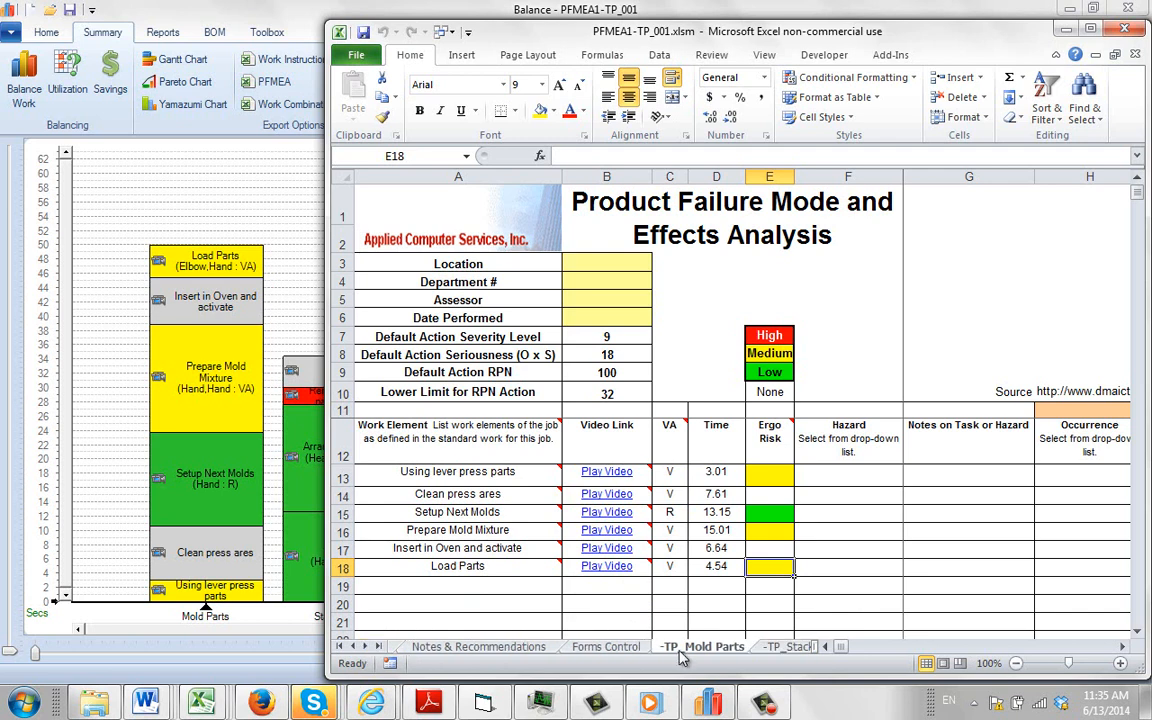
mouse_move(772, 478)
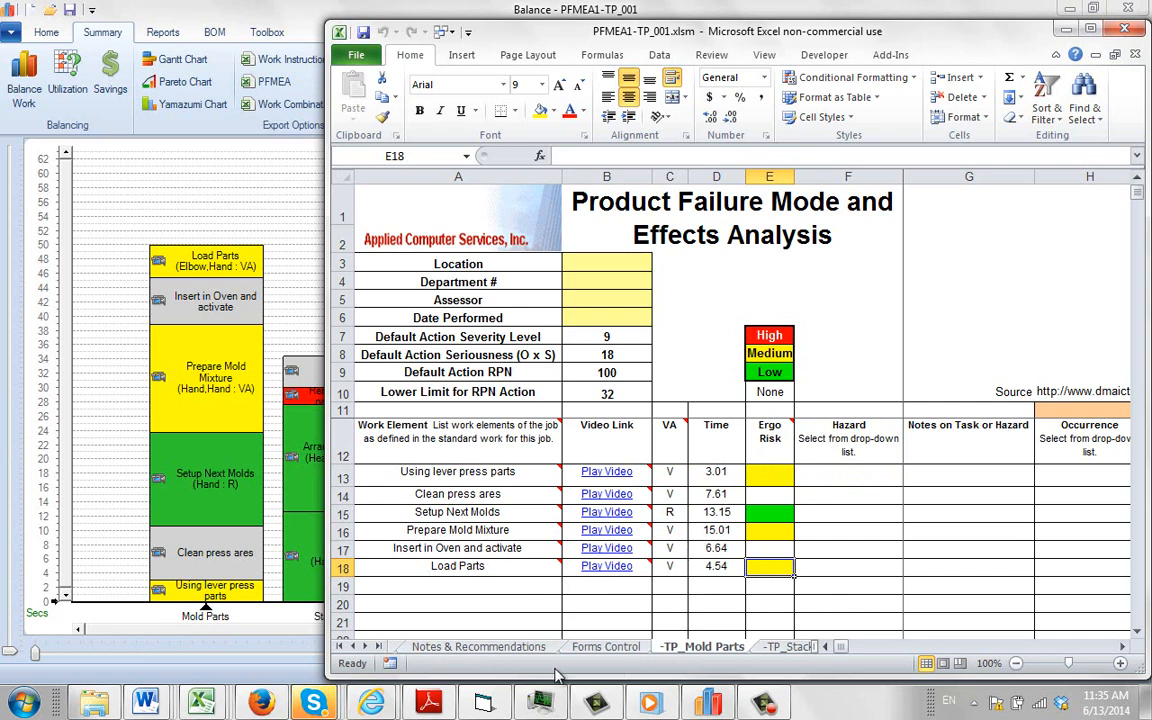
click(638, 646)
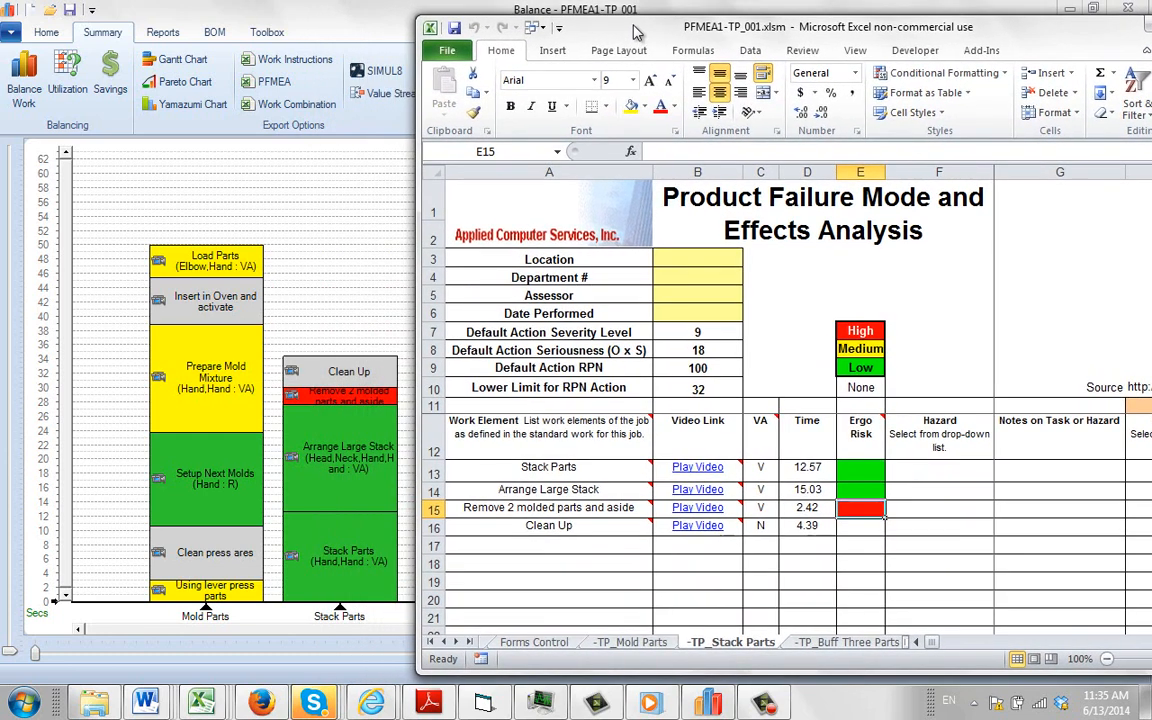
mouse_move(682, 508)
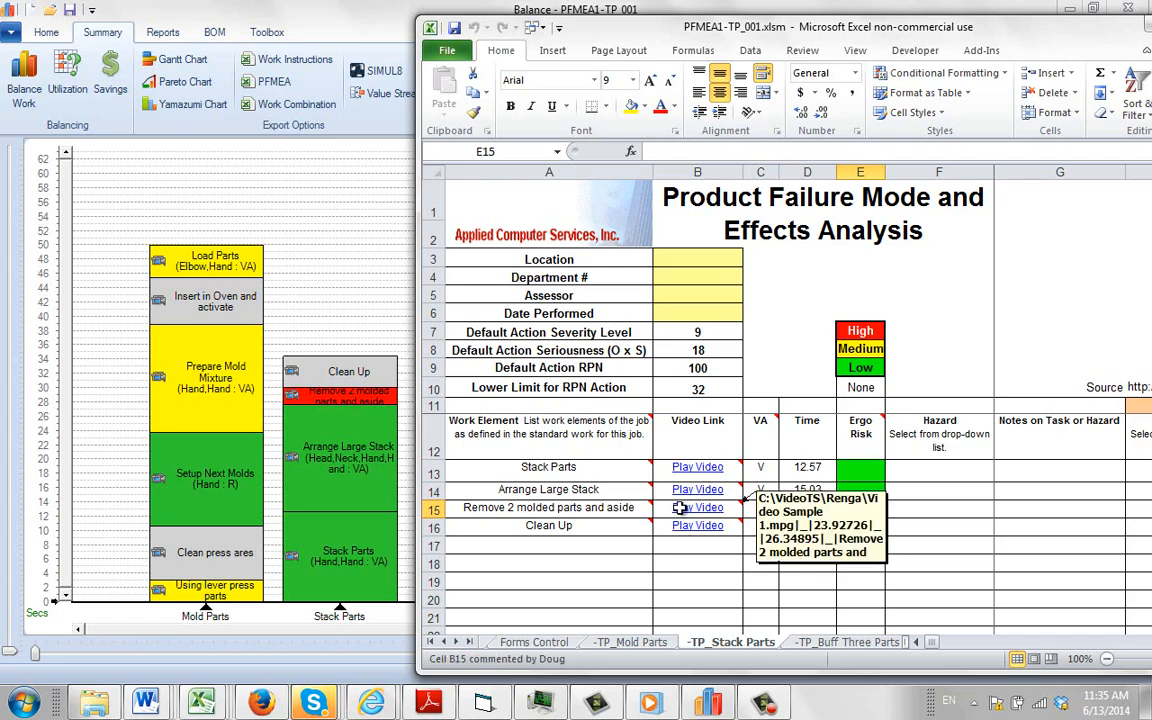
Play, pause and close the video for Remove 2 molded parts and aside
click(696, 508)
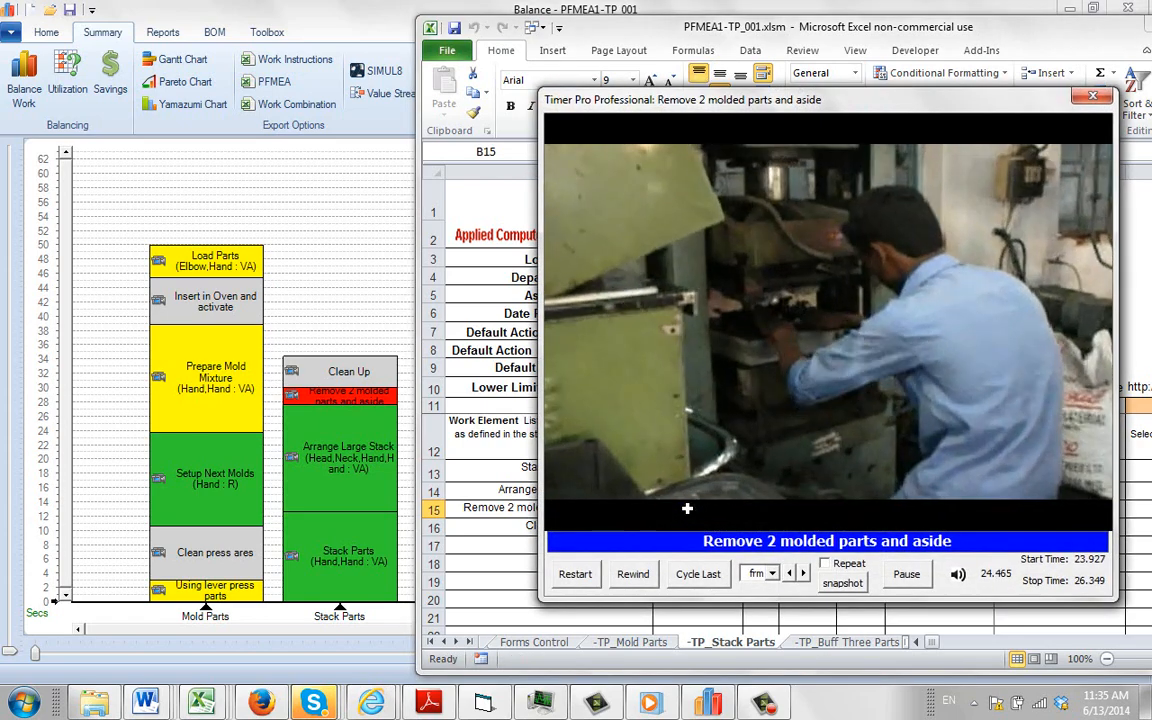
click(904, 572)
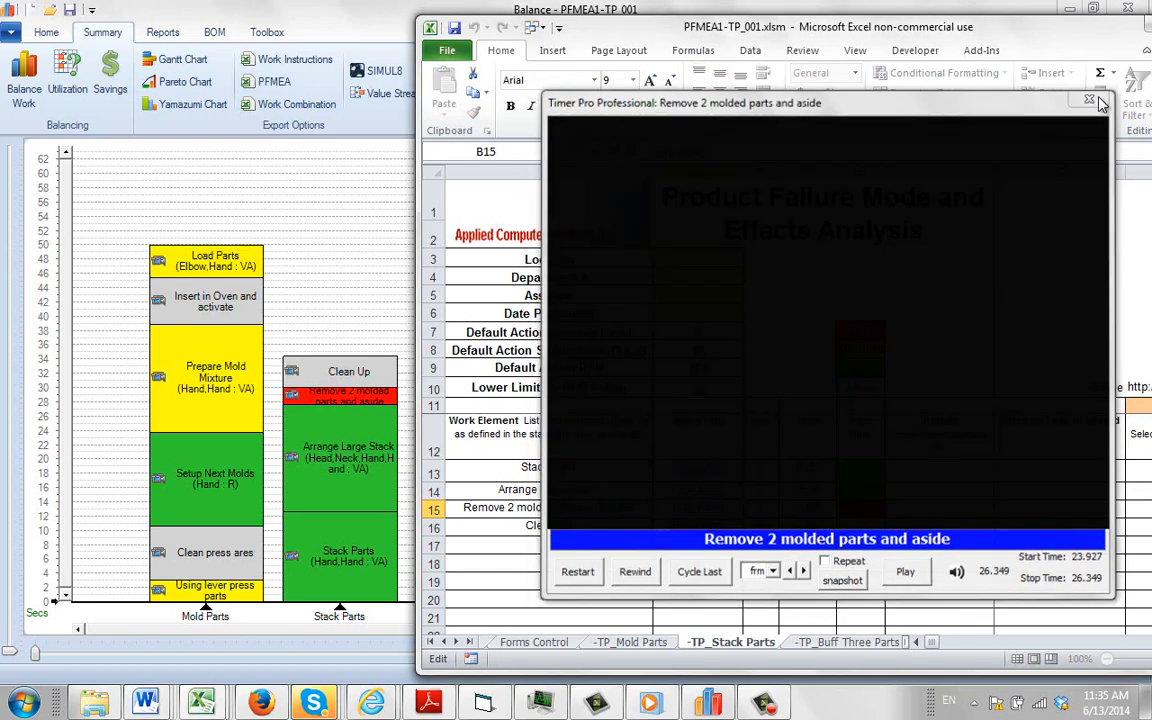
click(1090, 100)
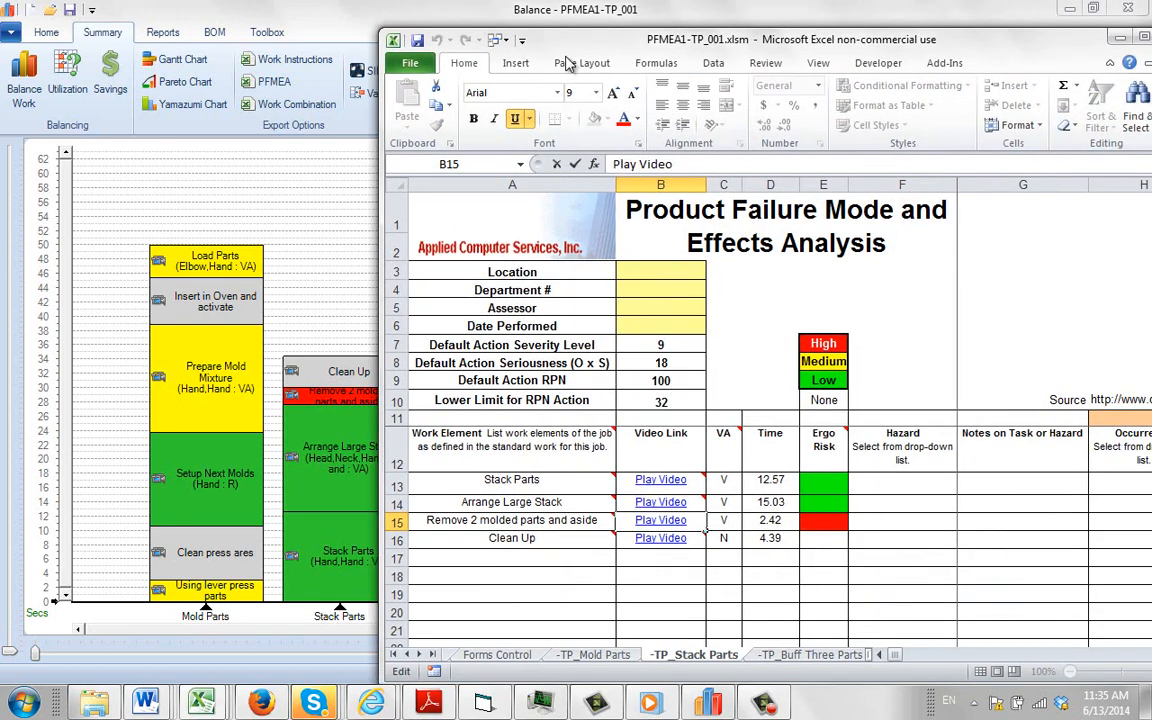
Maximize Excel and review Code of Safe Practice, Notes & Recommendations and Forms Control, returning to TP_Stack Parts
click(1070, 12)
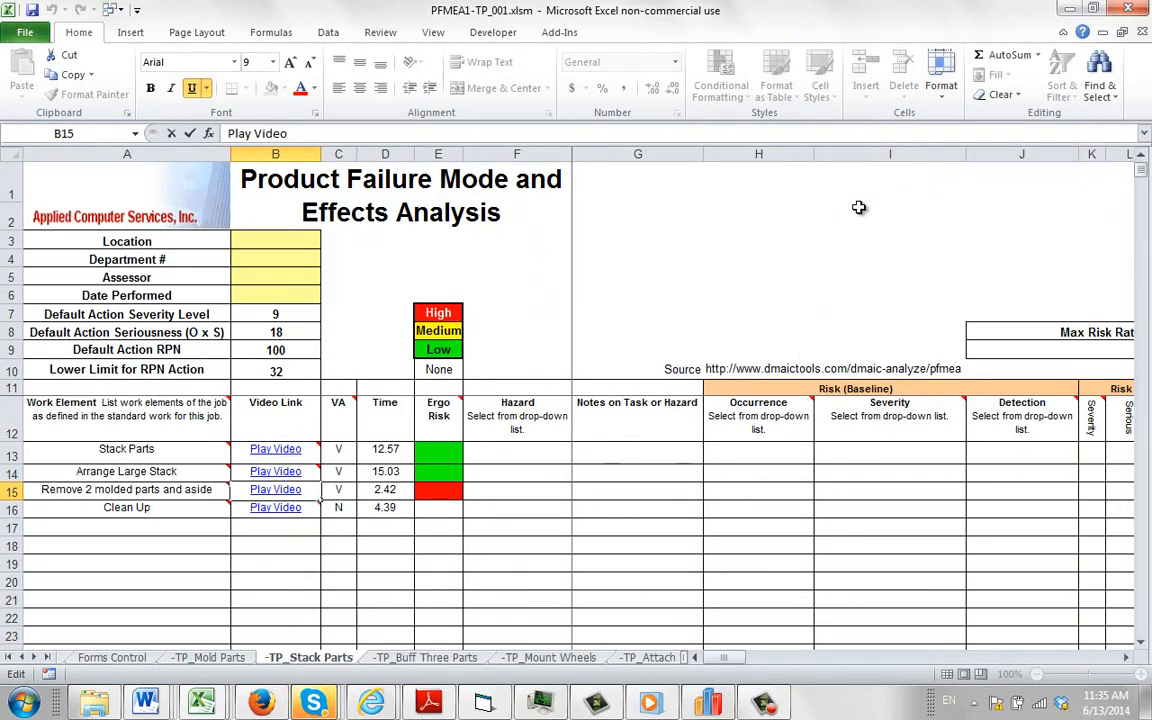
mouse_move(558, 404)
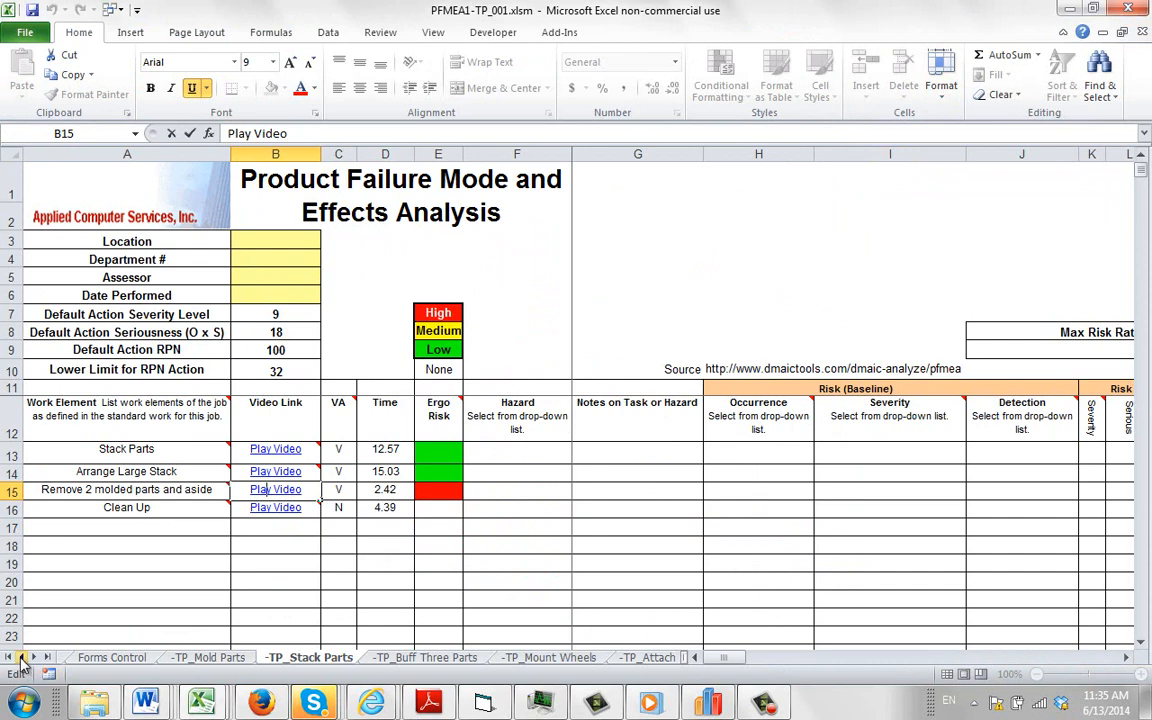
click(20, 656)
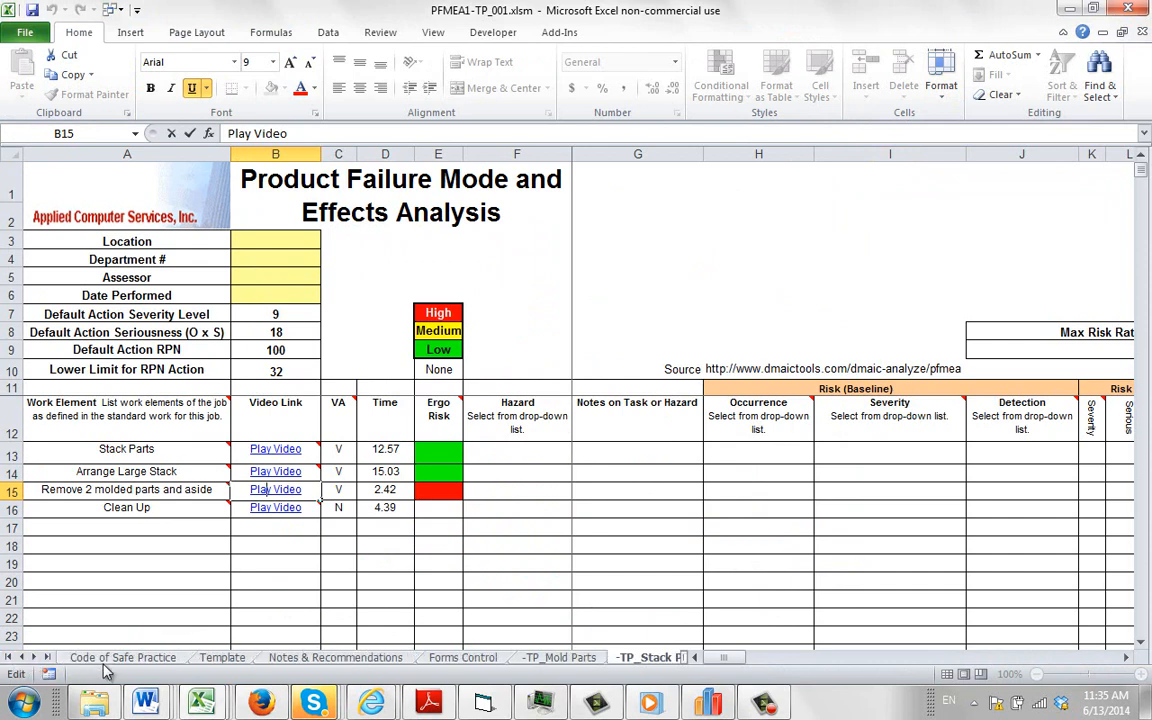
click(122, 656)
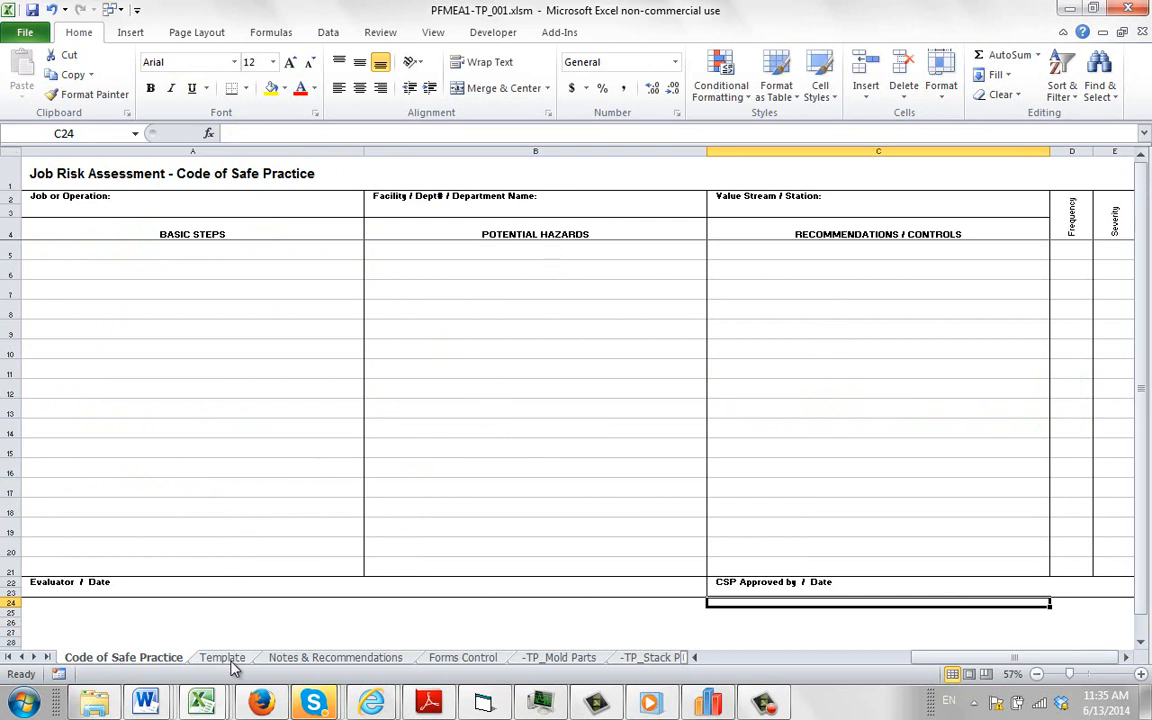
click(336, 656)
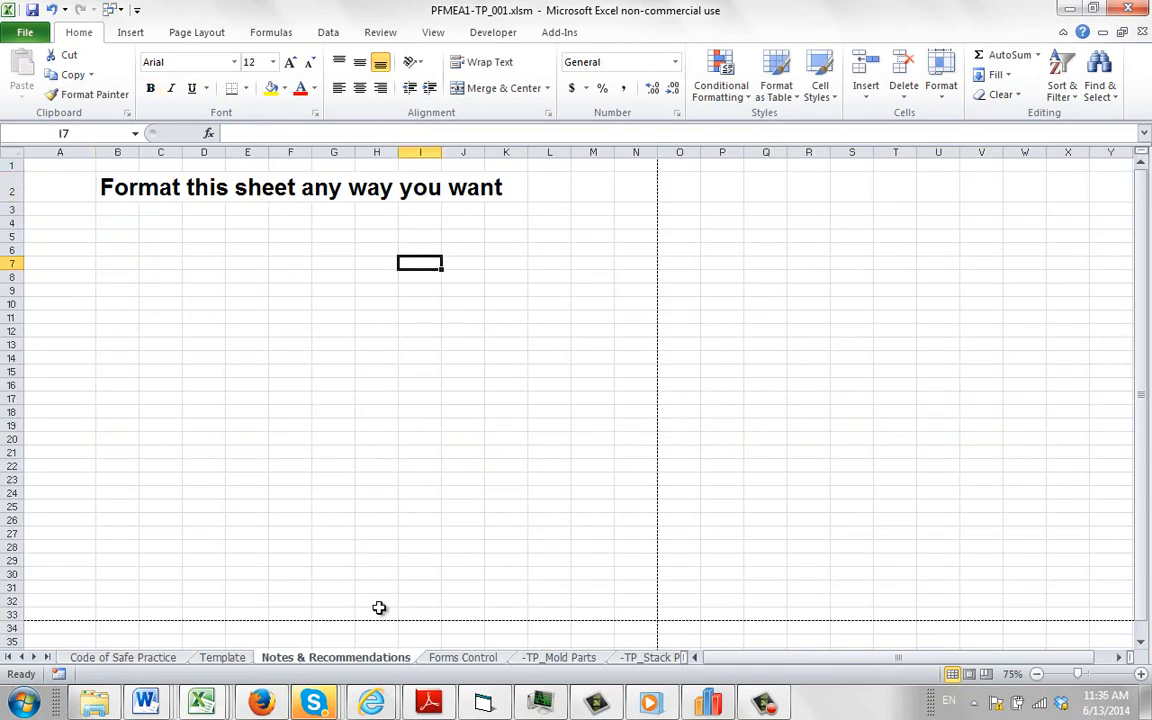
click(462, 656)
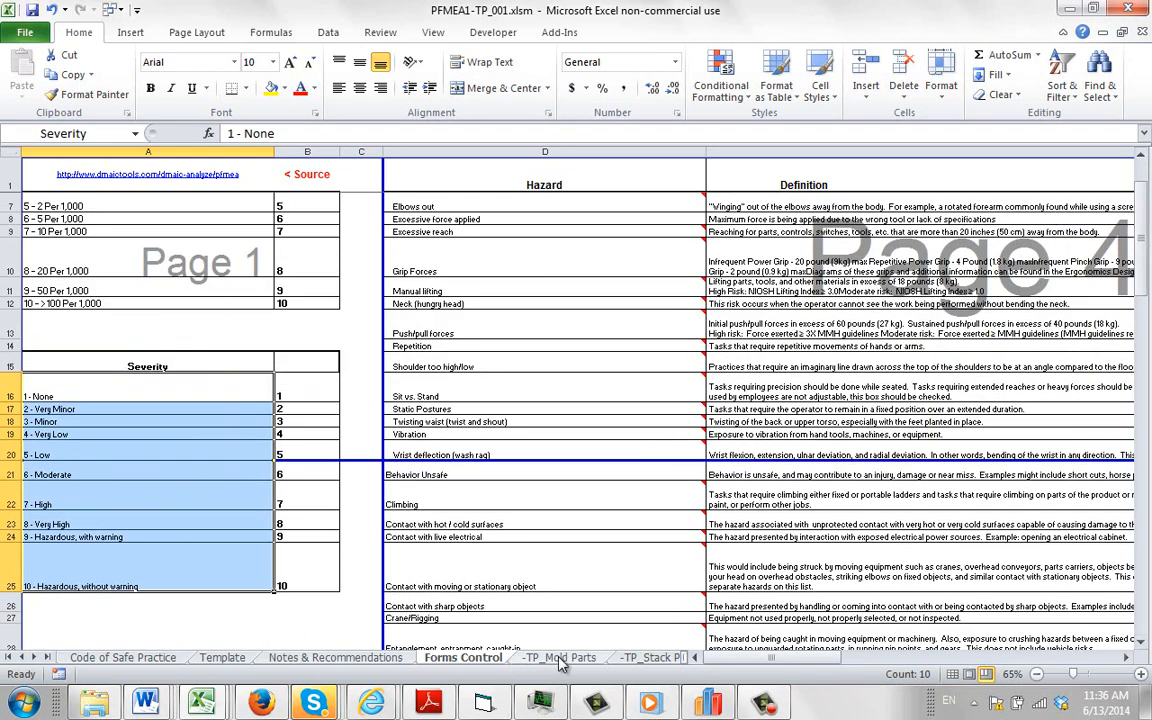
click(536, 656)
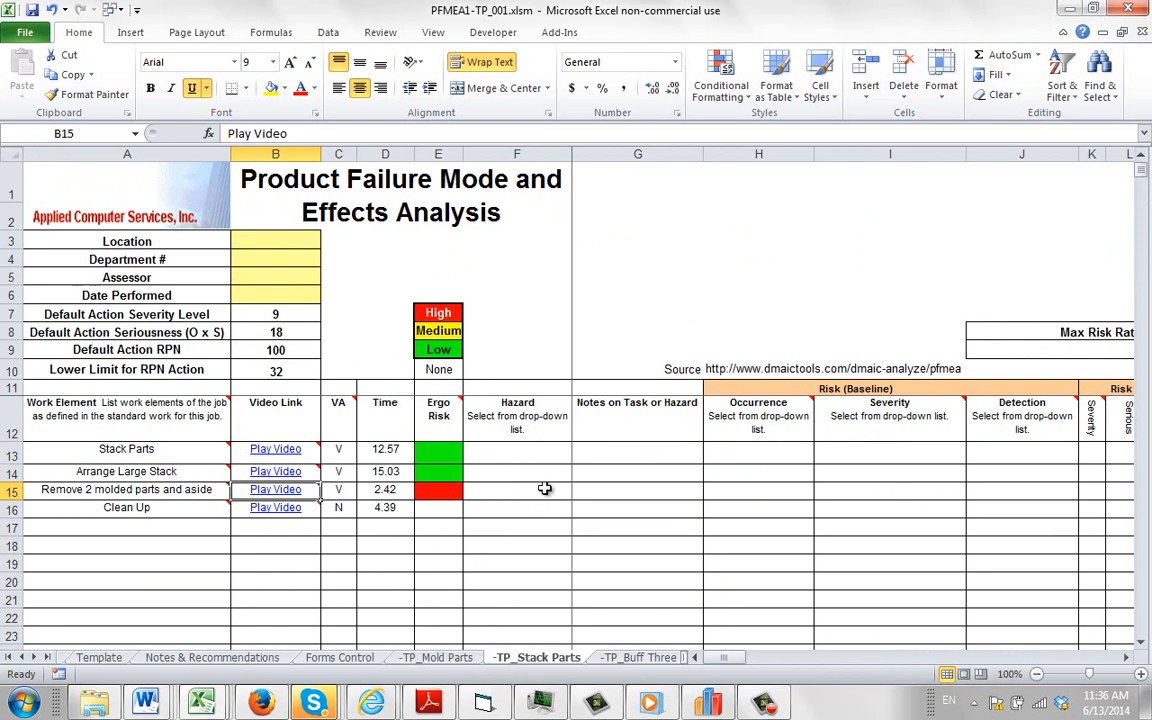
Check hazard definitions on Forms Control, then set F15's hazard to Awkward Working Position
click(578, 488)
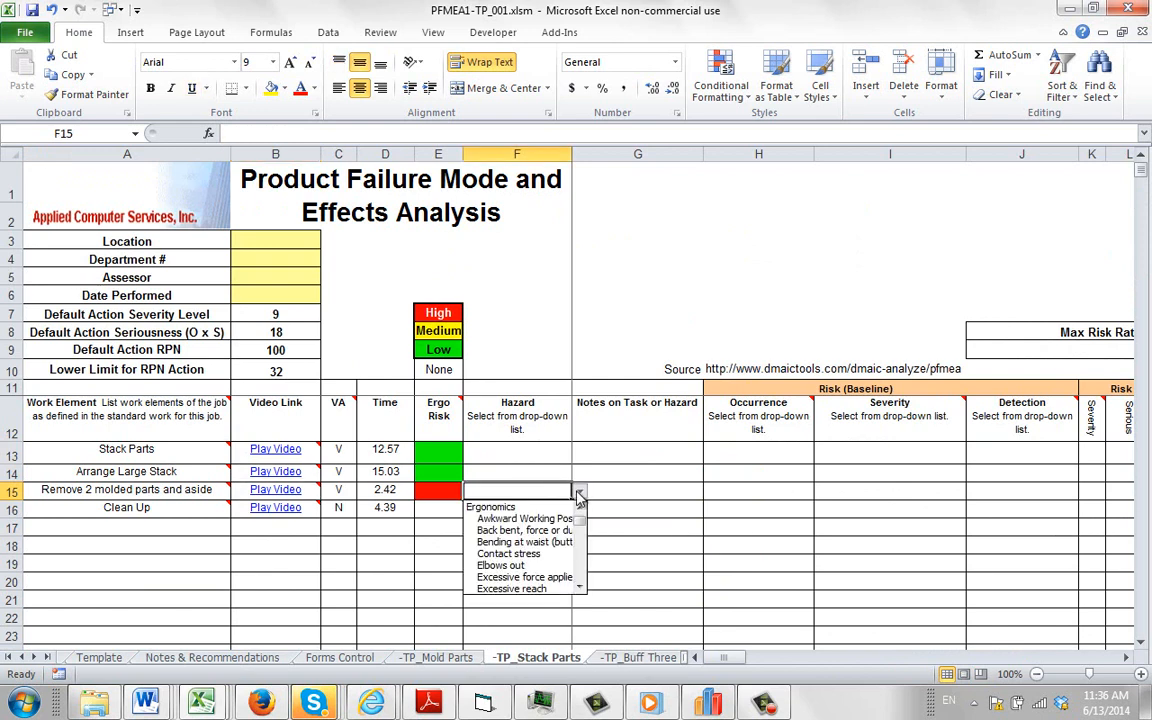
scroll(down, 3)
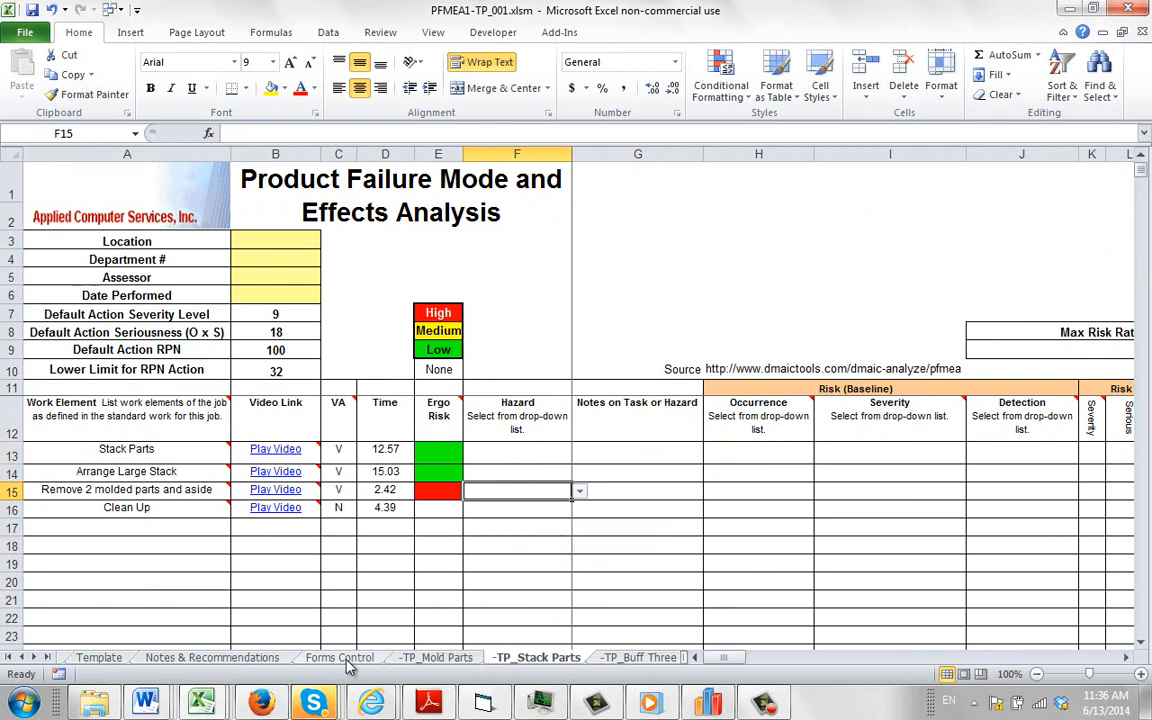
click(340, 656)
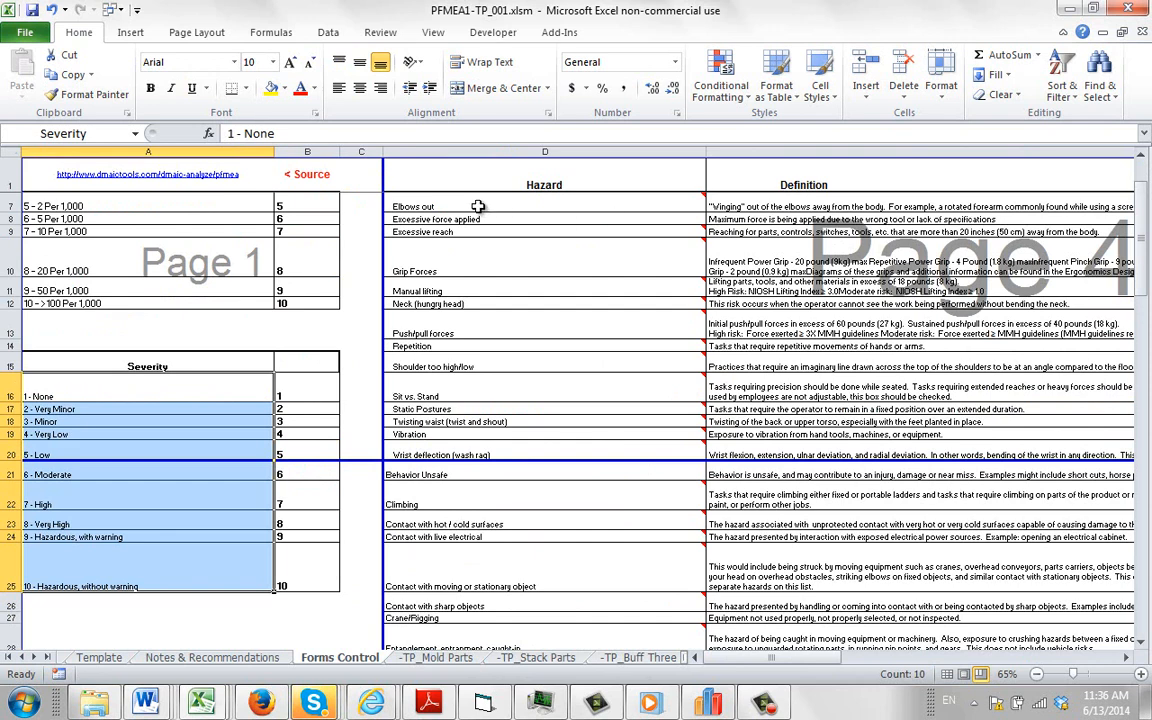
scroll(up, 3)
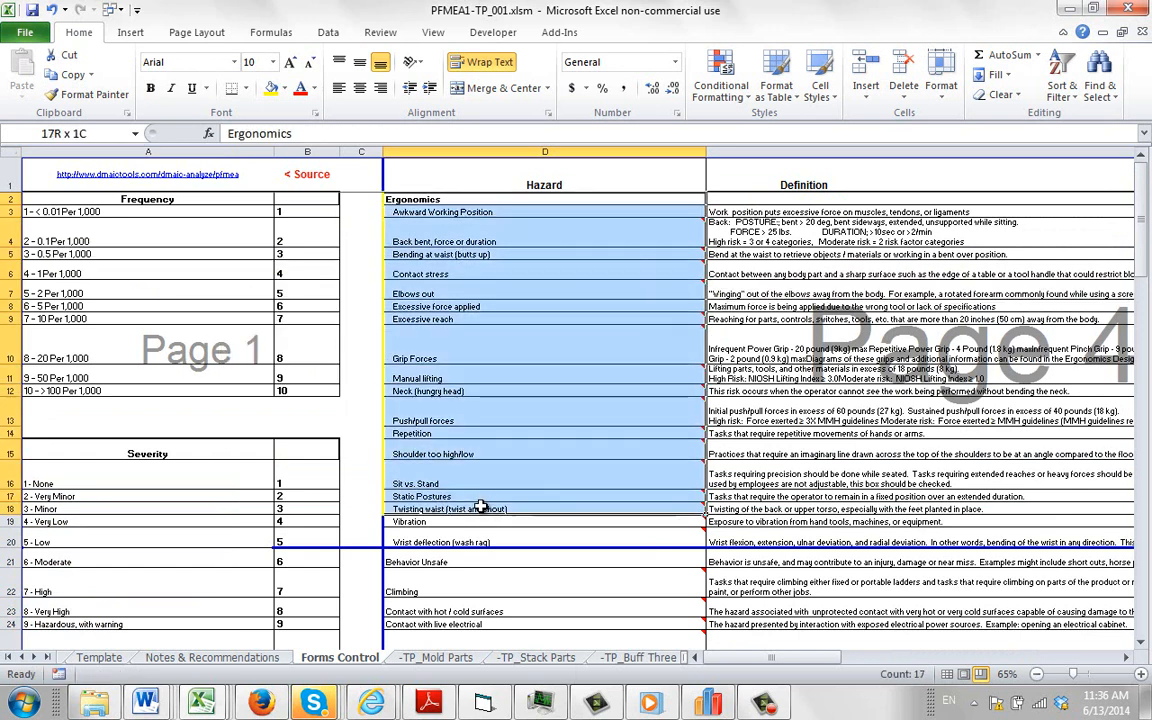
click(536, 656)
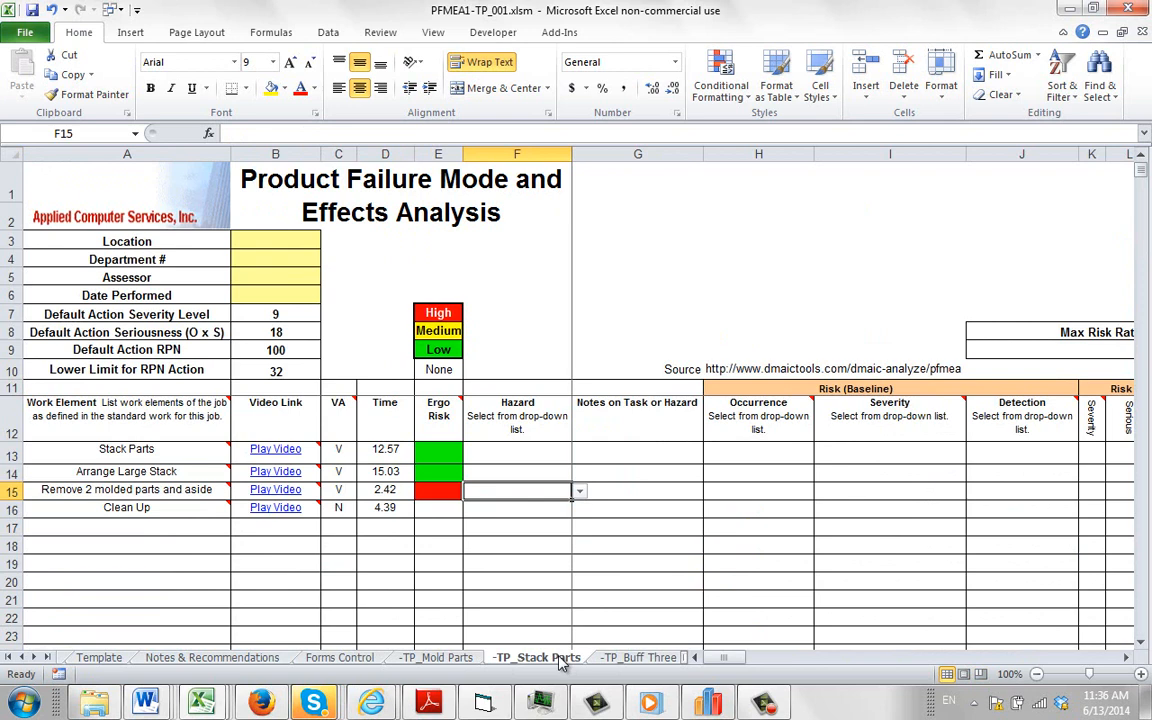
click(580, 490)
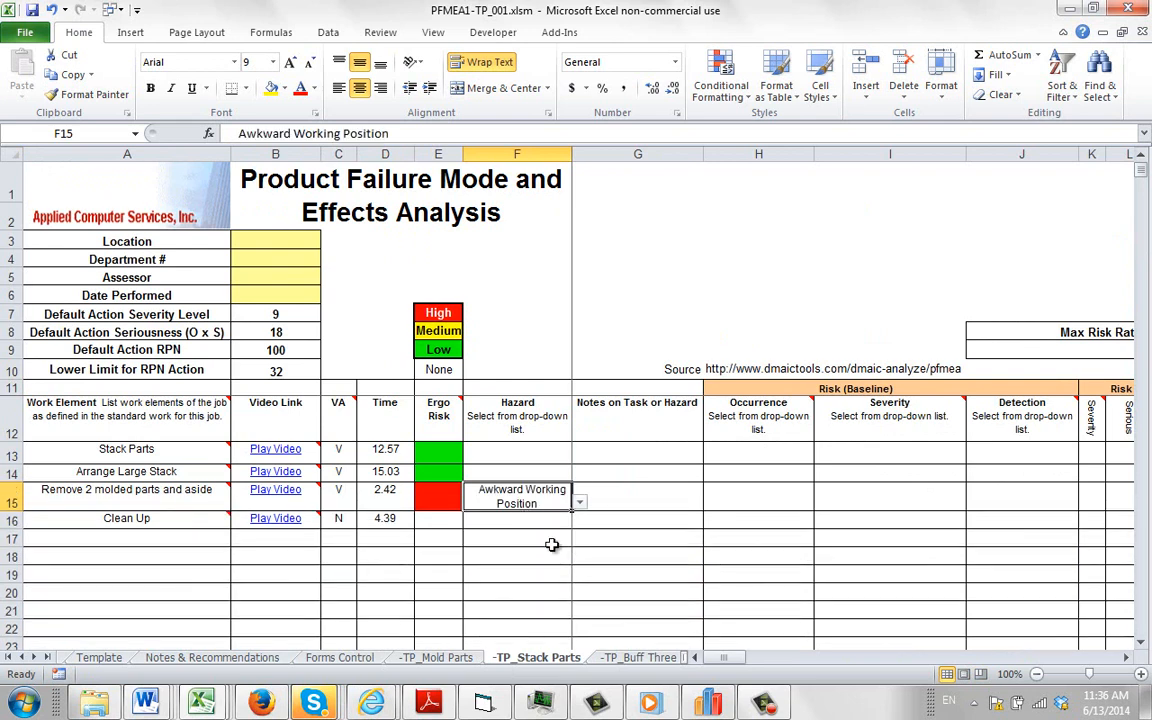
Enter the note 'Need to raise the machine' in G15 and move to H15
click(636, 496)
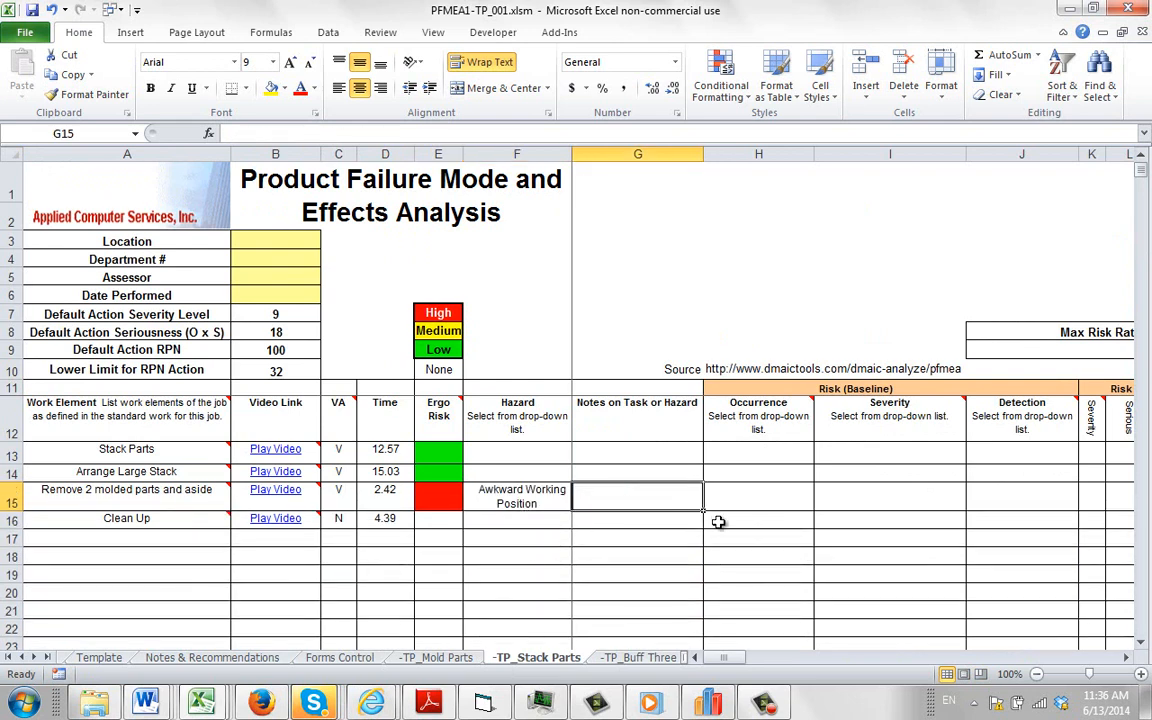
text(N)
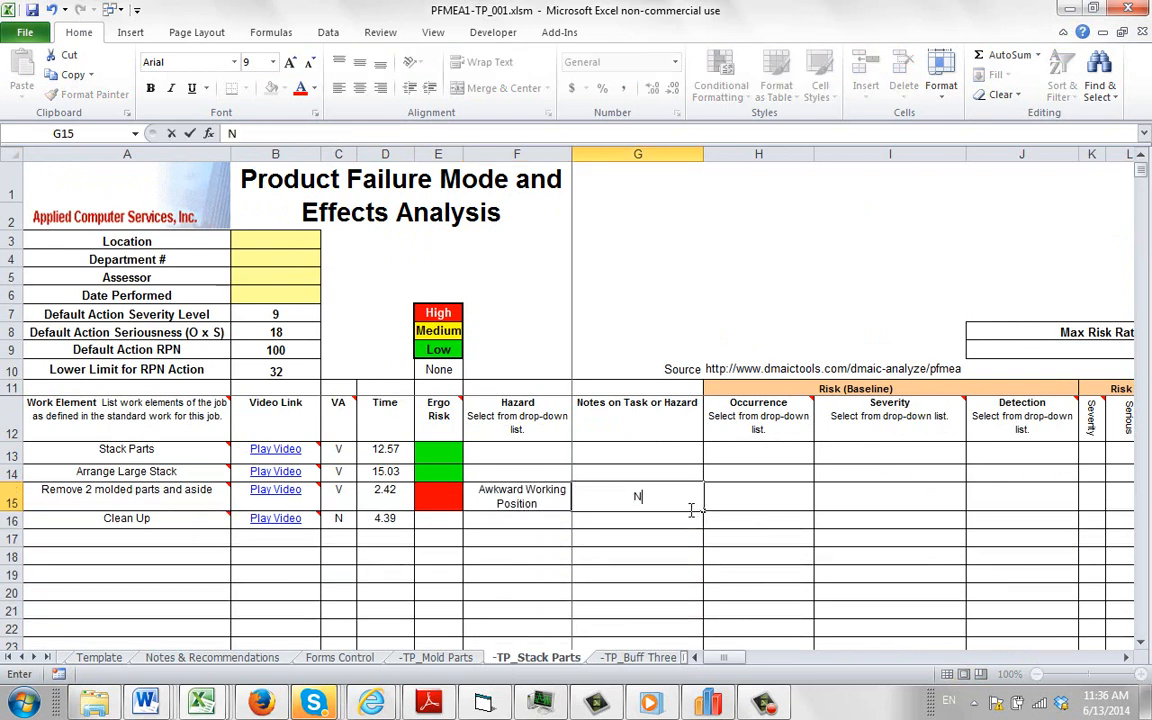
text(eed to)
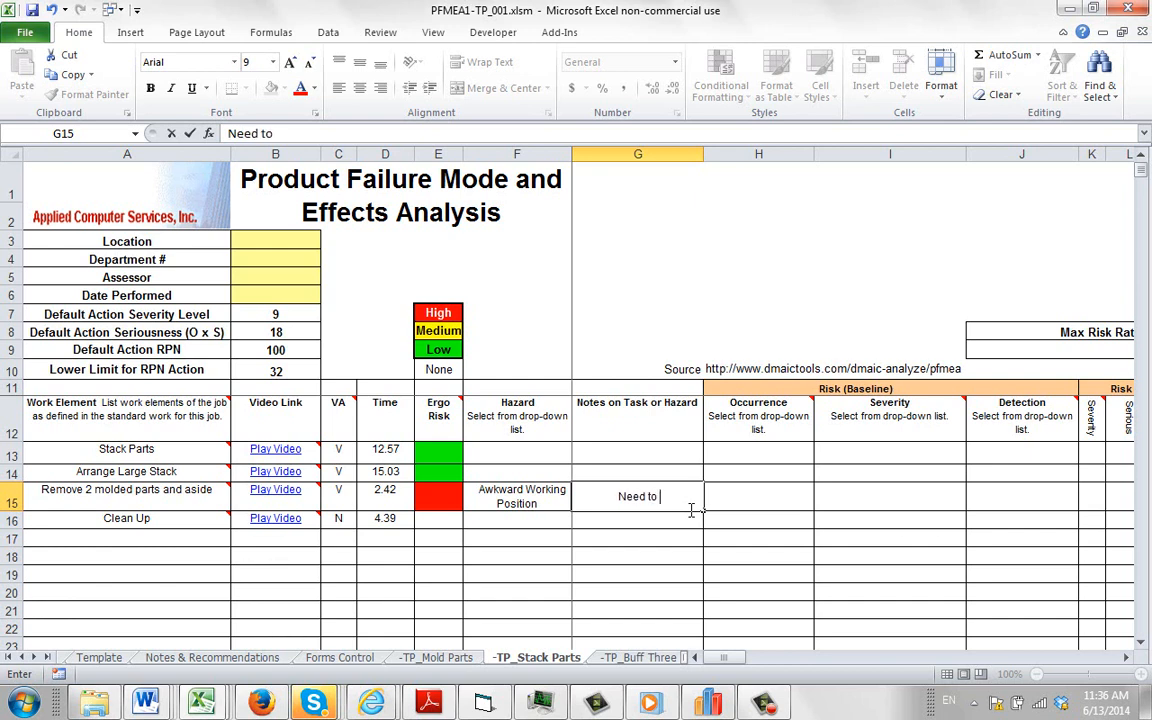
text(raise the machine)
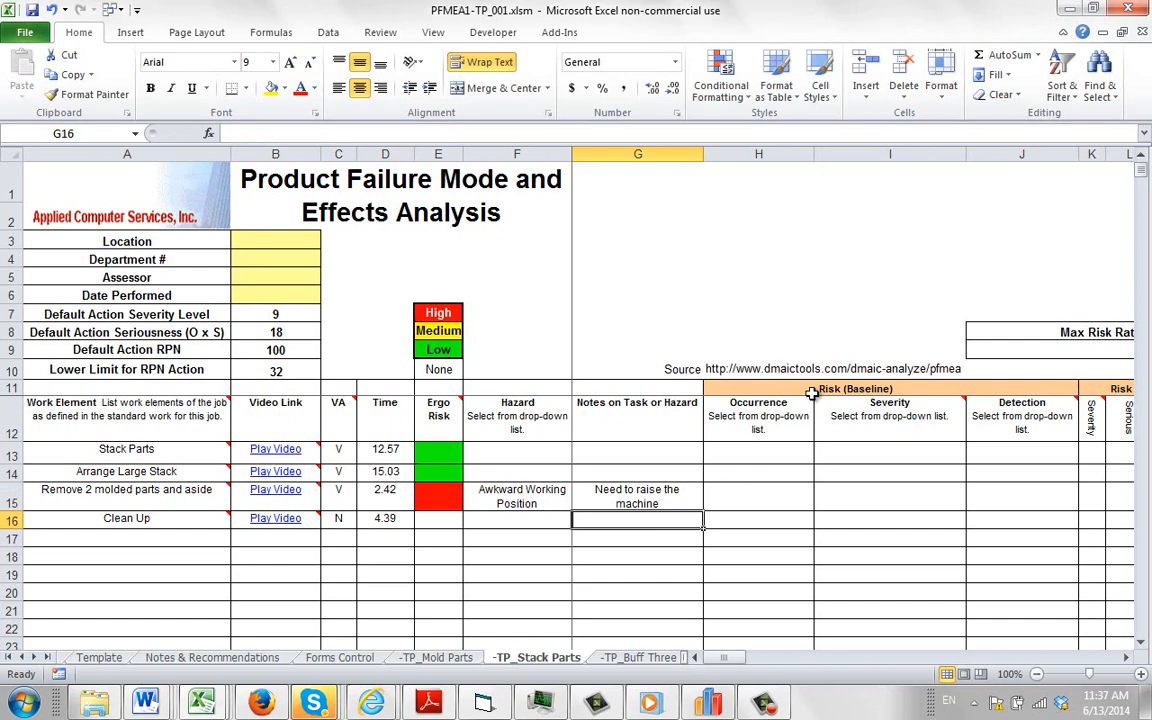
click(758, 496)
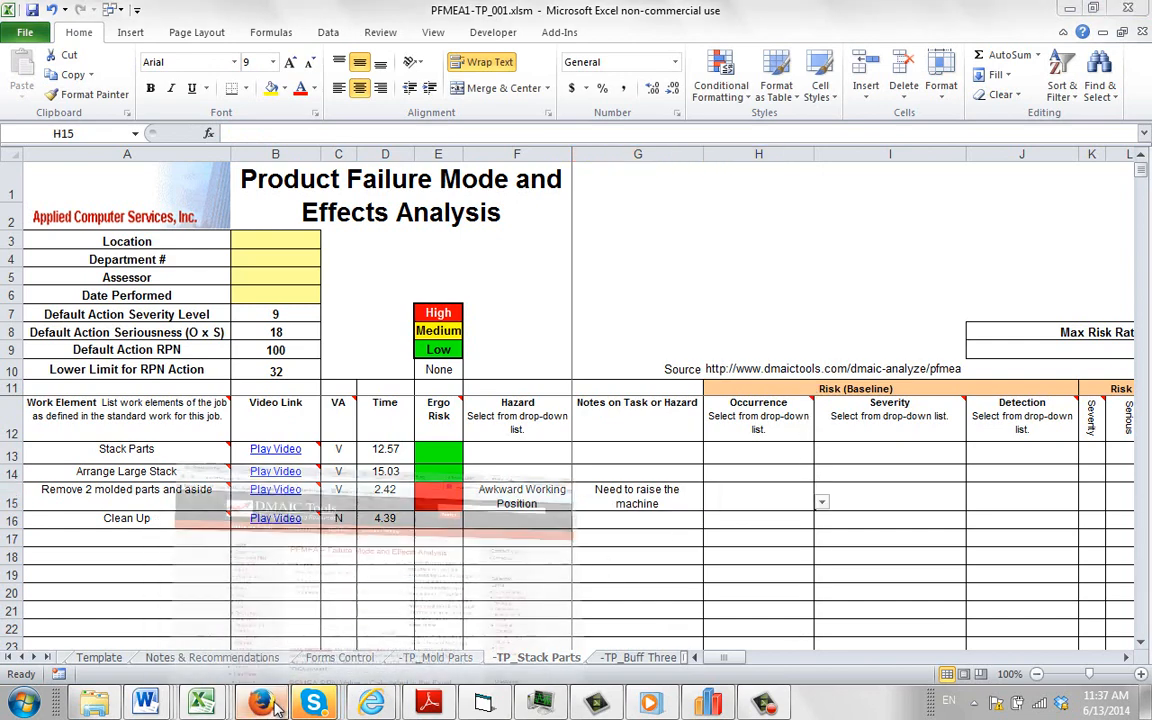
click(260, 700)
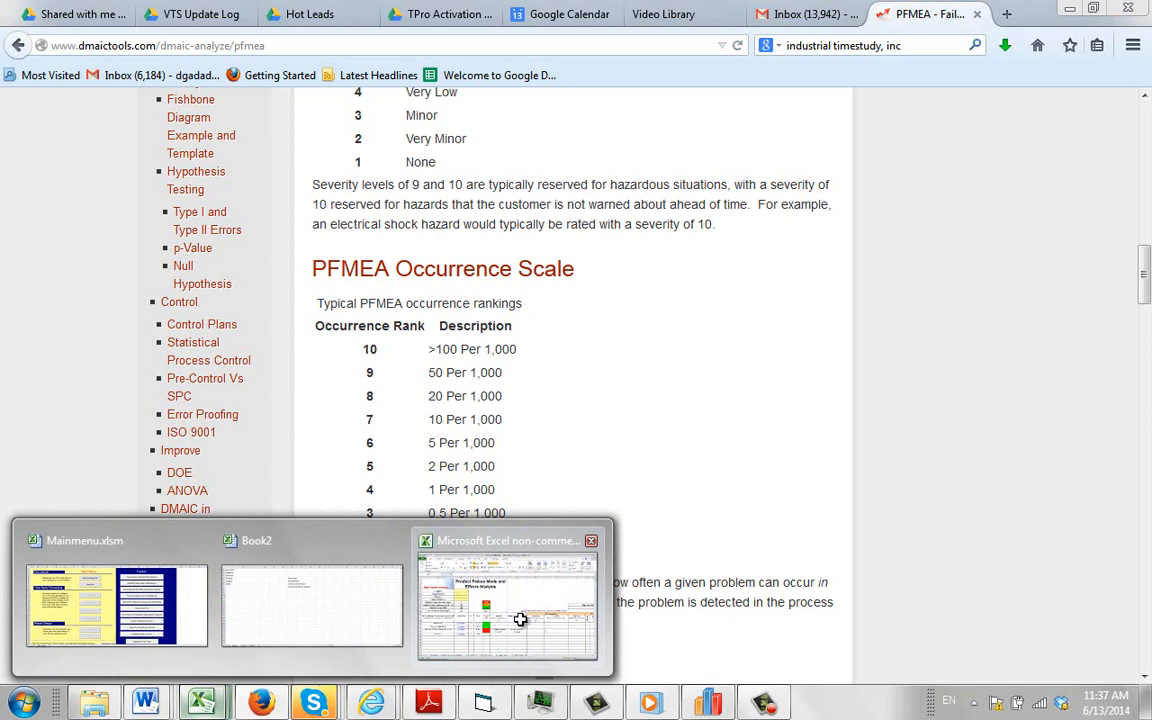
click(508, 604)
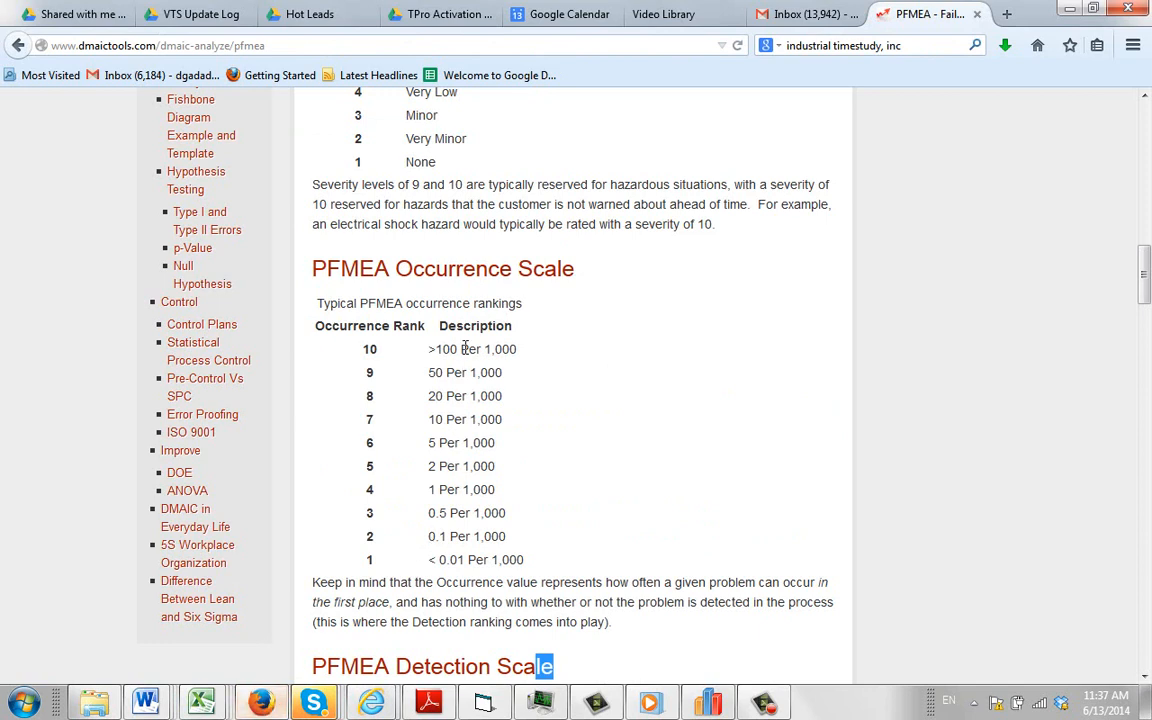
mouse_move(528, 468)
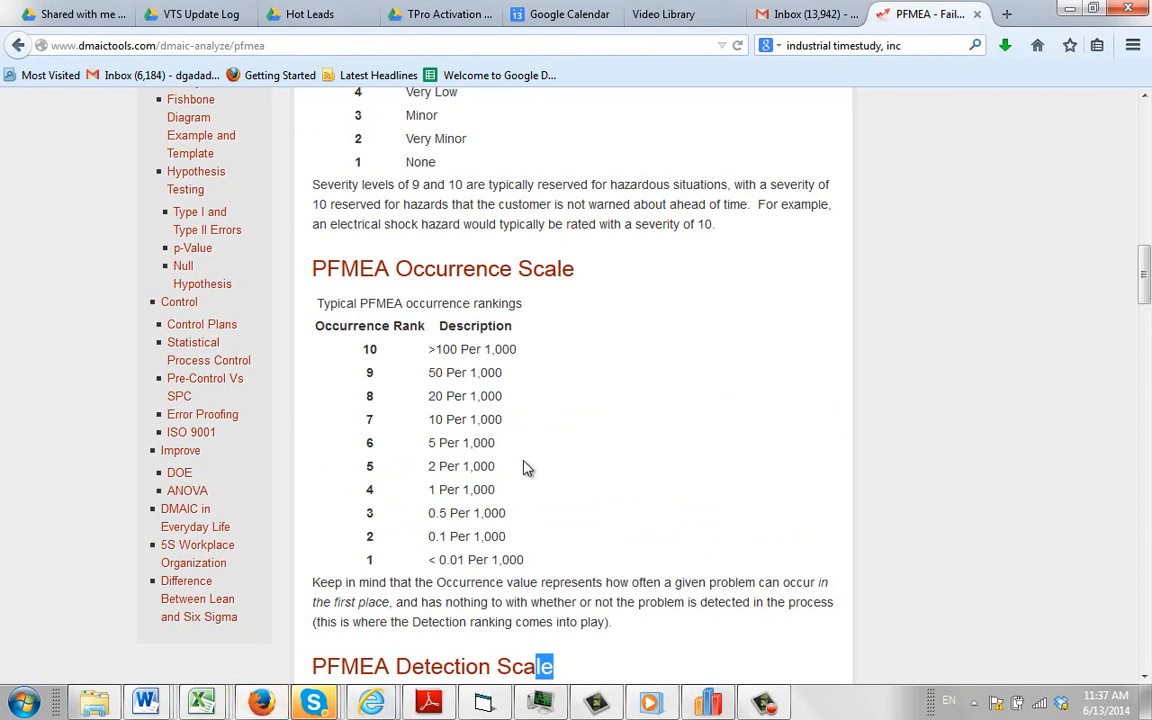
mouse_move(486, 532)
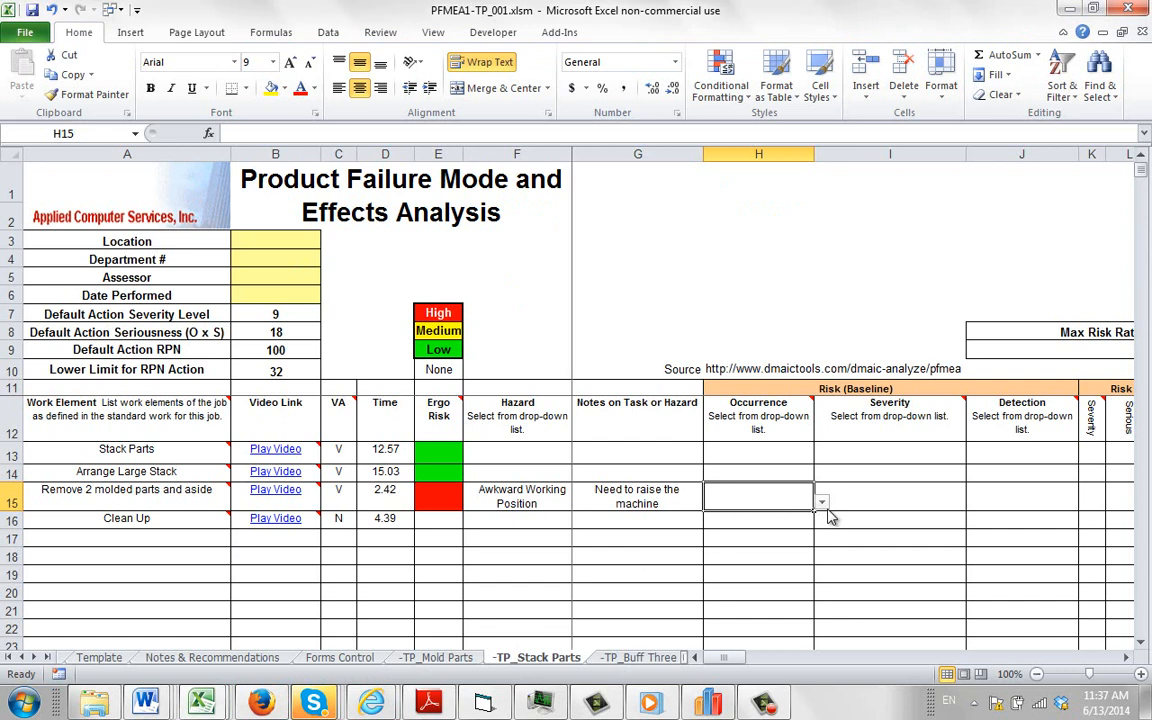
Set H15 occurrence 10 - >100 Per 1,000, I15 severity 7 - High, J15 detection 1 - Certain
click(820, 500)
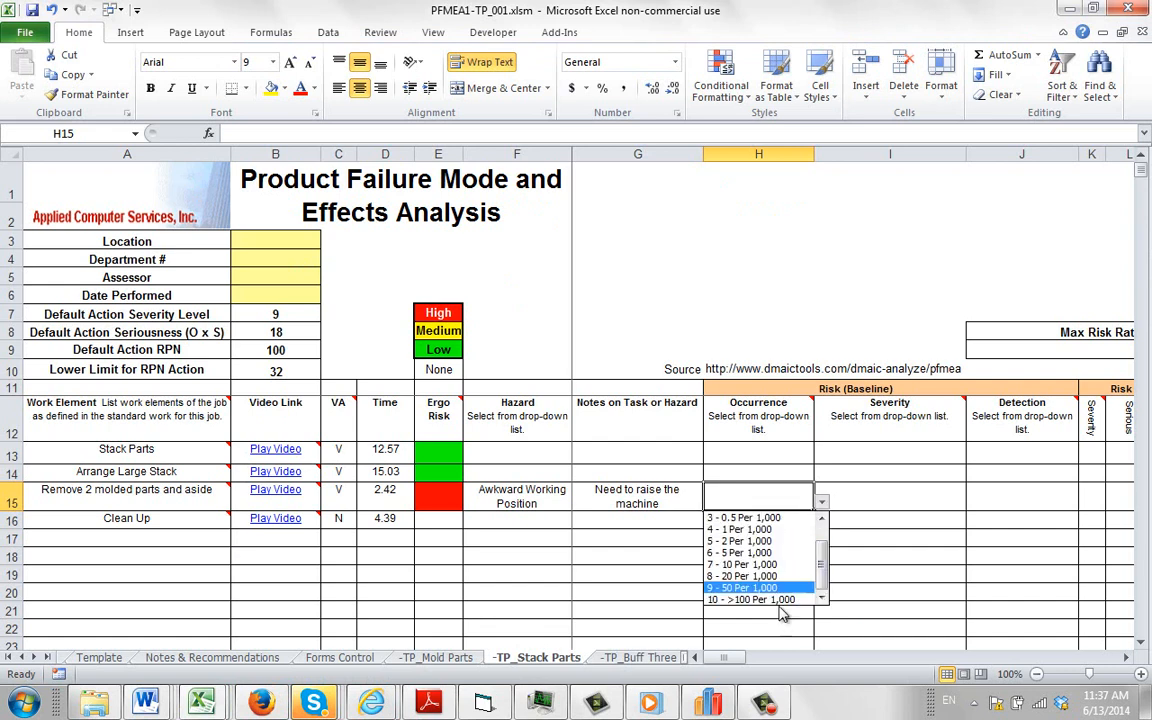
click(752, 600)
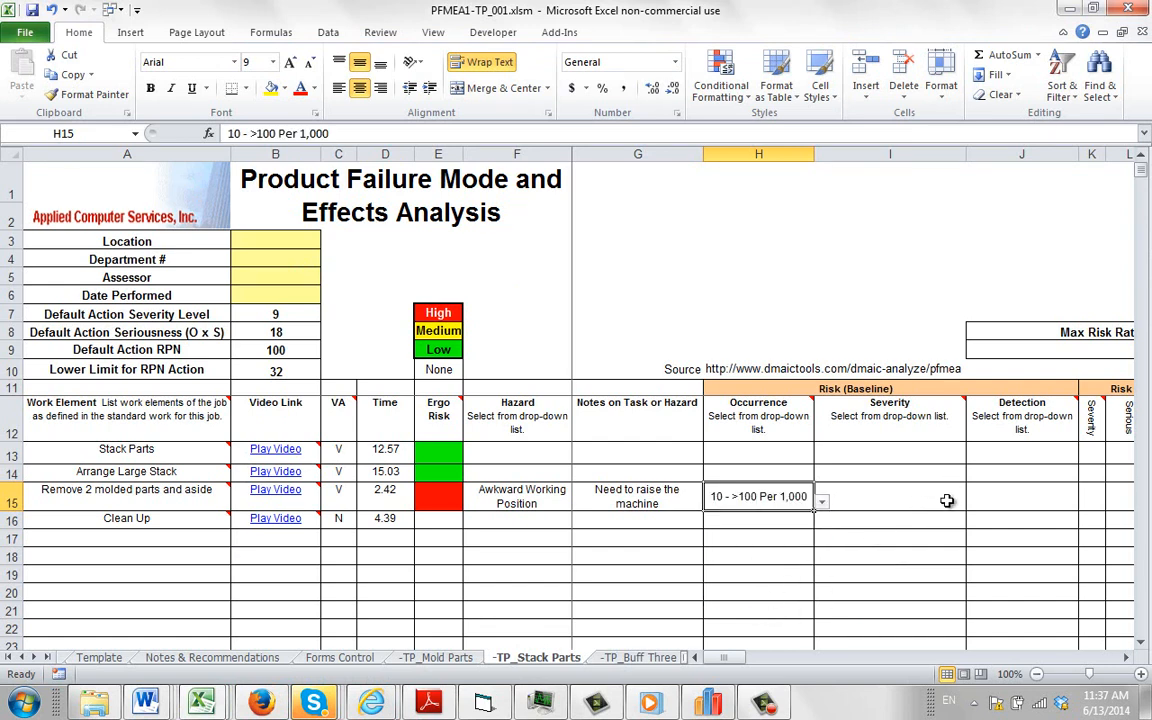
click(976, 500)
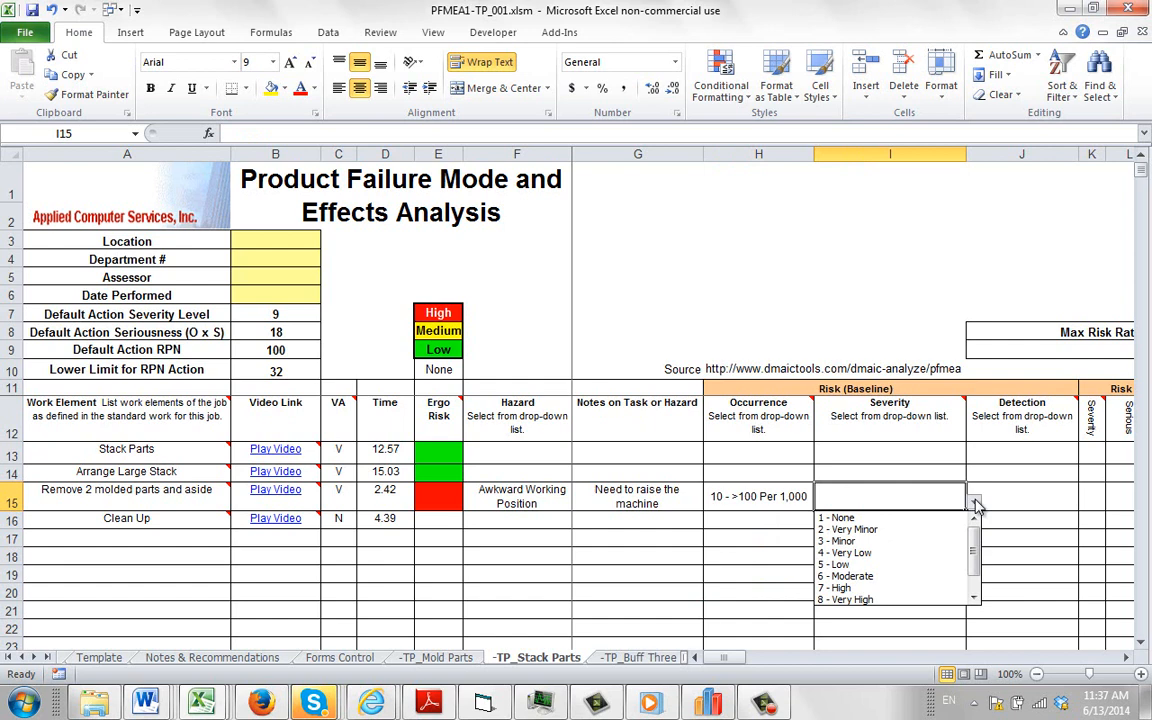
mouse_move(890, 588)
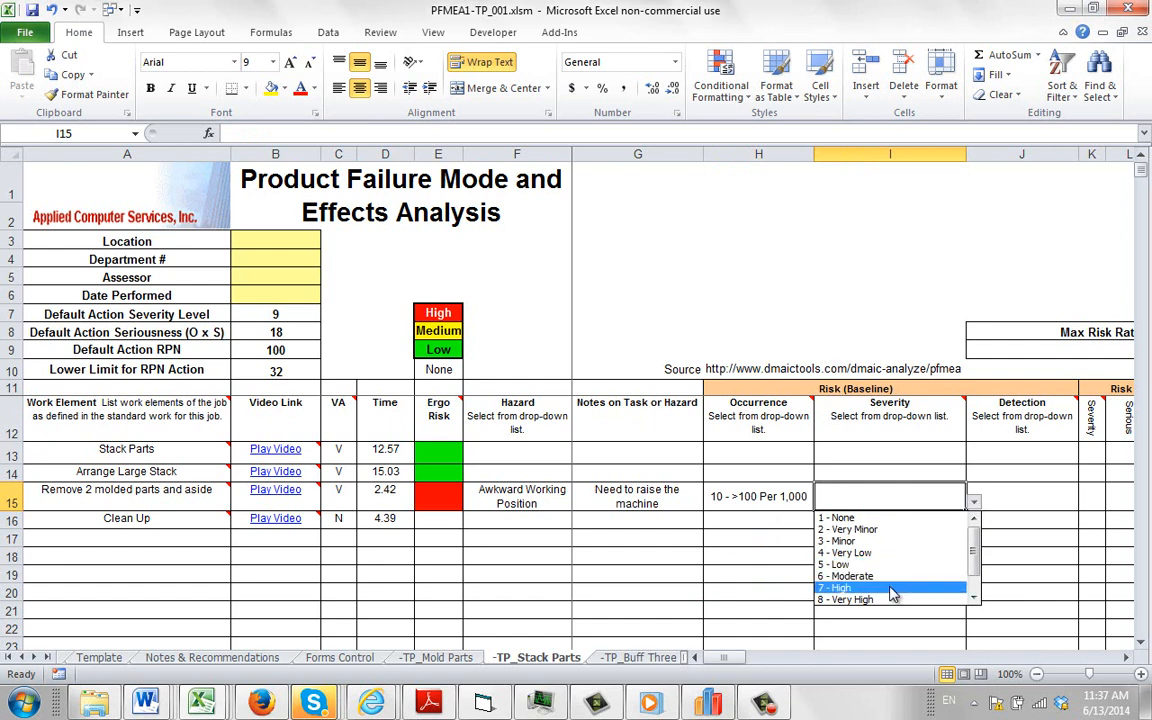
click(838, 588)
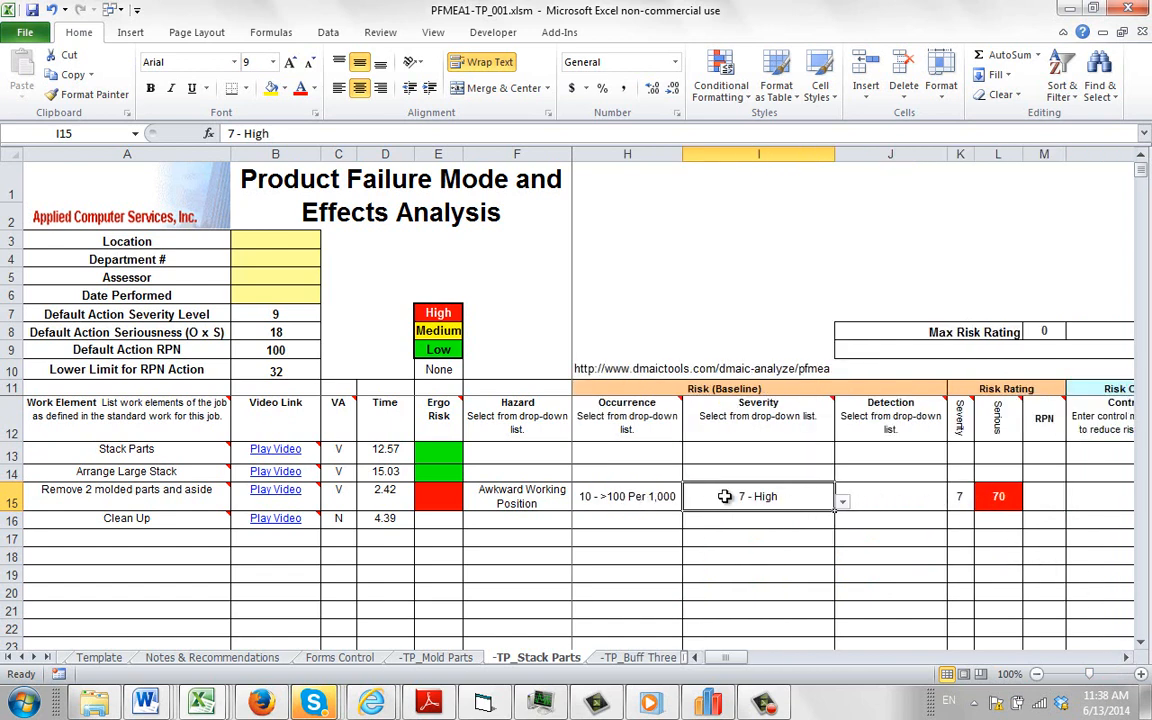
click(888, 496)
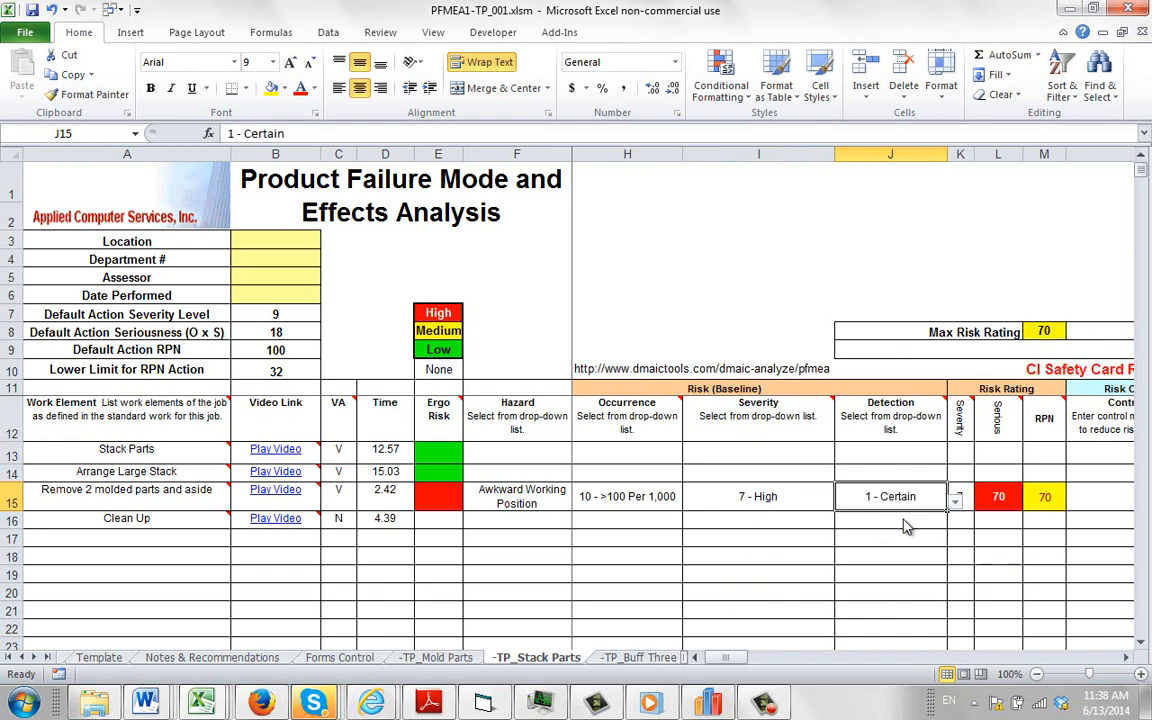
mouse_move(958, 512)
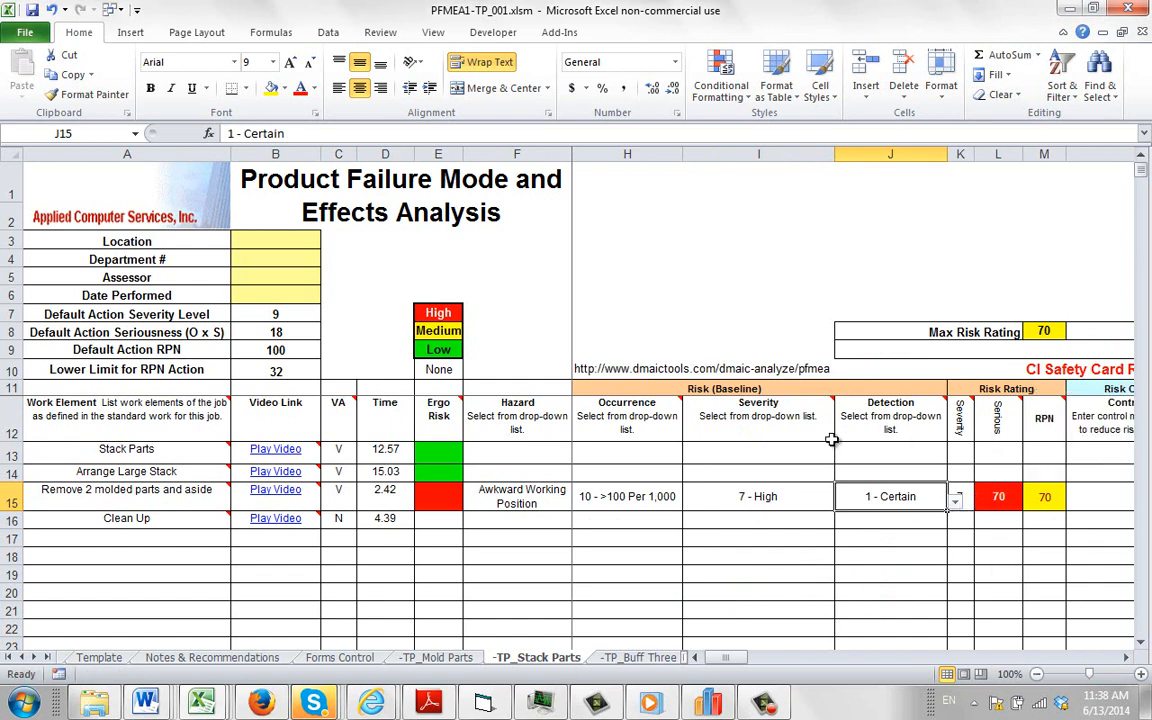
mouse_move(984, 508)
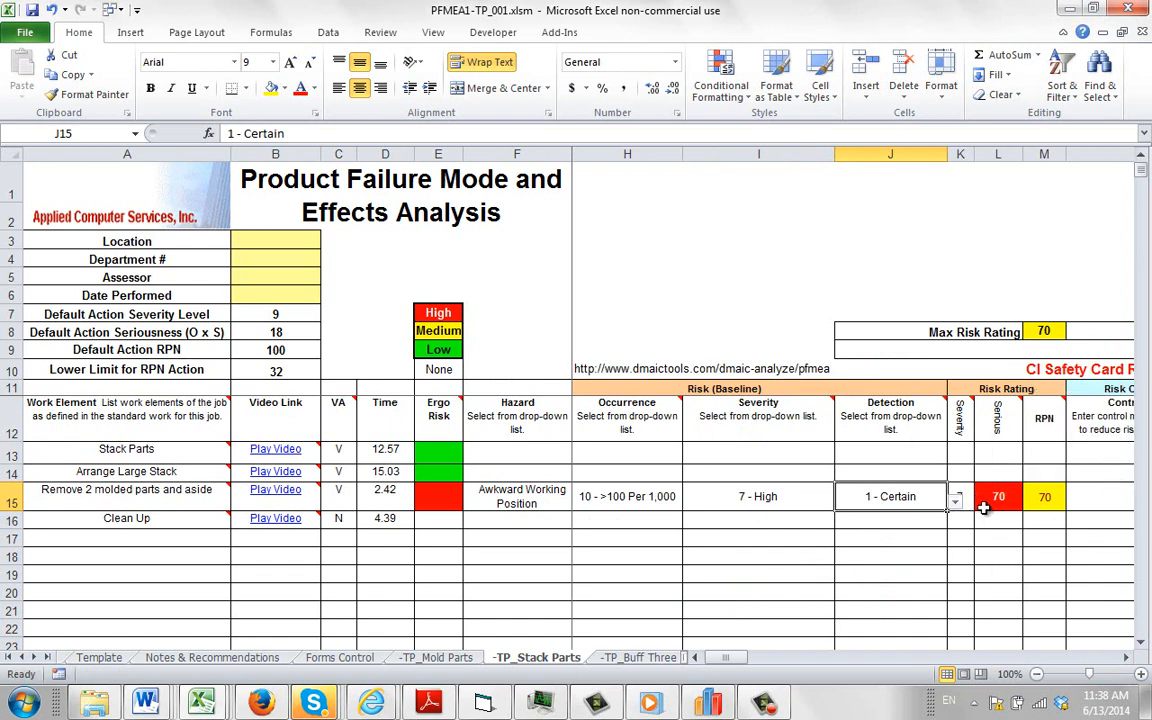
mouse_move(118, 316)
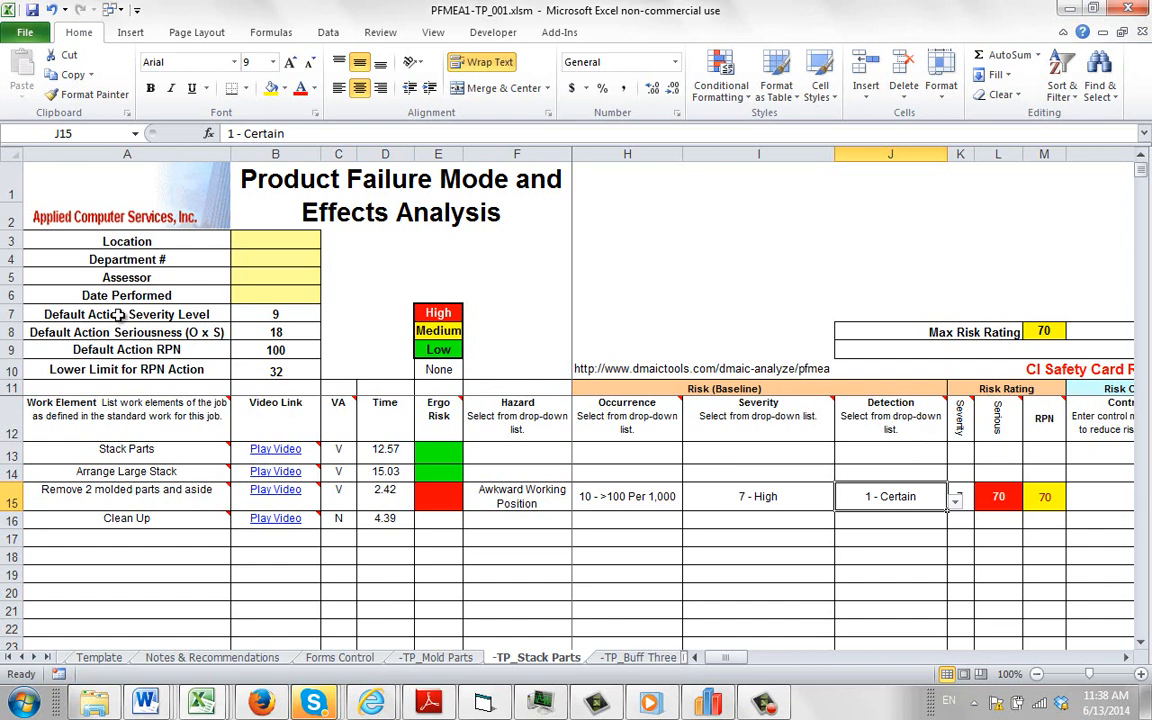
click(128, 314)
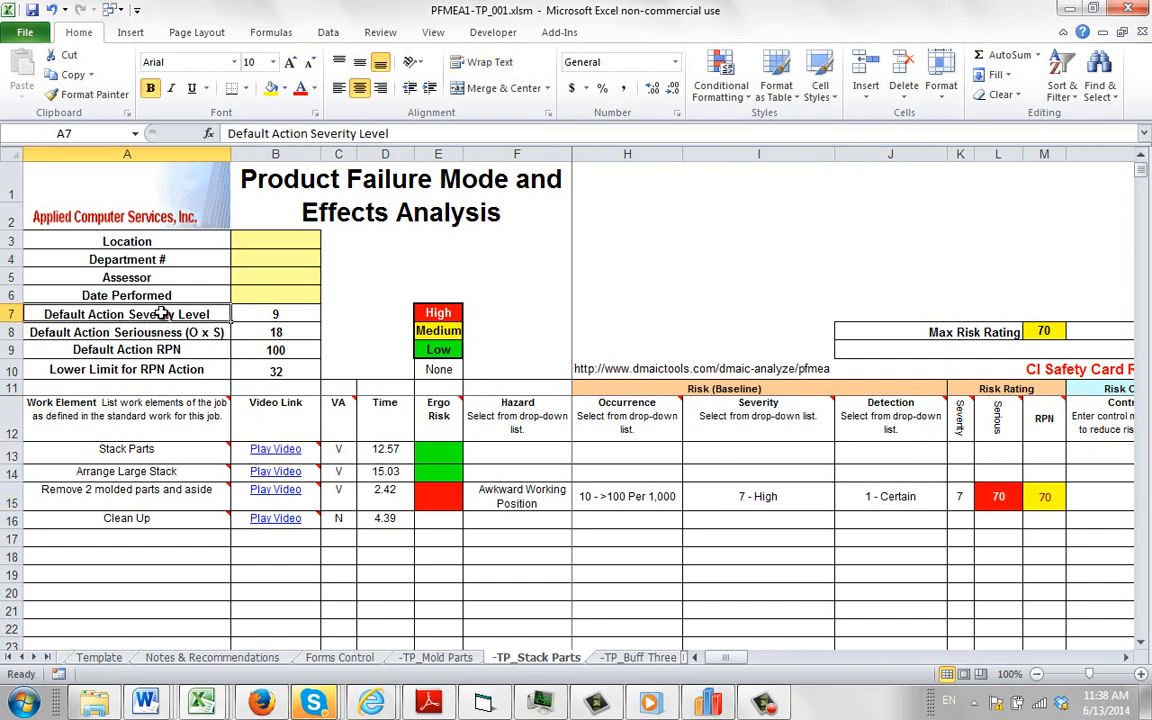
mouse_move(812, 440)
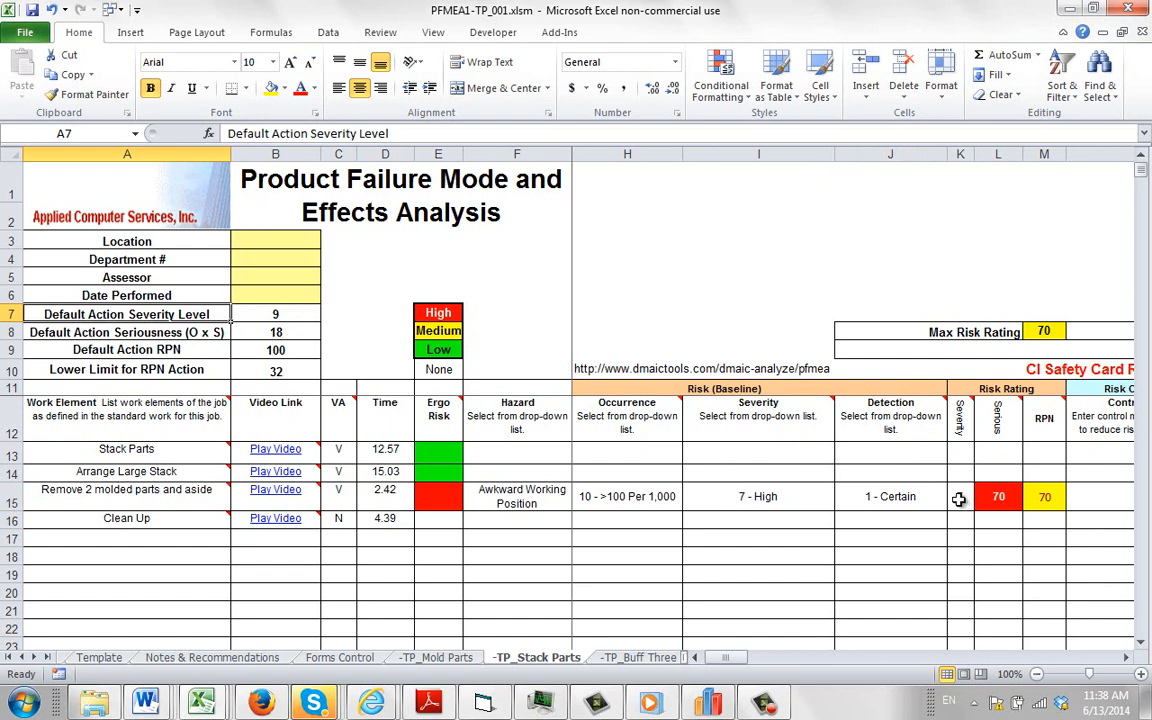
click(756, 496)
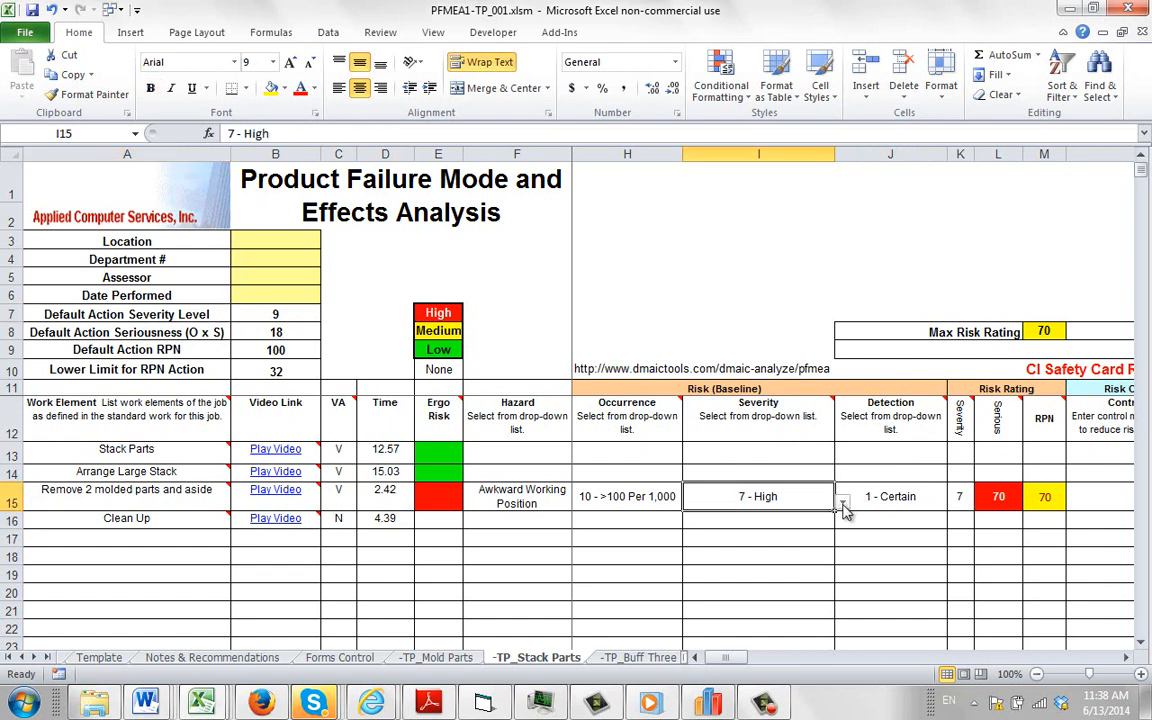
Change I15 severity to 9 - Hazardous, with warning, for RPN 90
click(844, 496)
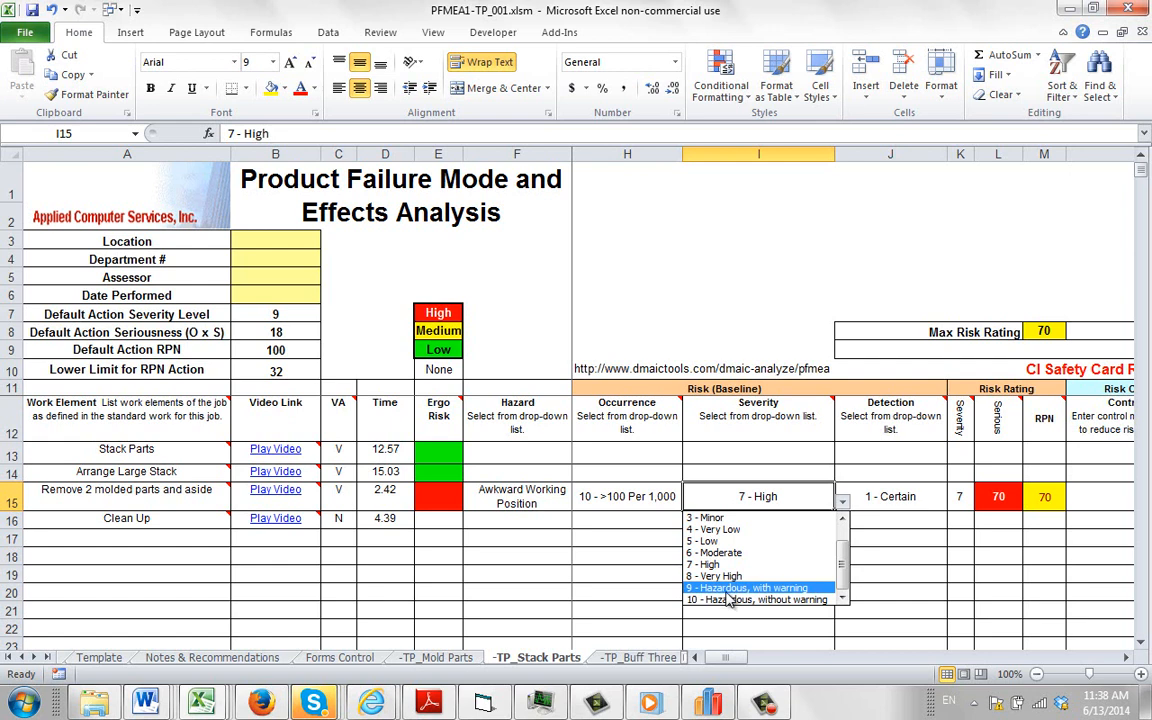
click(748, 588)
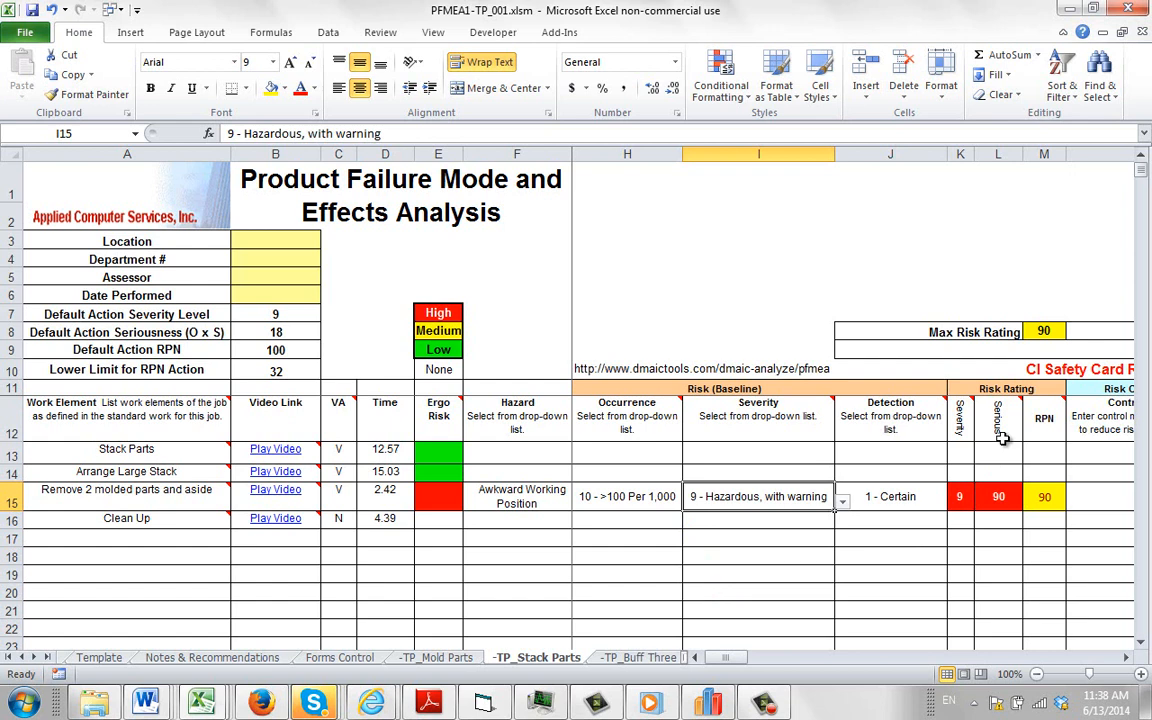
mouse_move(64, 328)
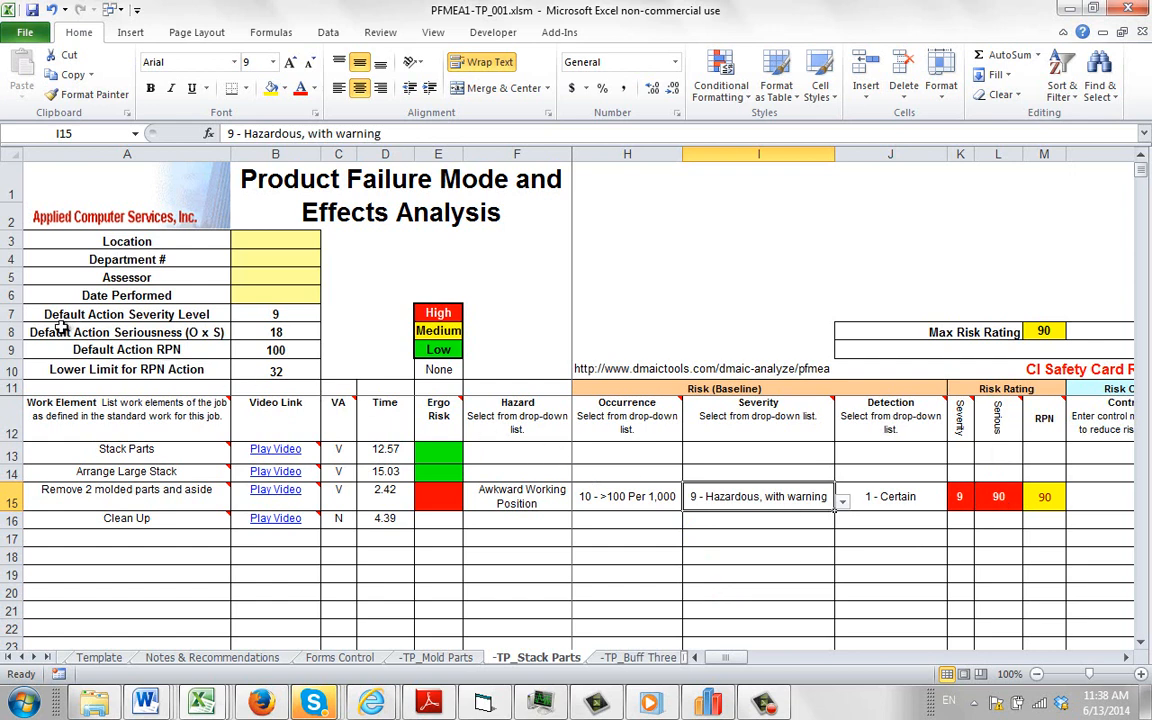
mouse_move(158, 332)
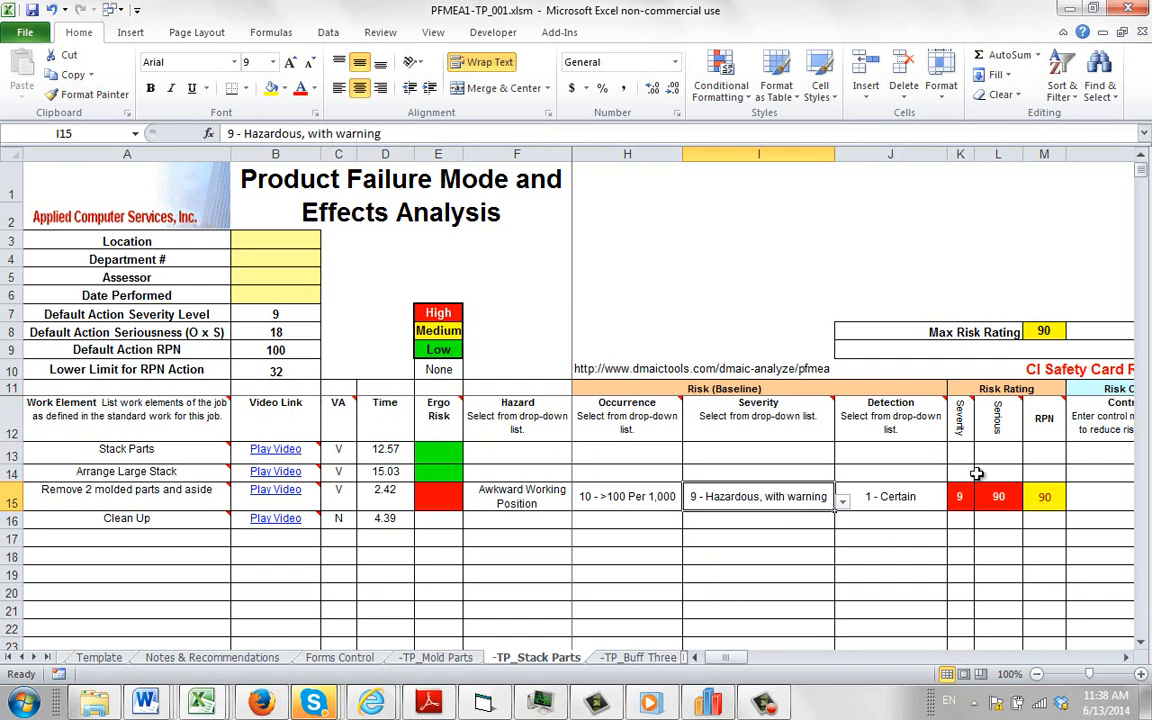
mouse_move(1048, 418)
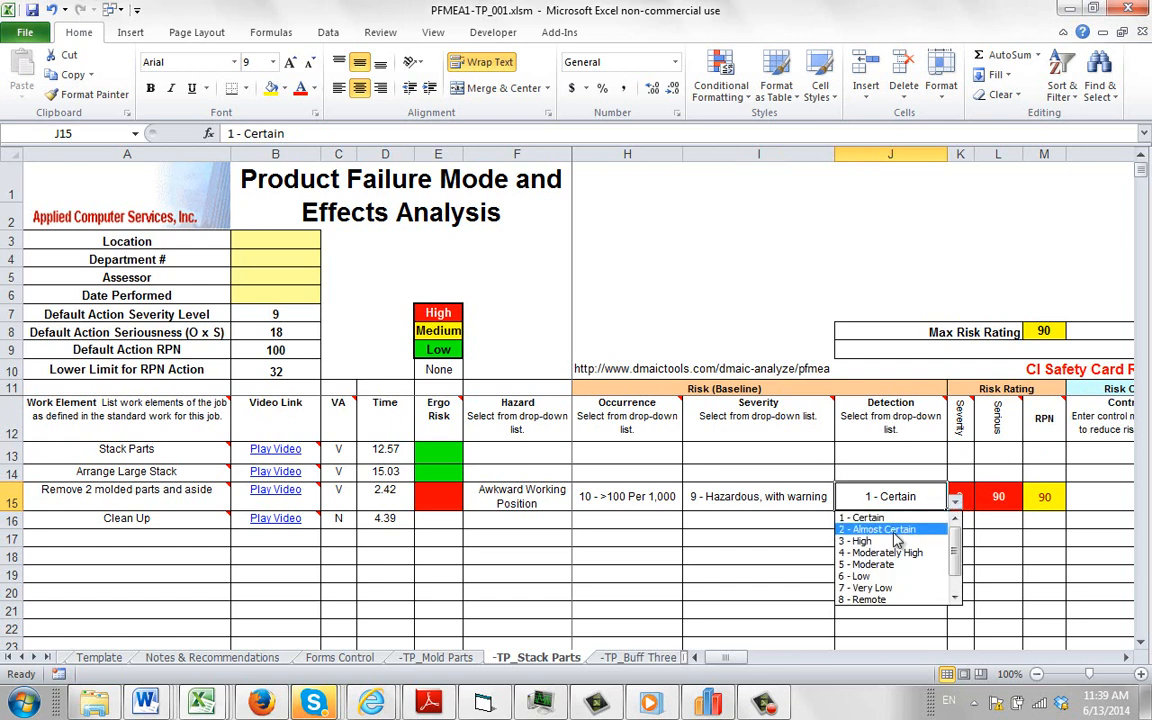
Change J15 detection to 2 - Almost Certain, for RPN 180
click(884, 528)
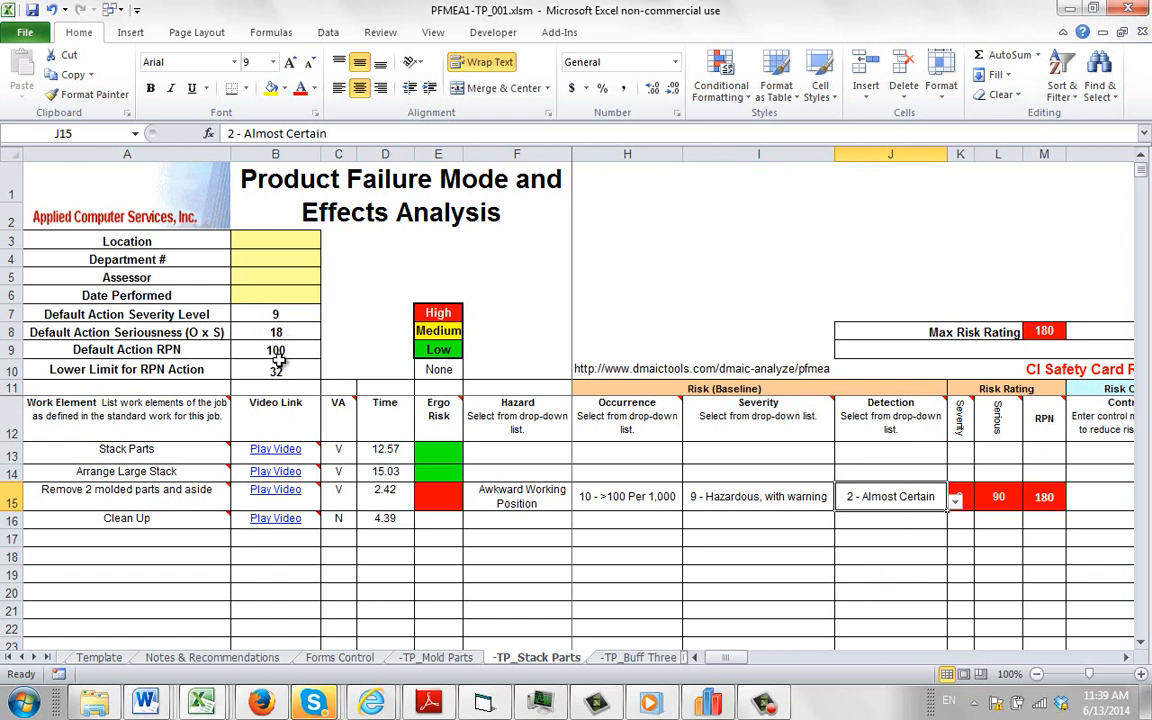
mouse_move(1008, 508)
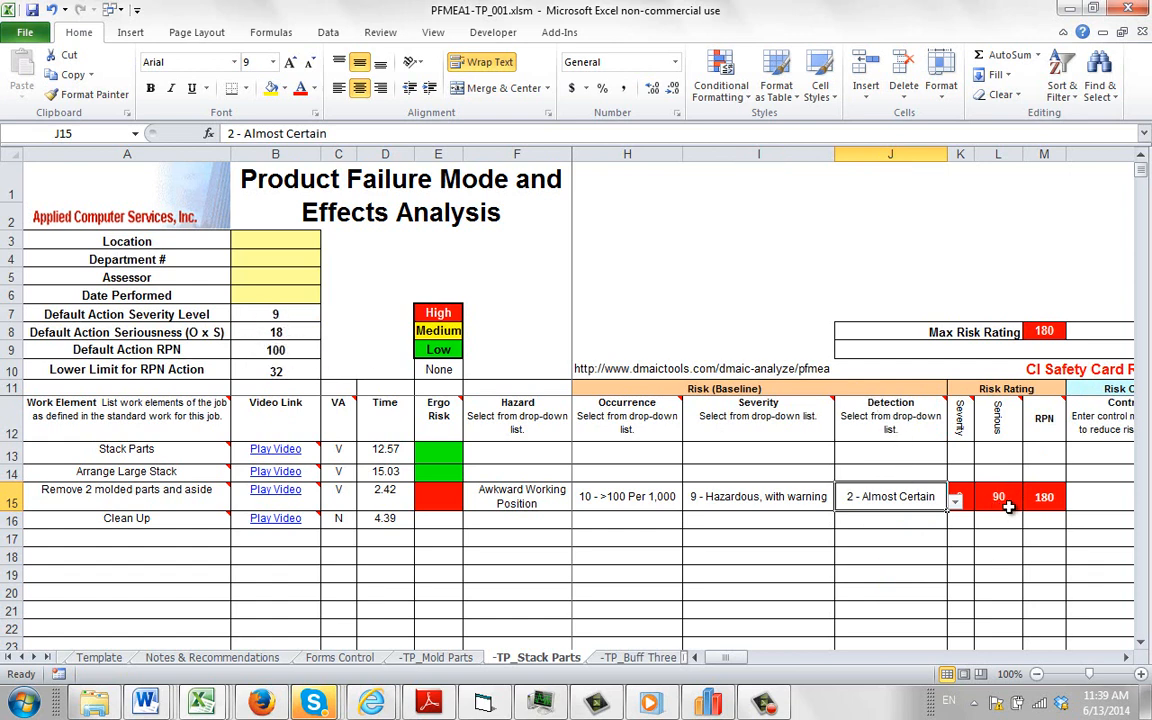
mouse_move(748, 388)
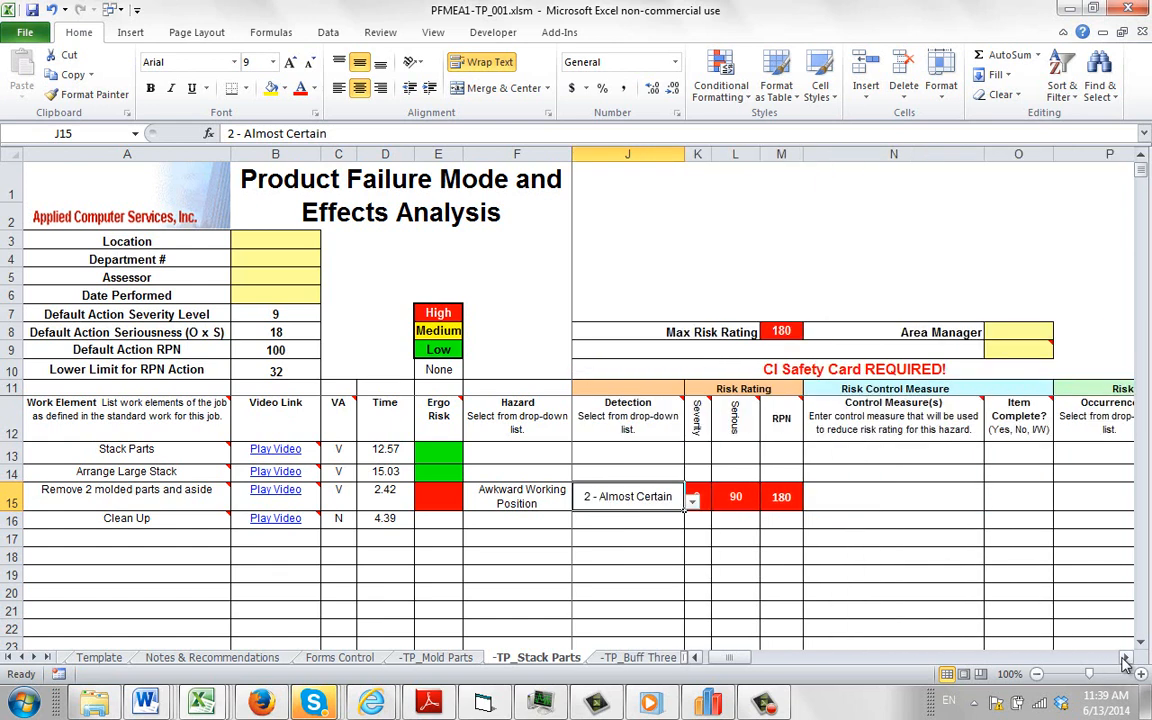
scroll(right, 3)
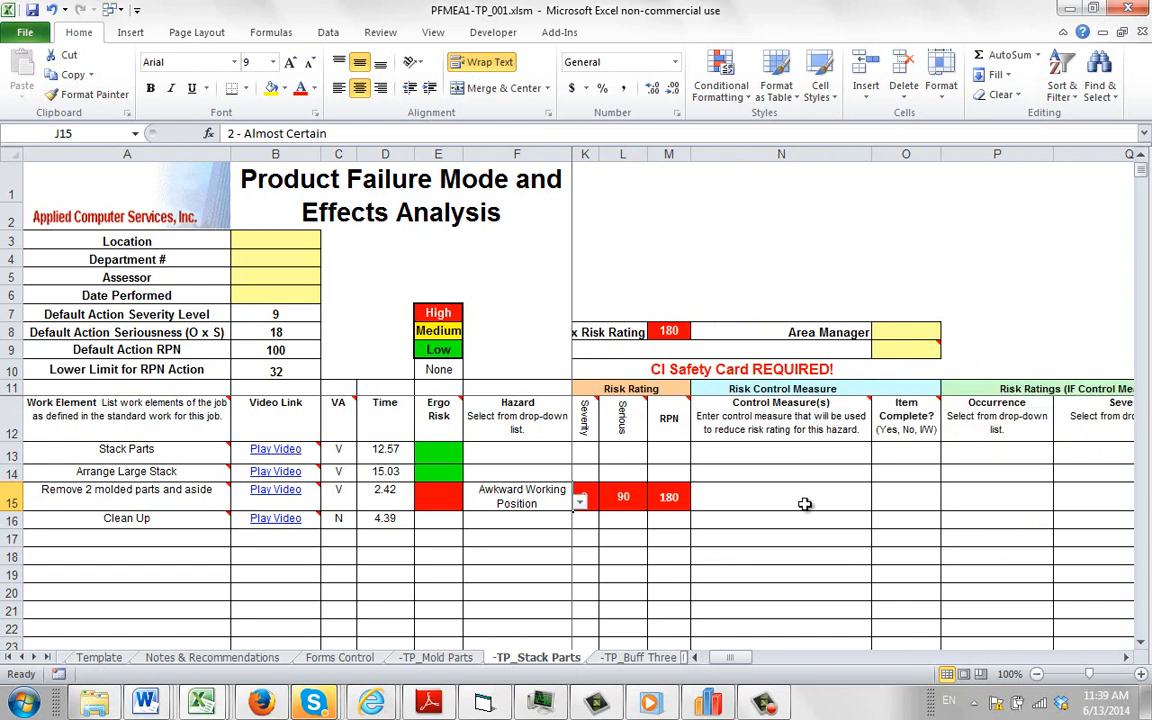
click(780, 496)
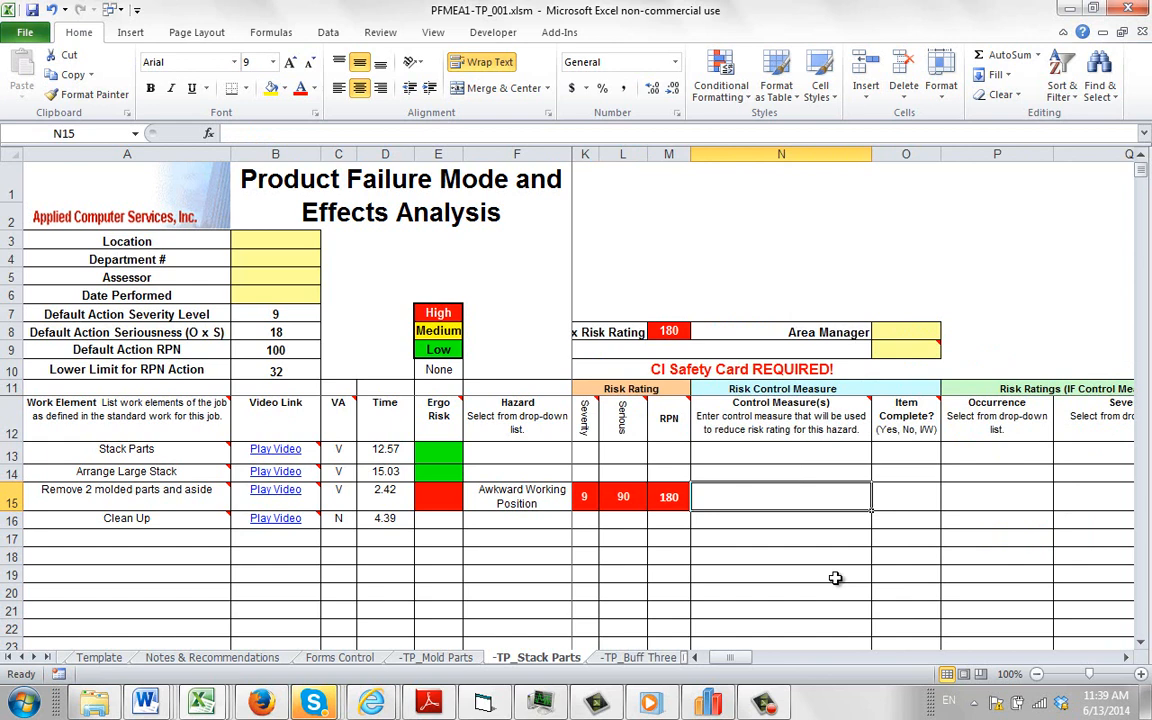
text(Raise the machine)
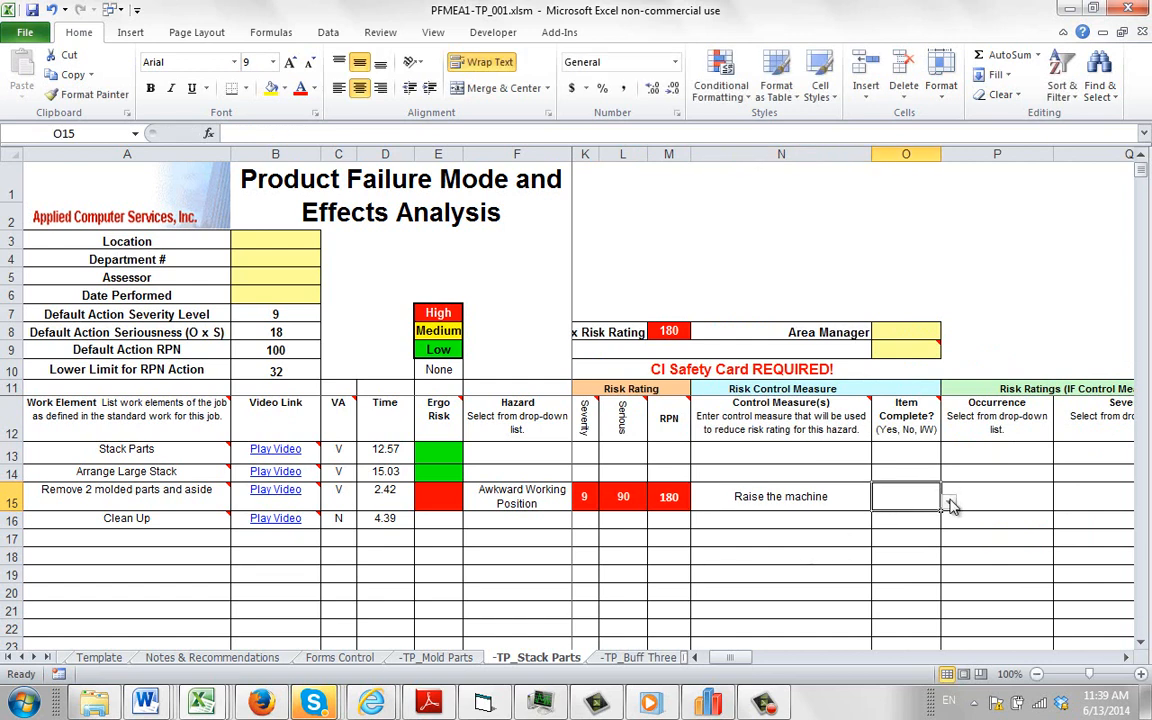
click(948, 500)
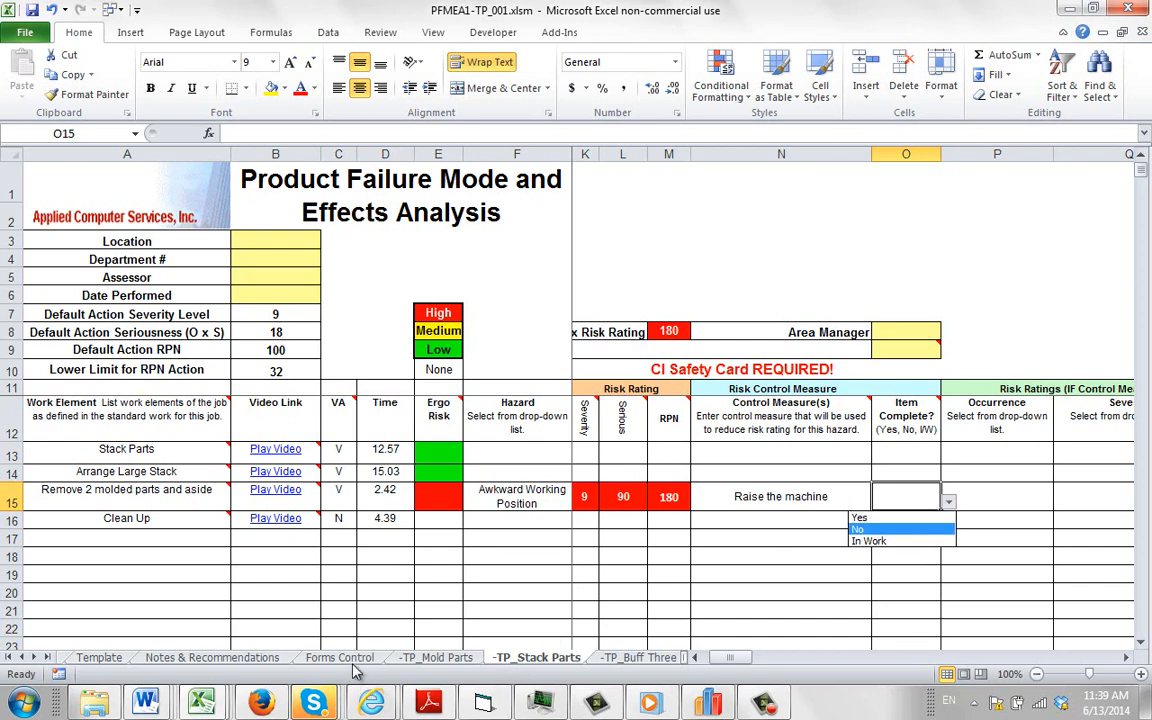
click(340, 656)
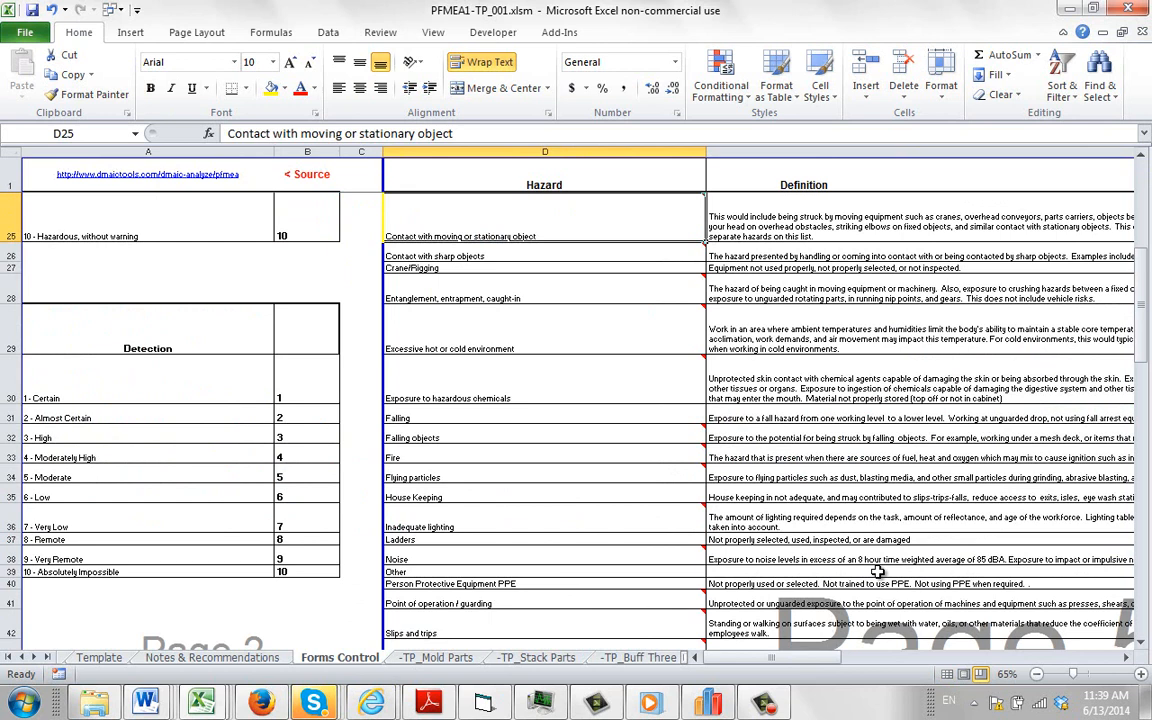
scroll(down, 3)
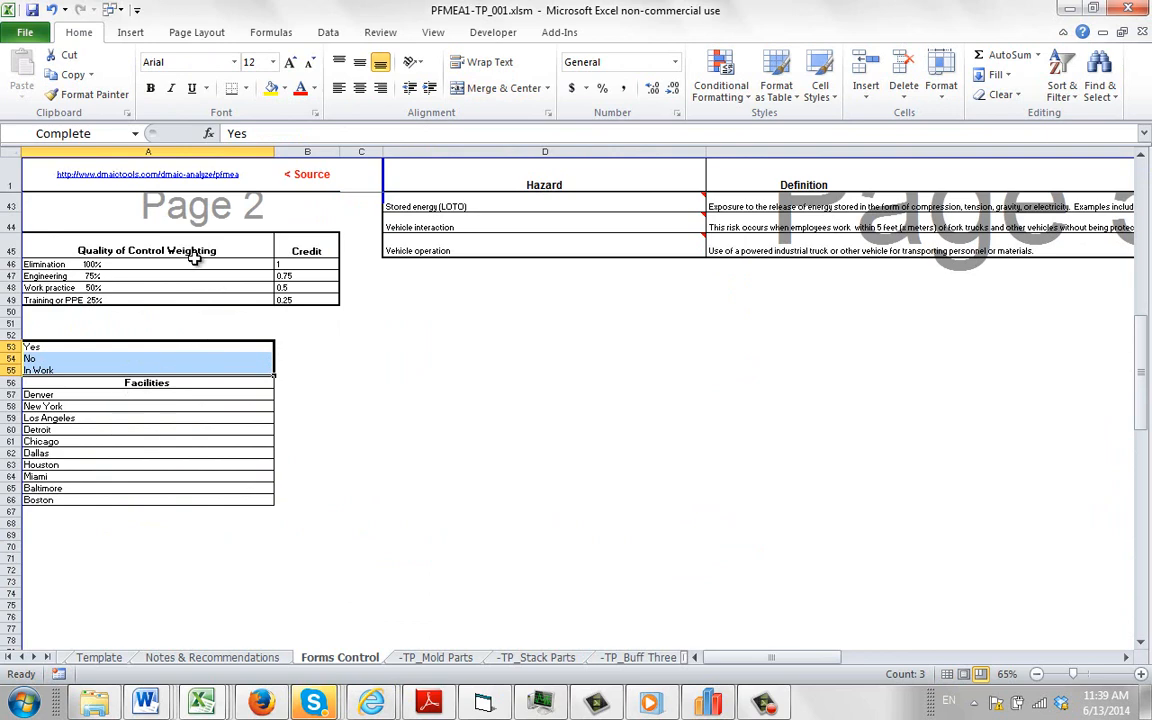
mouse_move(312, 520)
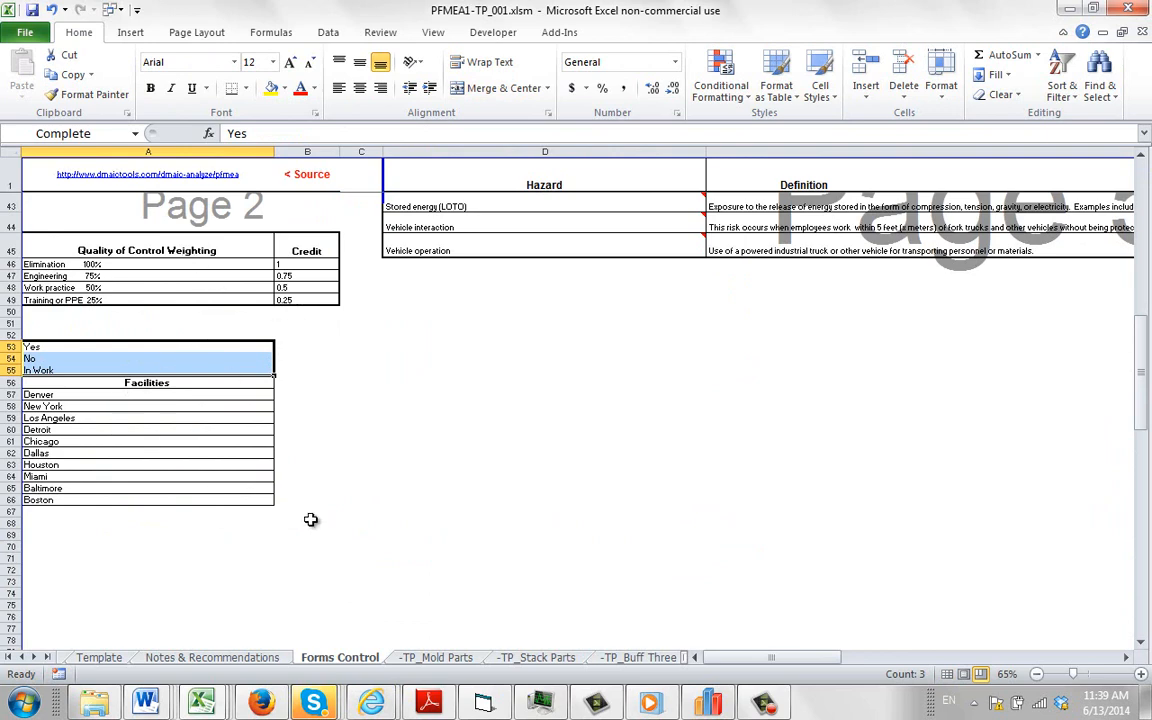
click(536, 656)
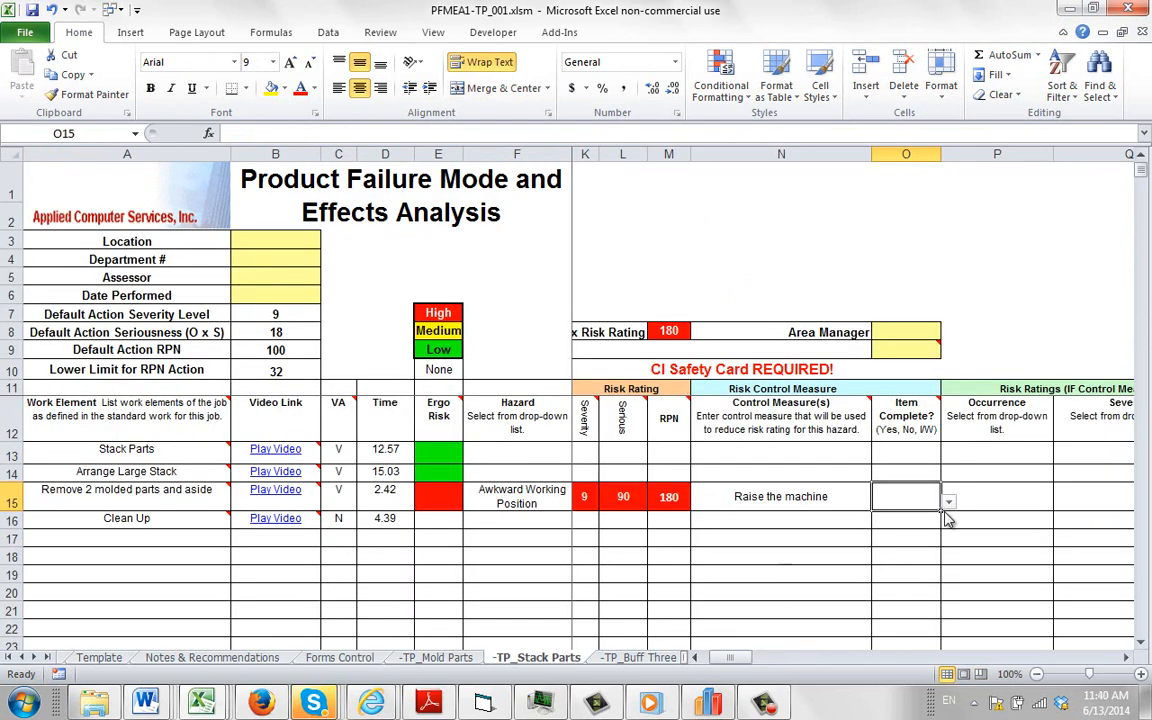
Mark the control measure in O15 as not complete (No)
click(948, 500)
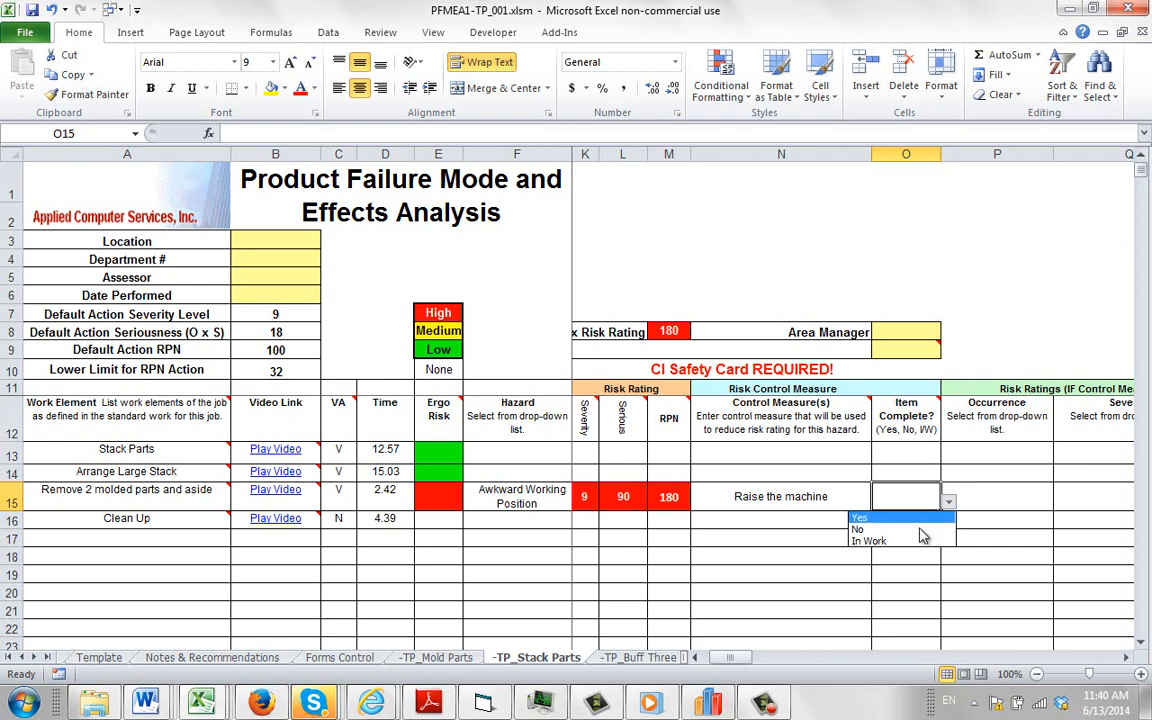
click(856, 528)
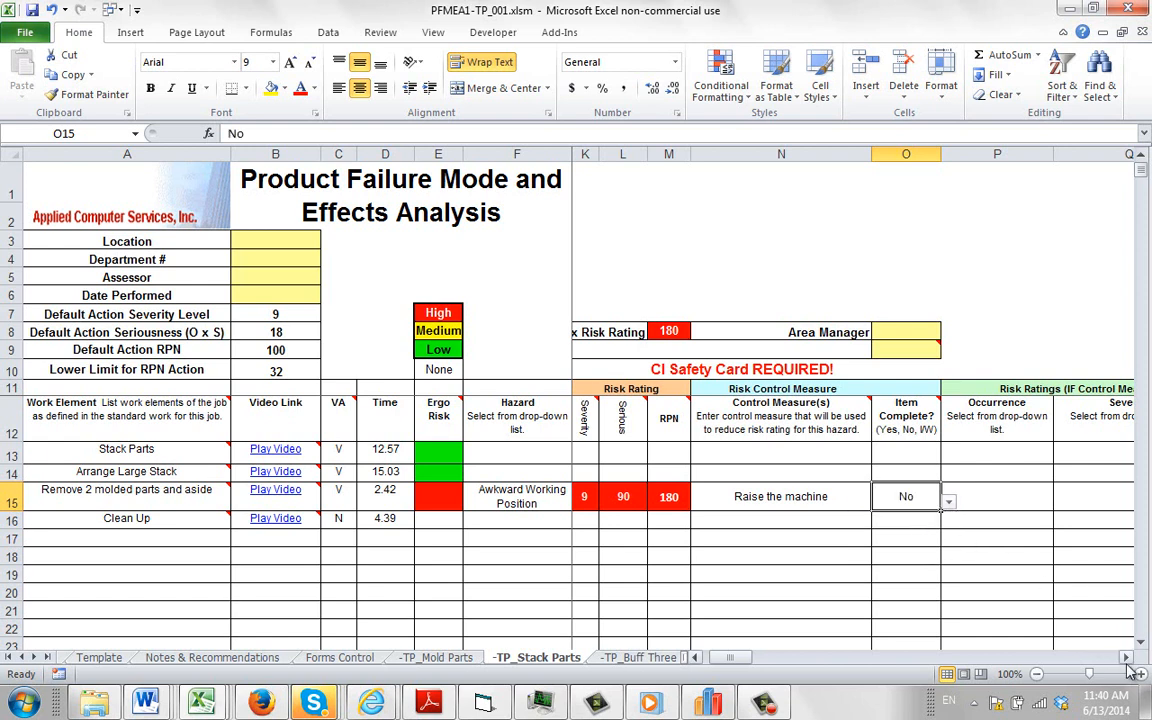
scroll(right, 3)
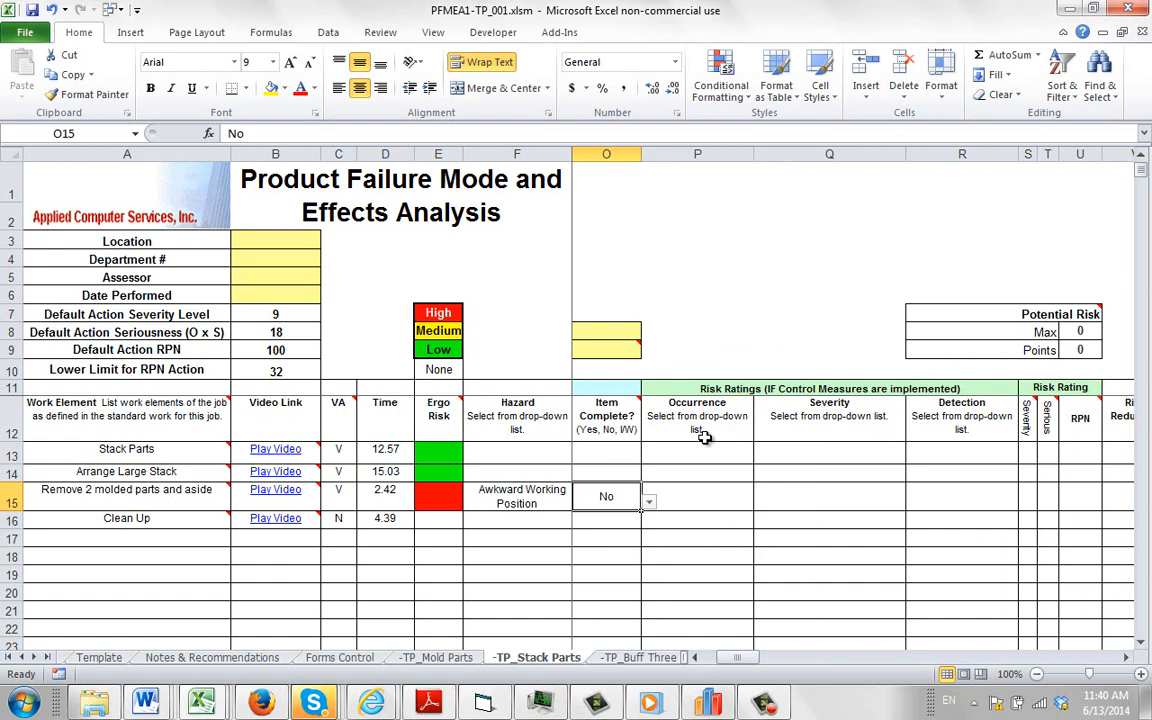
Rate post-control occurrence 1 - < 0.01 Per 1,000, severity 1 - None and detection 1 - Certain
click(696, 496)
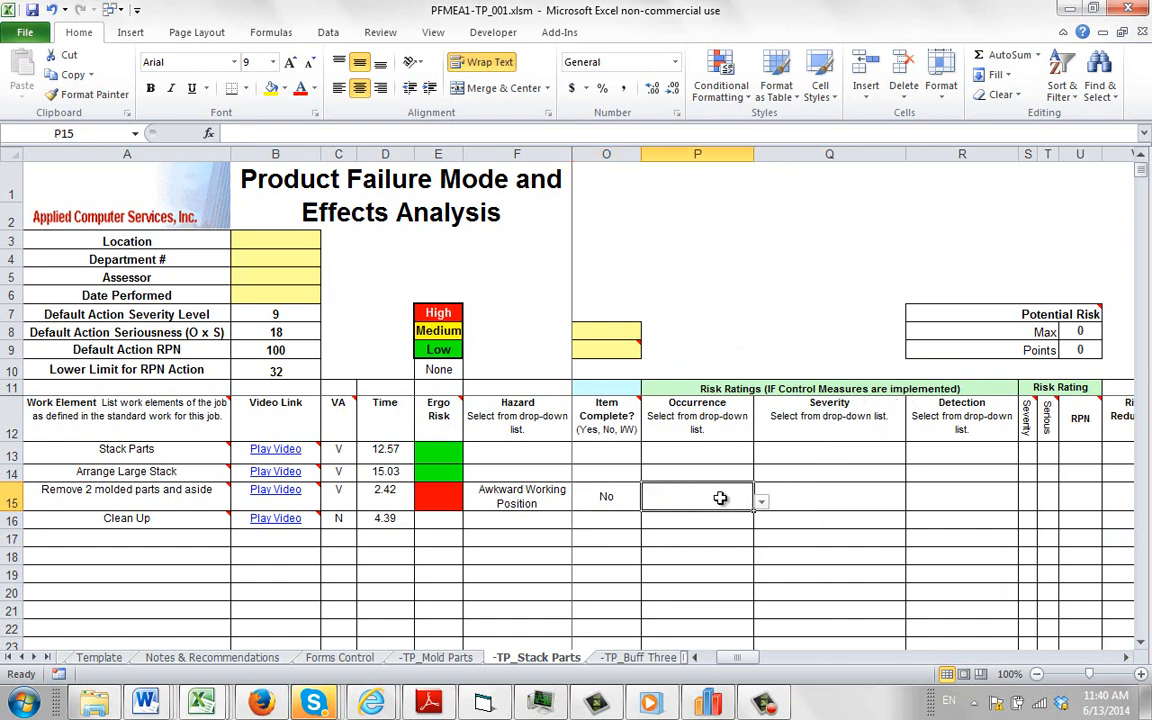
click(760, 500)
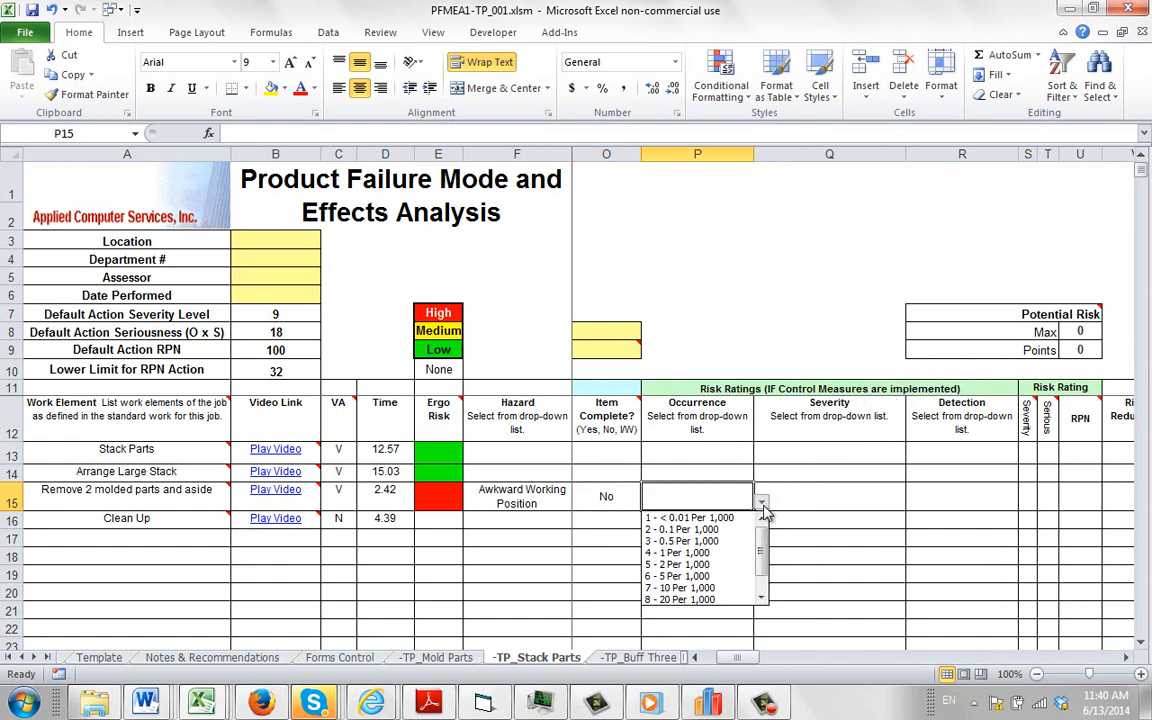
click(688, 516)
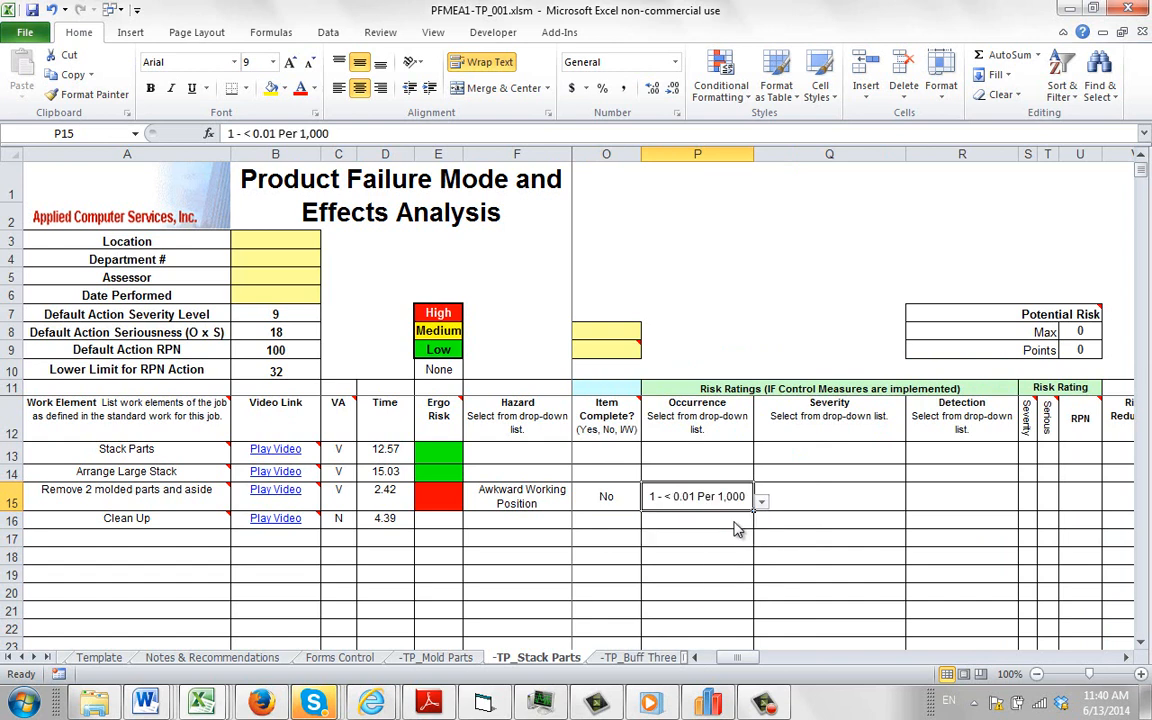
click(912, 502)
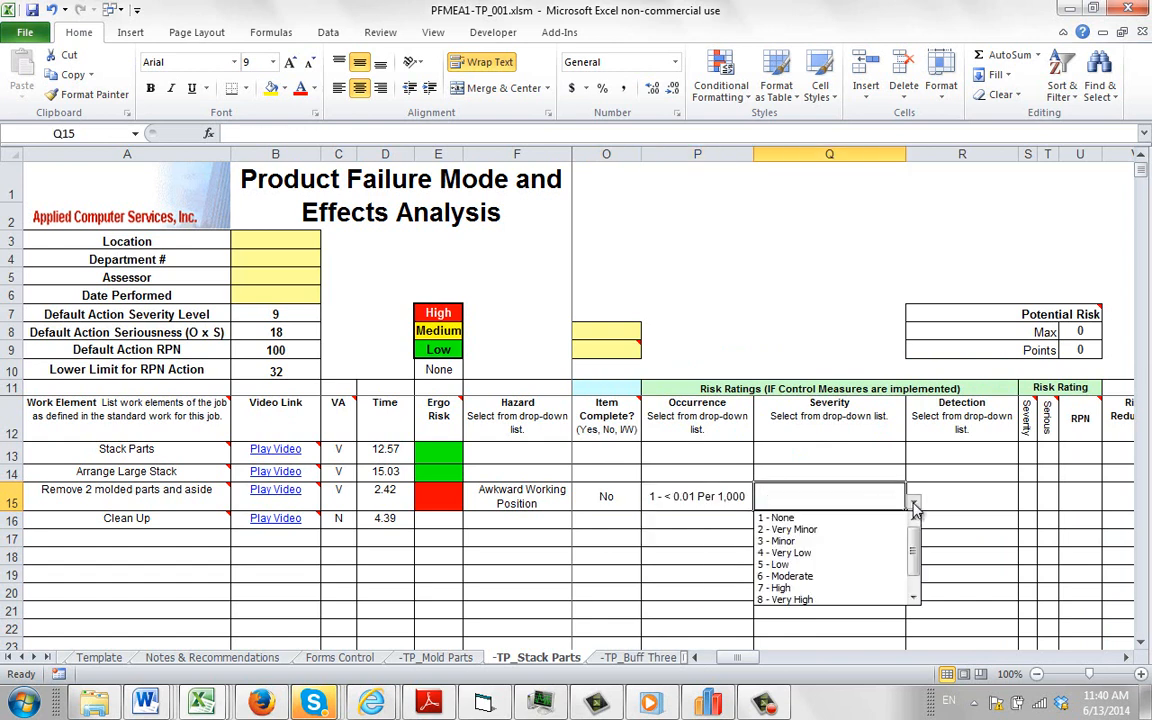
click(776, 516)
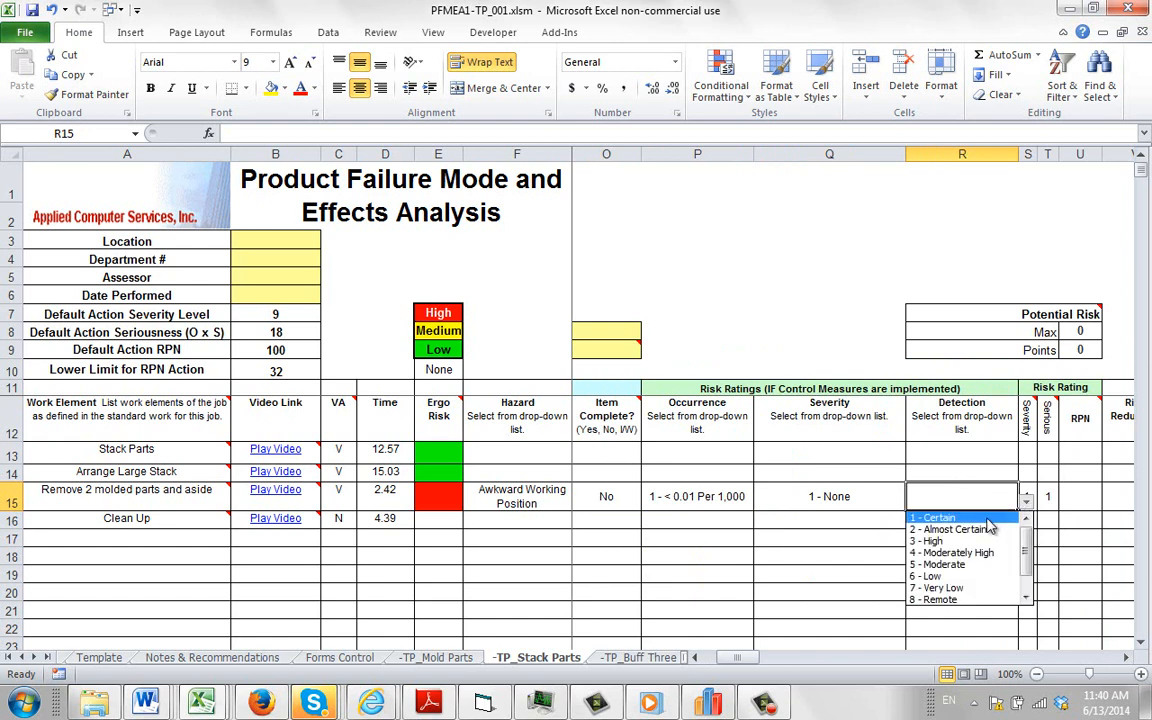
click(932, 516)
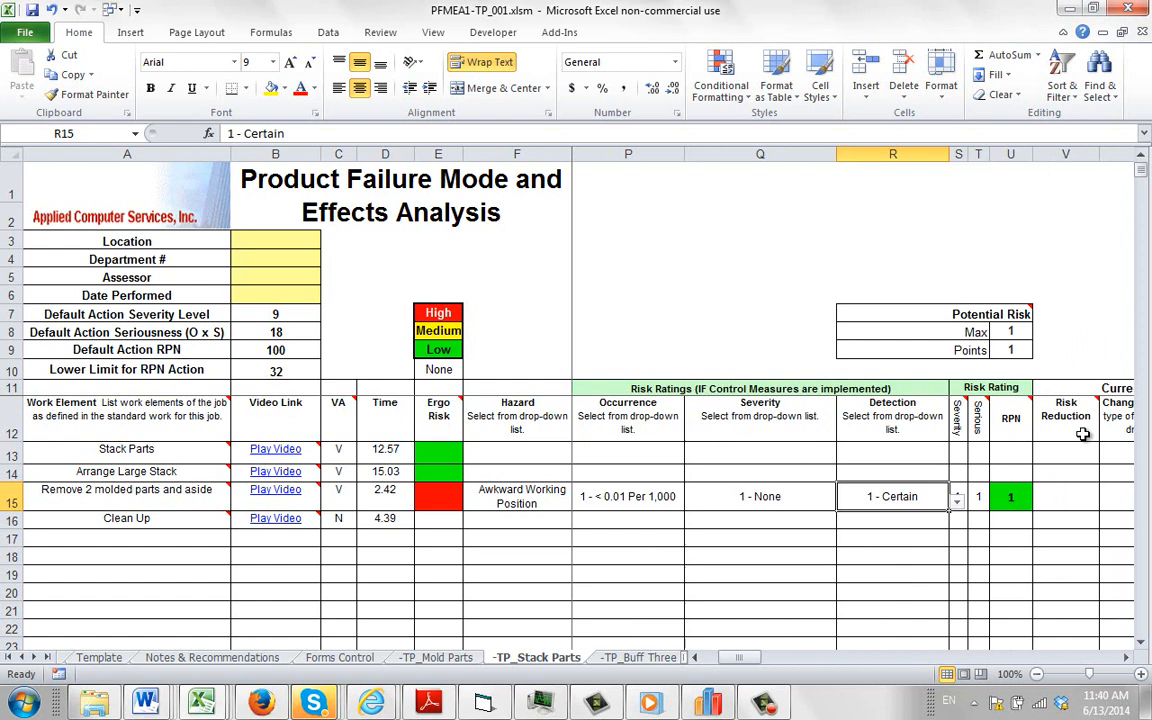
mouse_move(956, 588)
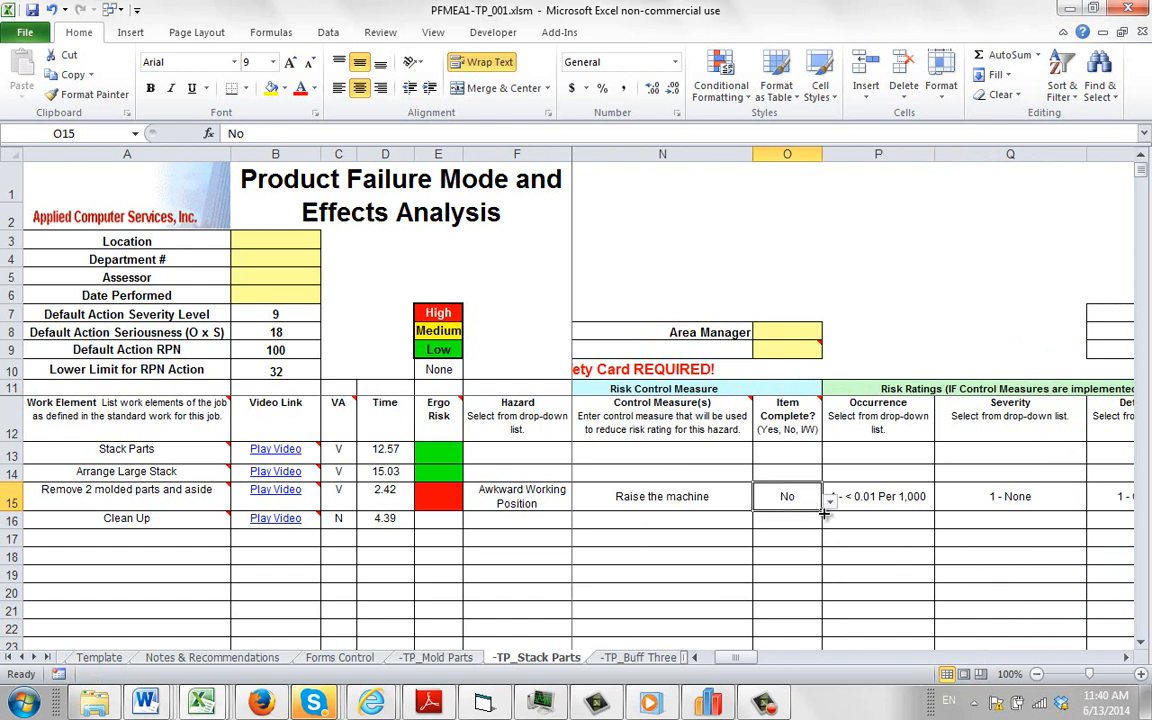
Set O15 to Yes so 'Raise the machine' is complete and risk reduction reads 179
click(828, 496)
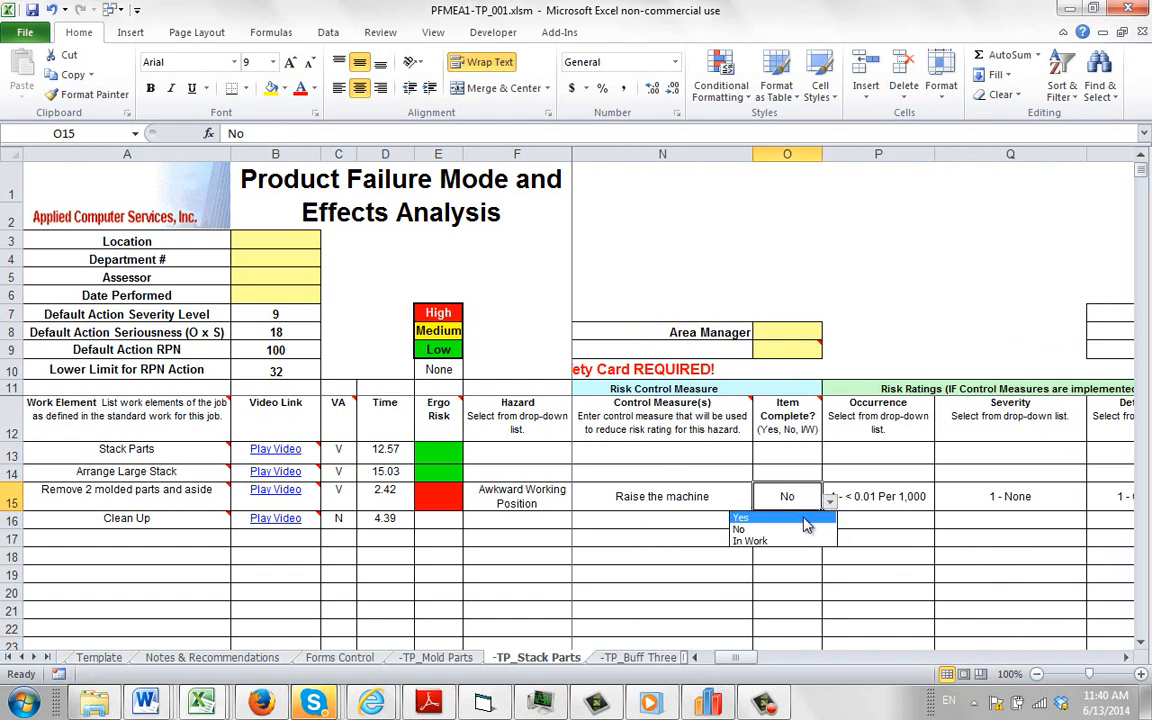
click(740, 516)
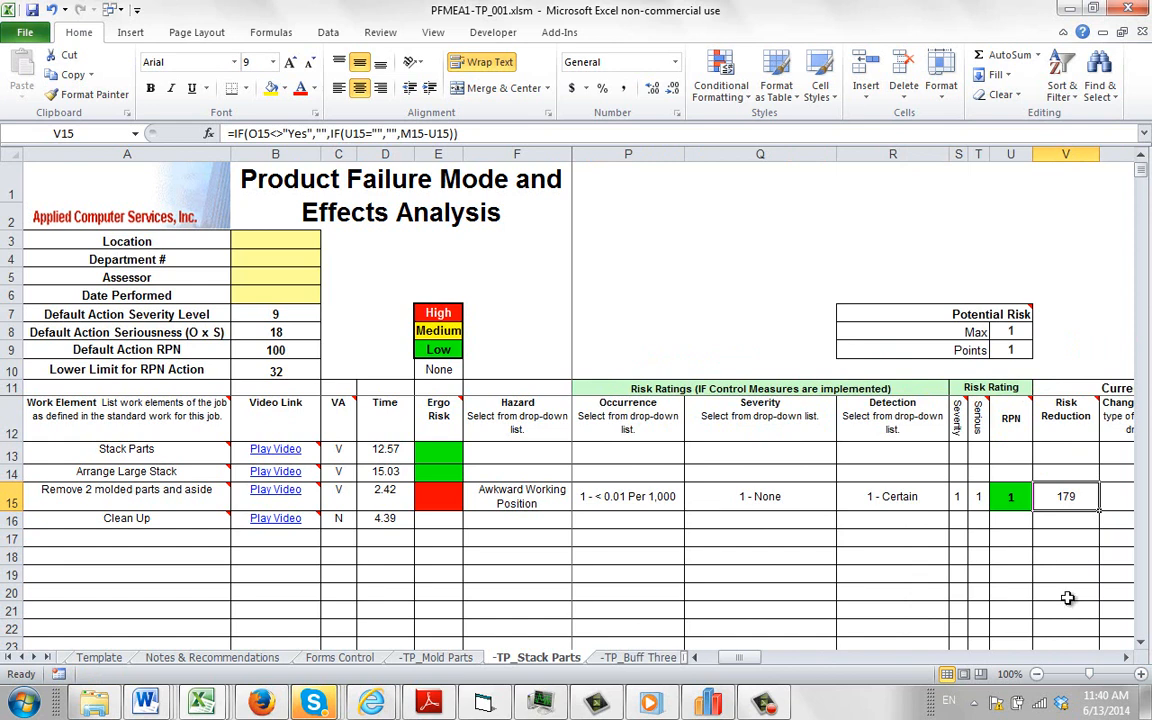
mouse_move(984, 498)
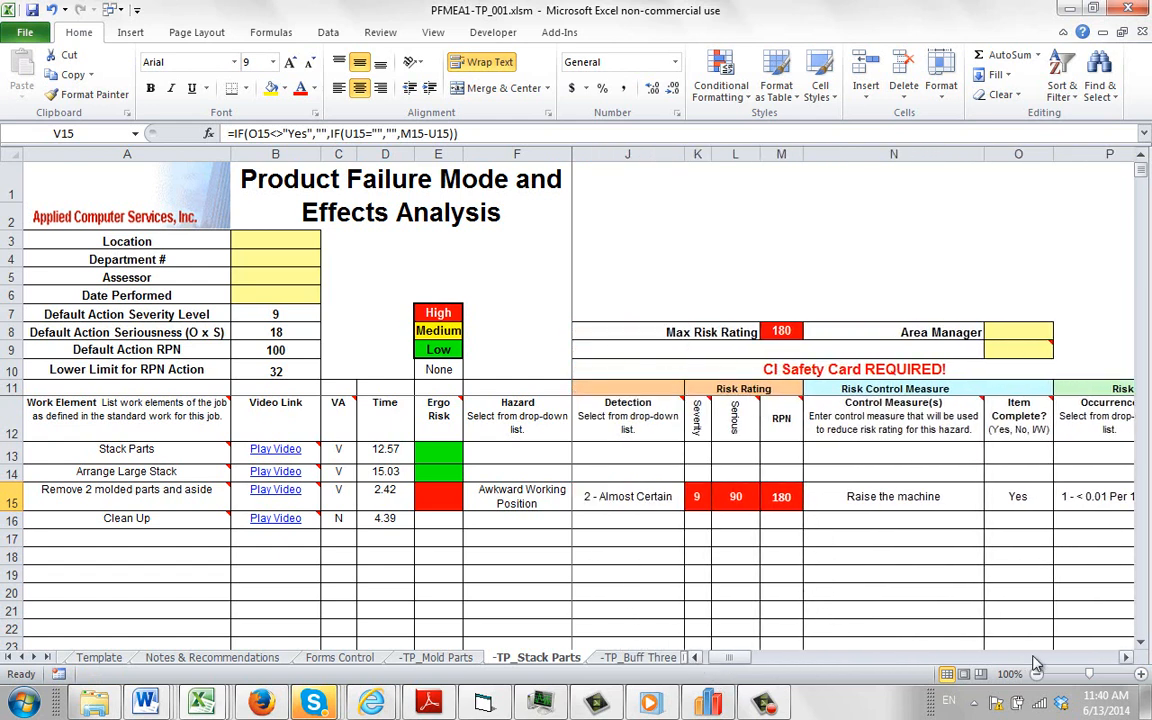
scroll(right, 3)
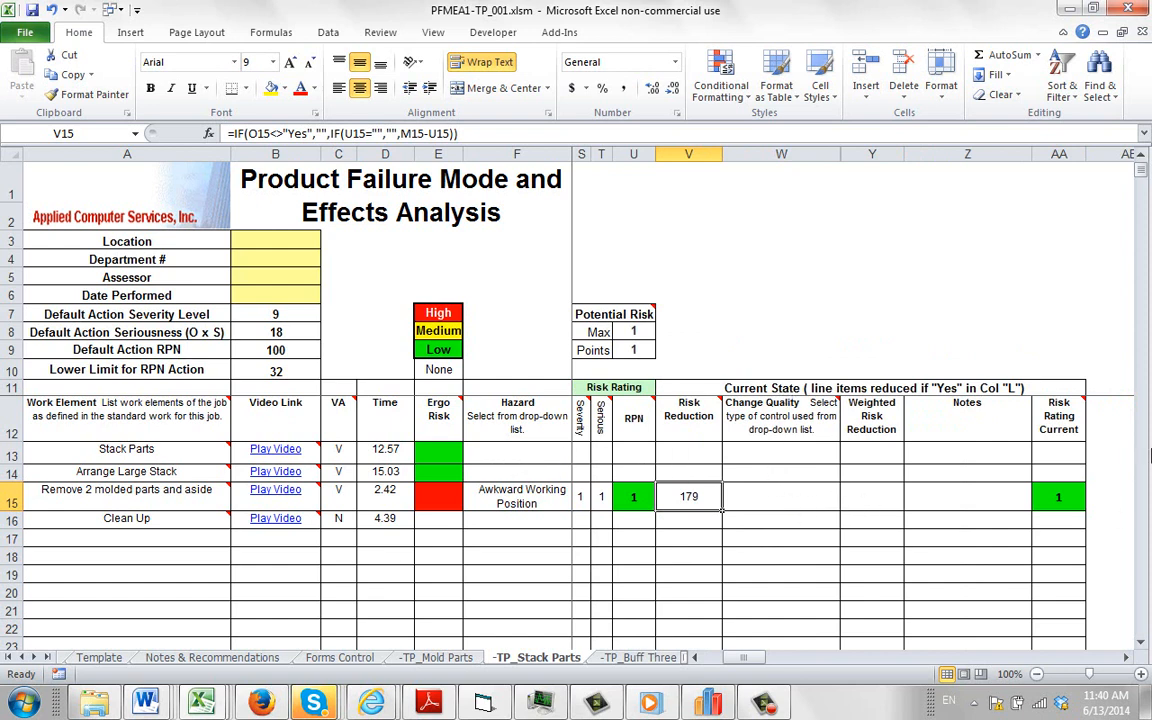
mouse_move(876, 540)
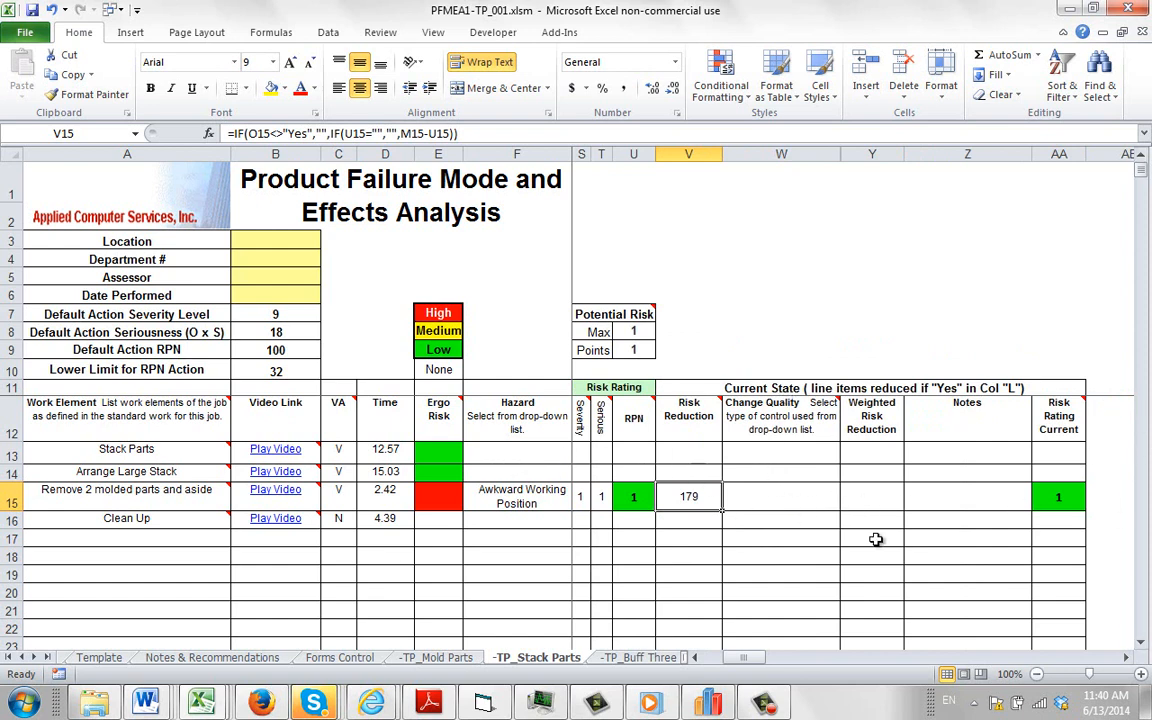
mouse_move(946, 552)
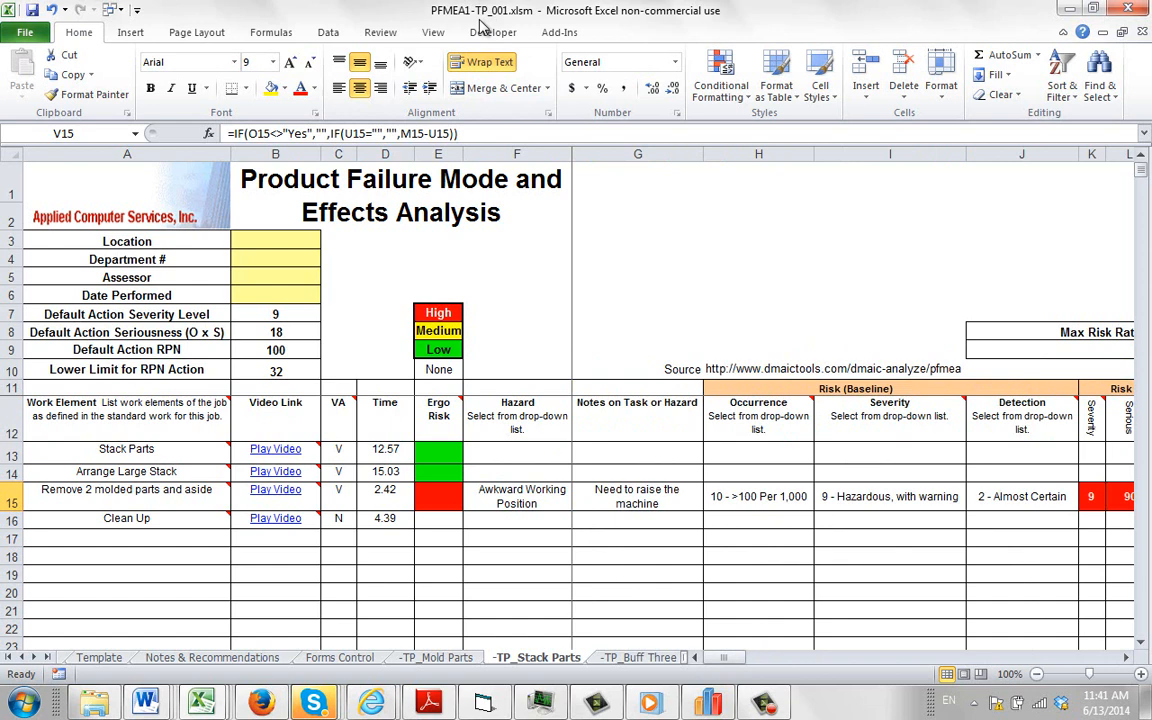
mouse_move(484, 22)
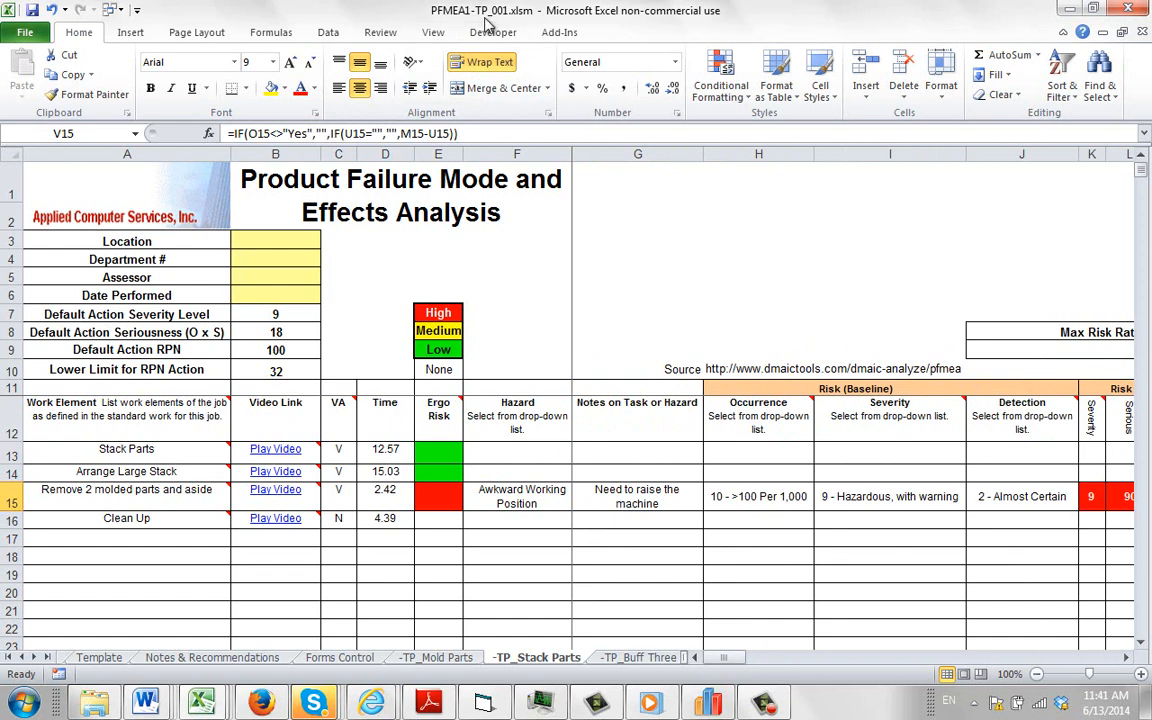
mouse_move(496, 24)
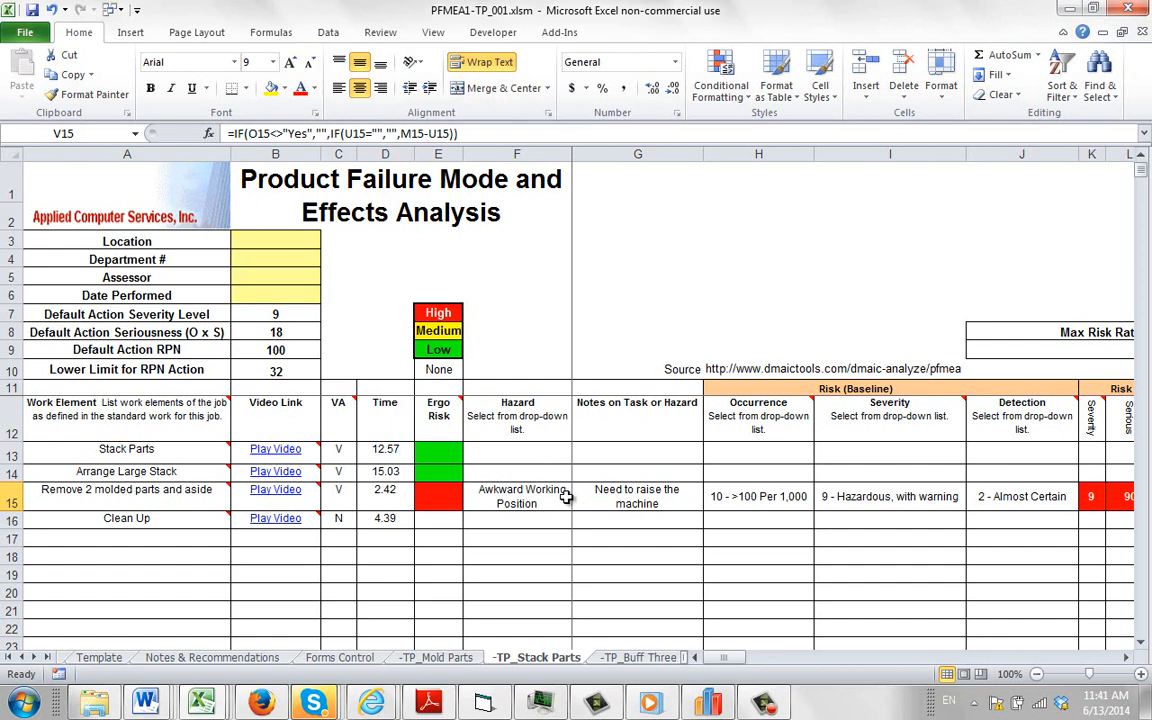
mouse_move(304, 476)
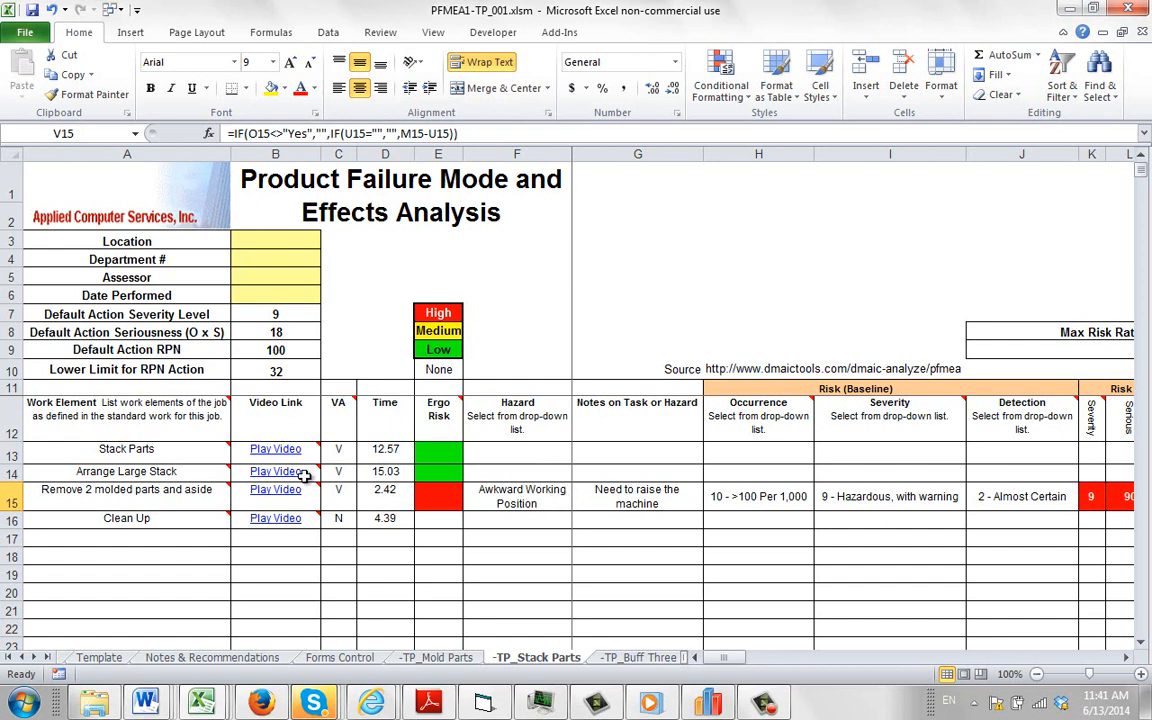
mouse_move(542, 512)
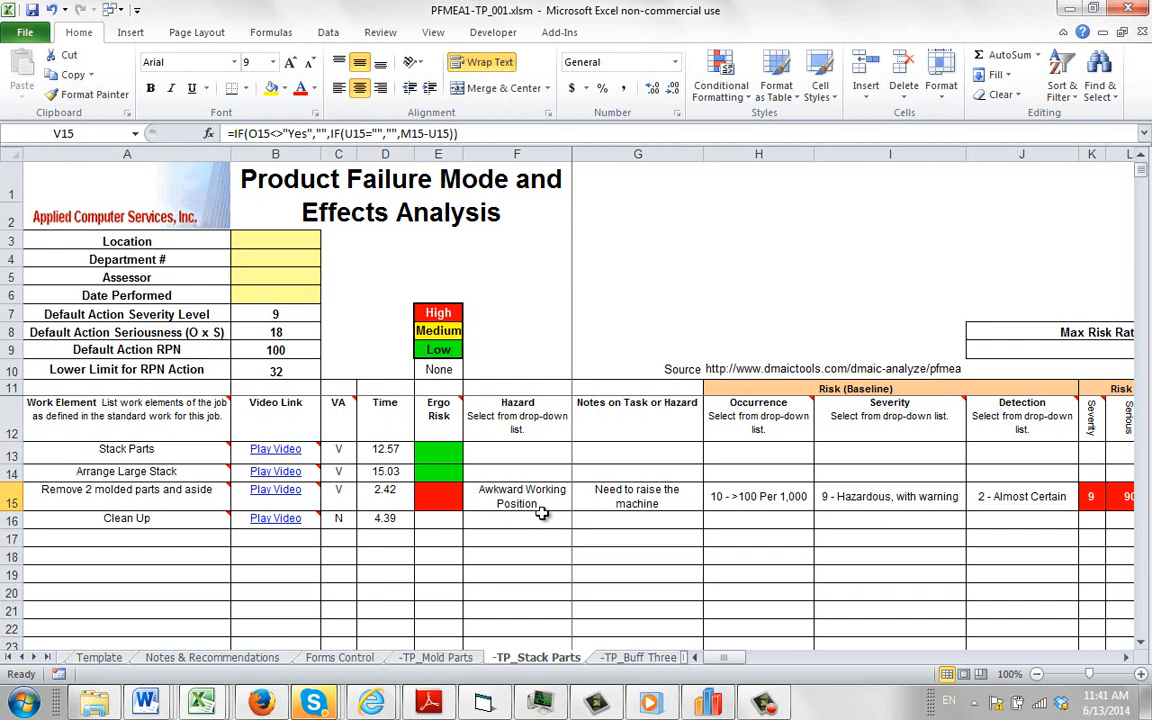
mouse_move(584, 540)
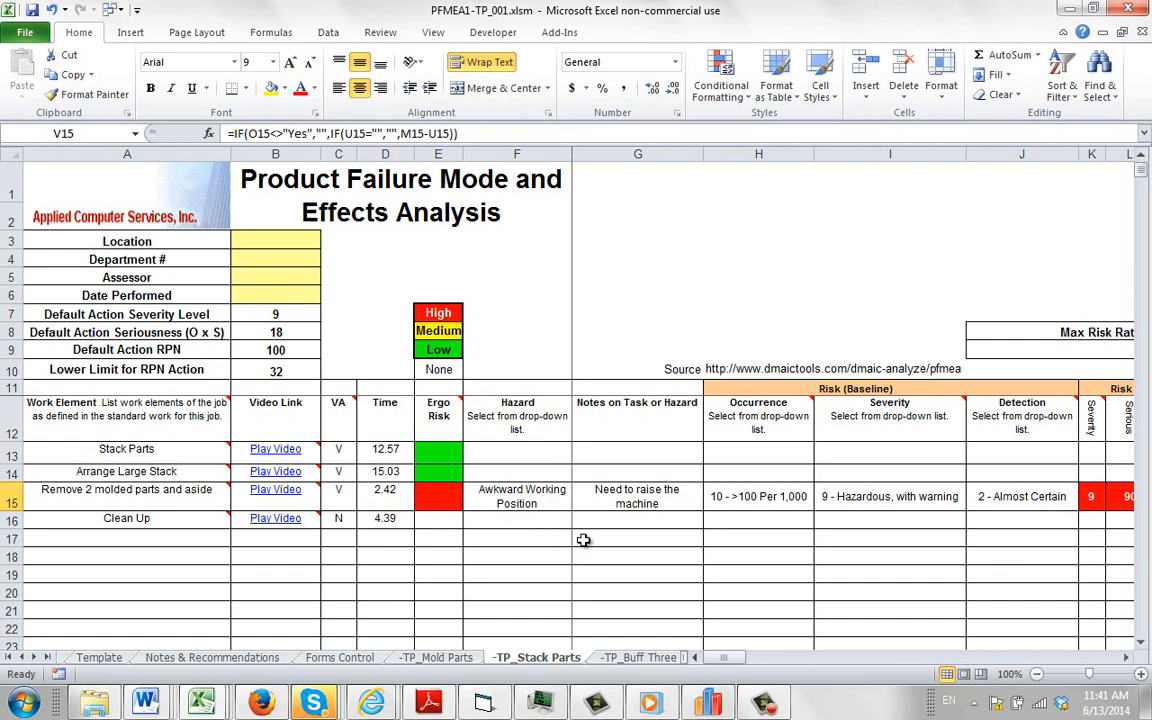